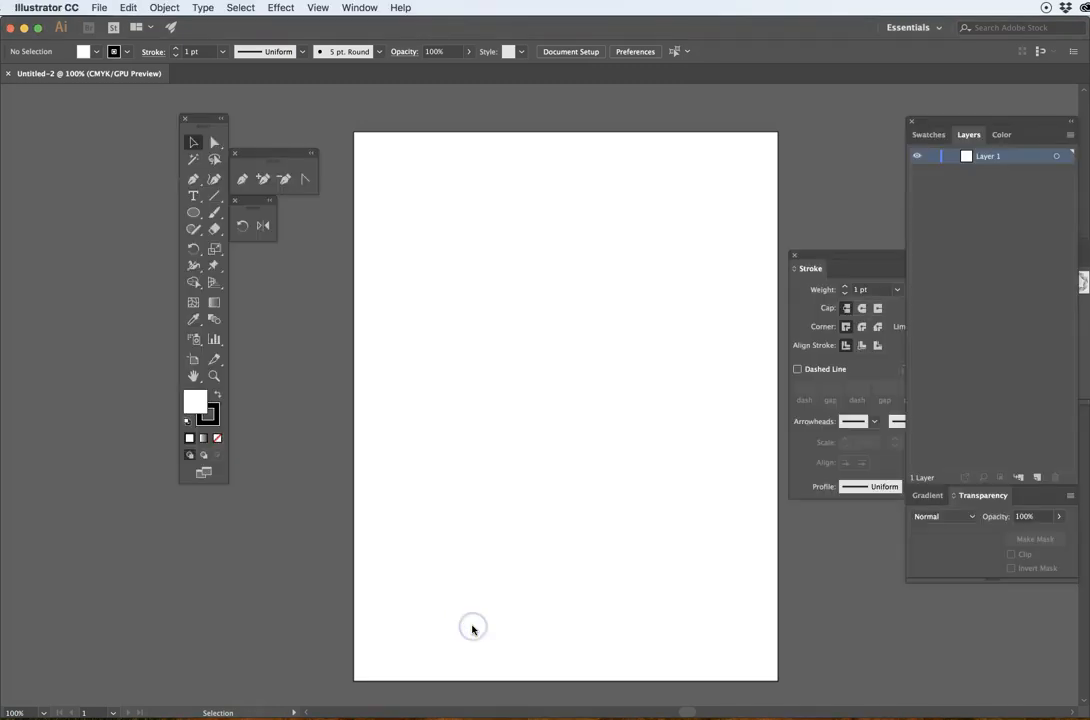
{"action": "mouse_move", "coordinate": [473, 630]}
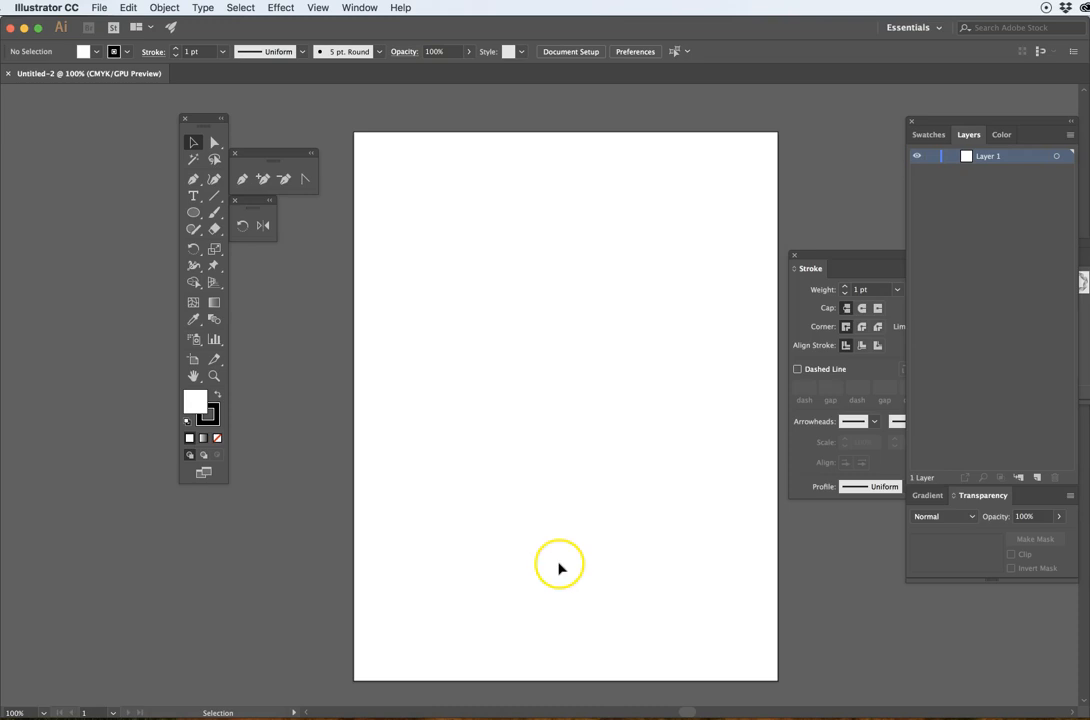
{"action": "mouse_move", "coordinate": [560, 568]}
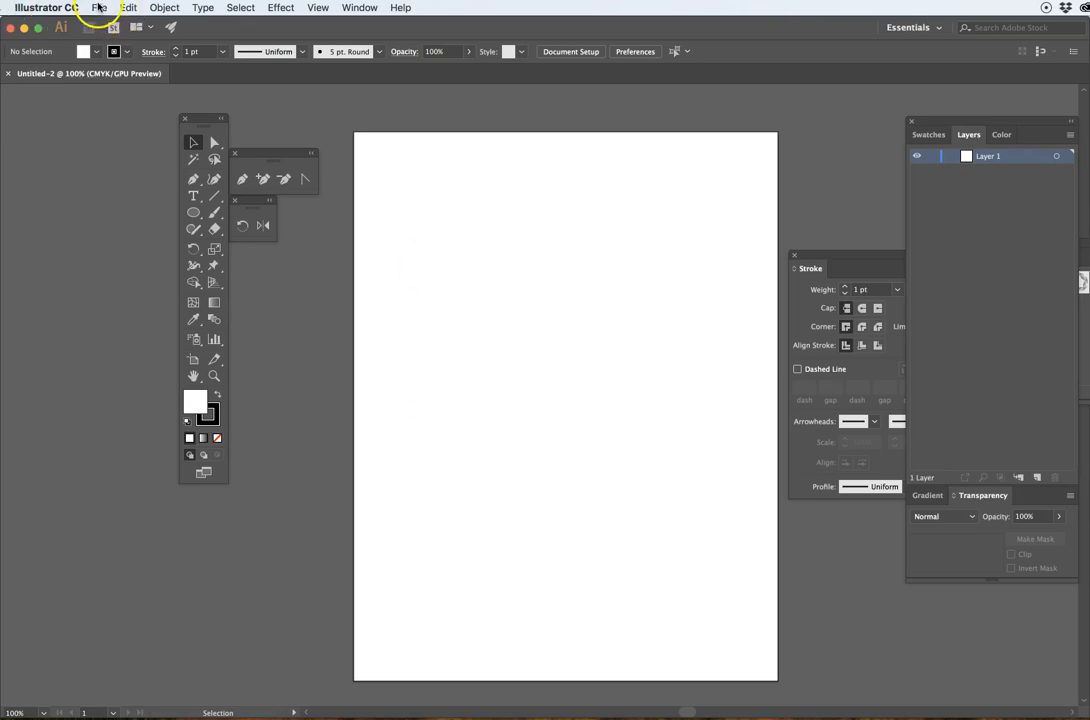
Step: Place MASTER CROQUI_SS.tif from the Desktop onto the artboard as the drawing template
{"action": "left_click", "coordinate": [99, 7]}
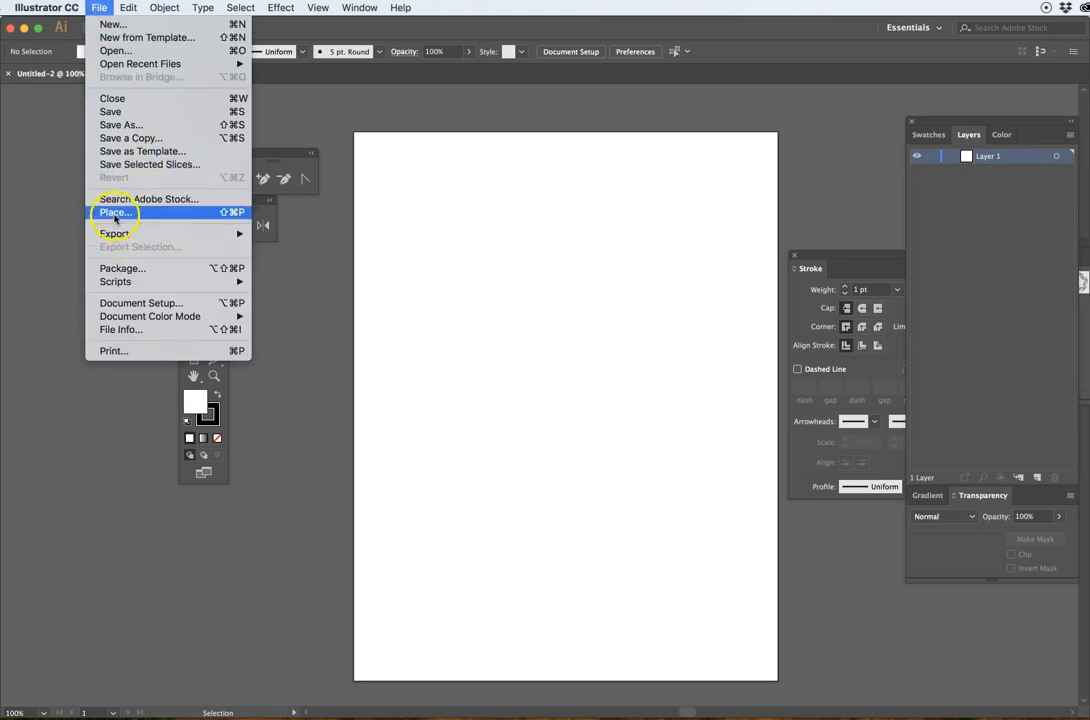
{"action": "left_click", "coordinate": [115, 212]}
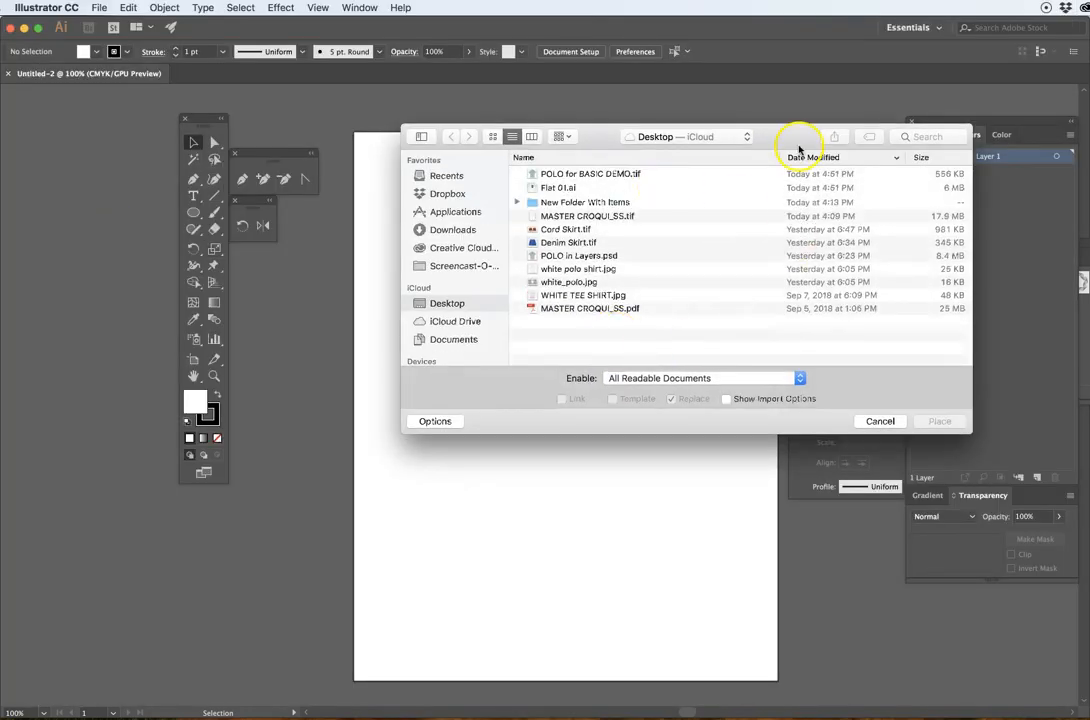
{"action": "mouse_move", "coordinate": [797, 147]}
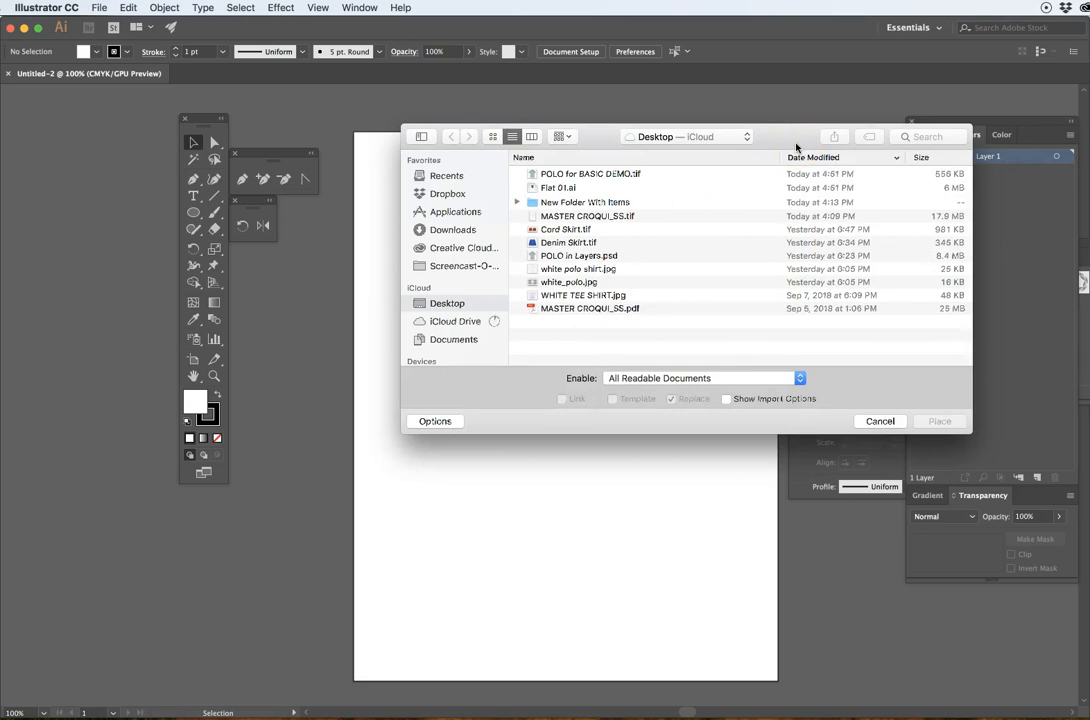
{"action": "mouse_move", "coordinate": [790, 160]}
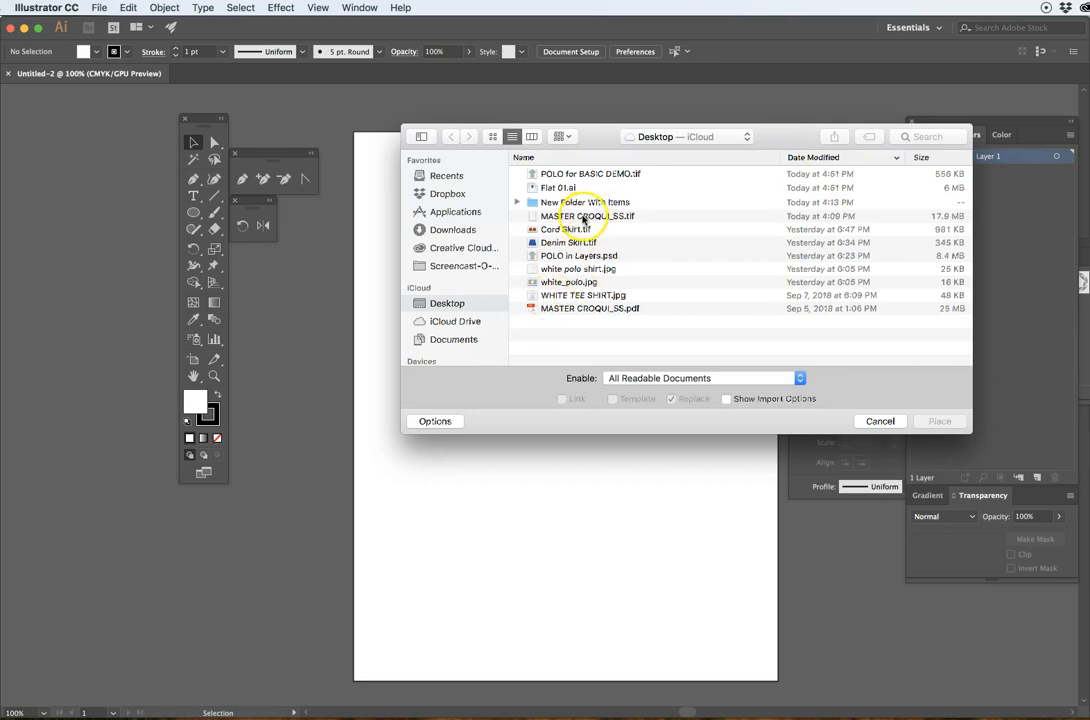
{"action": "left_click", "coordinate": [587, 216]}
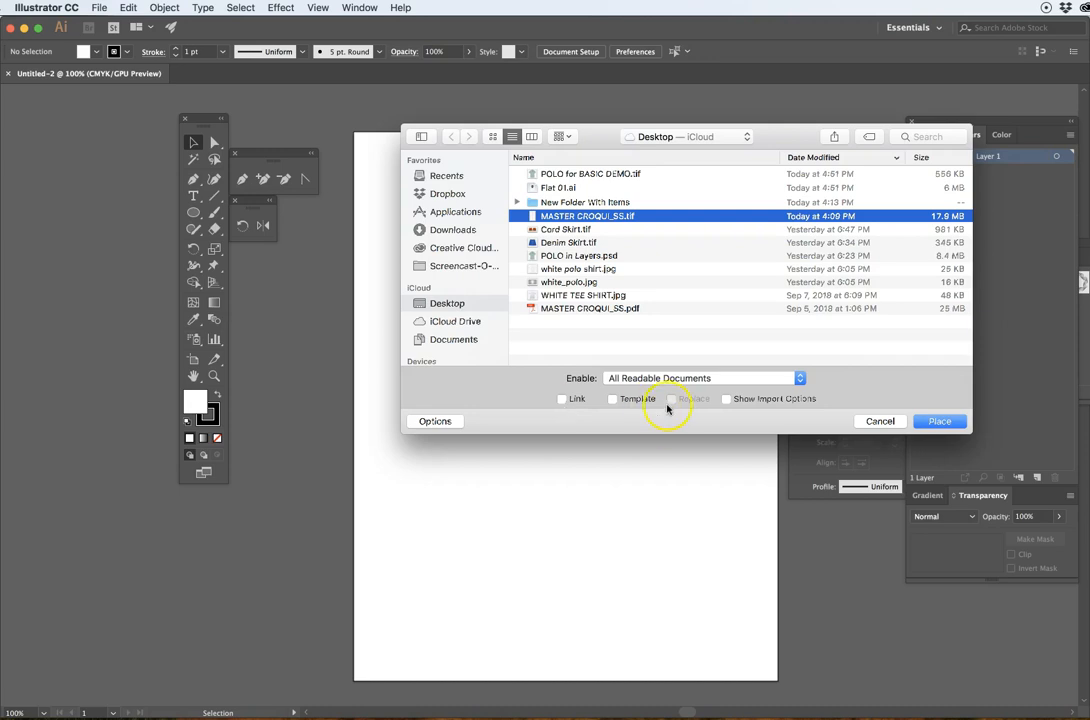
{"action": "mouse_move", "coordinate": [928, 418]}
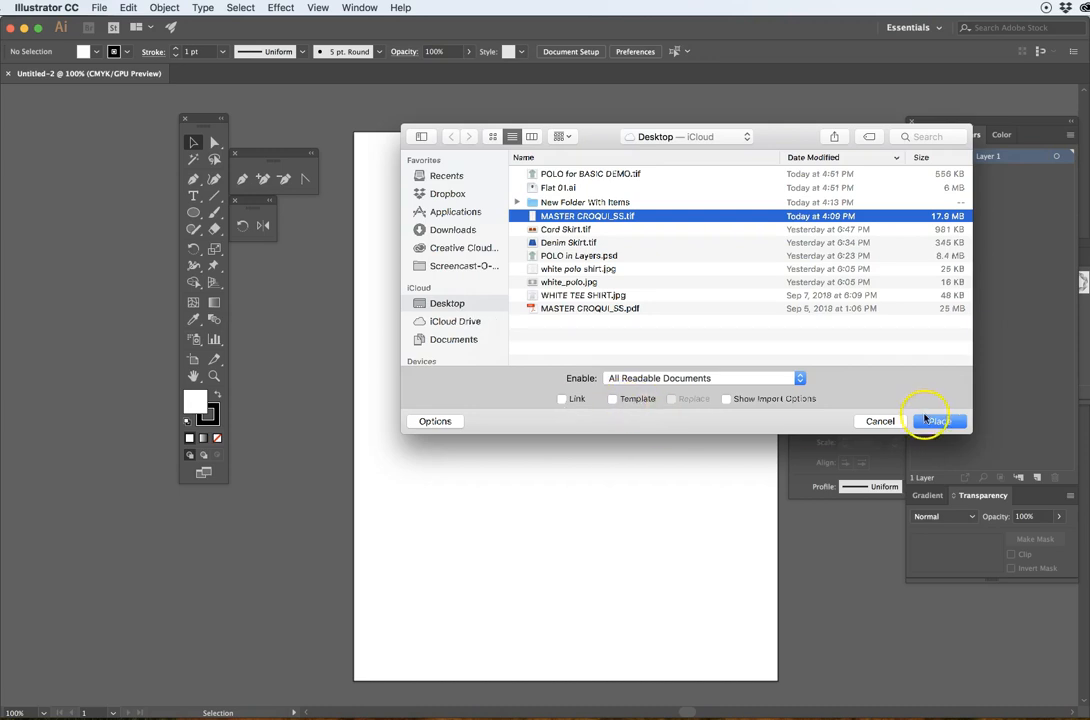
{"action": "left_click", "coordinate": [933, 420]}
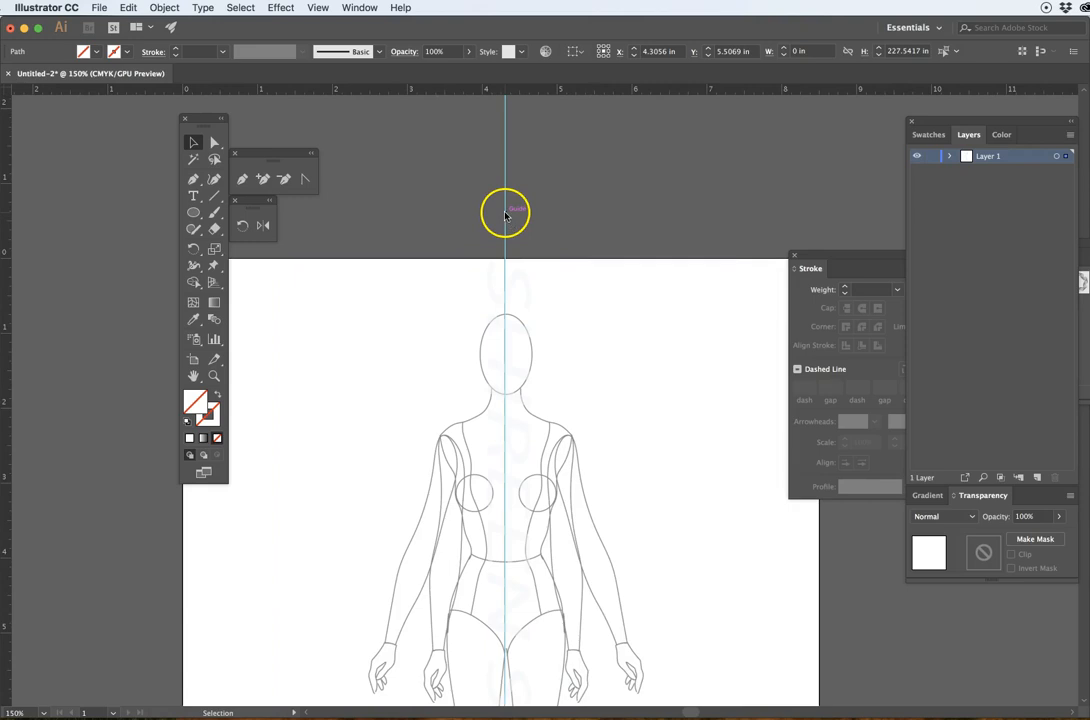
{"action": "mouse_move", "coordinate": [935, 157]}
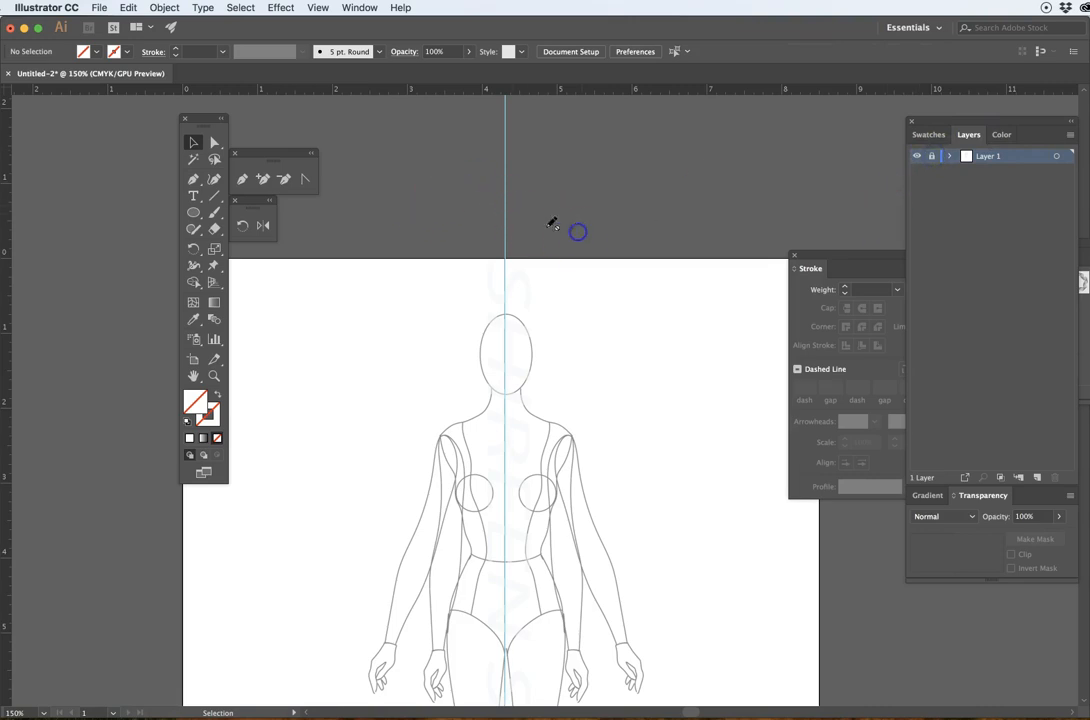
{"action": "mouse_move", "coordinate": [625, 265]}
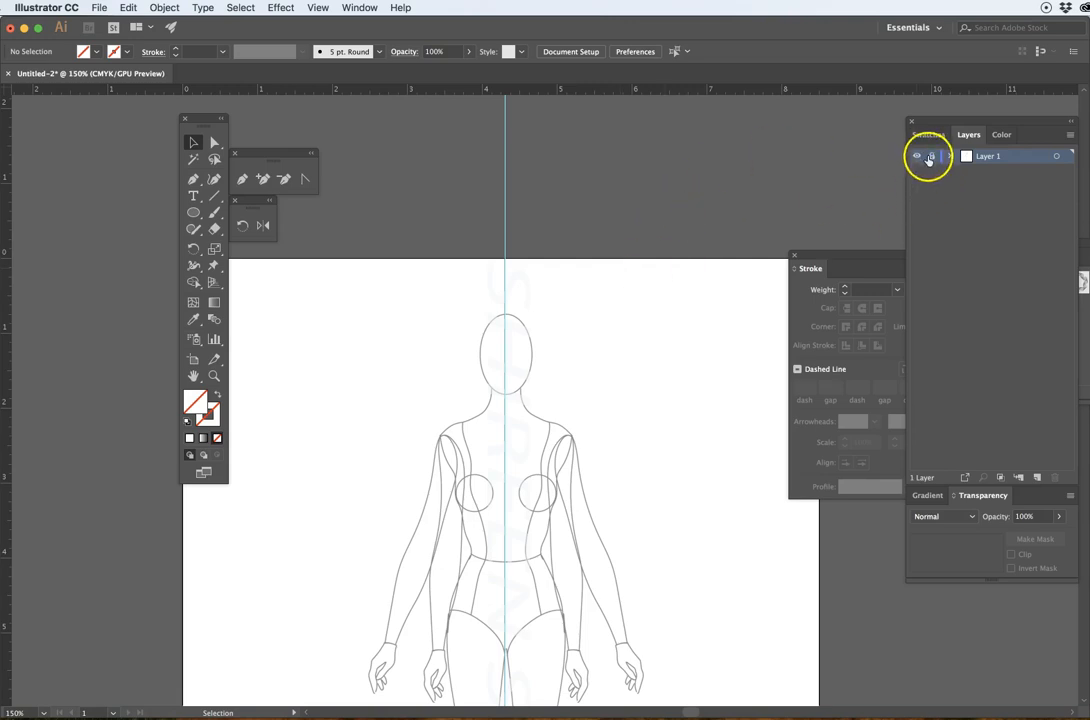
Step: Lock Layer 1, rename it 'template', and add a new empty layer above it
{"action": "left_click", "coordinate": [987, 156]}
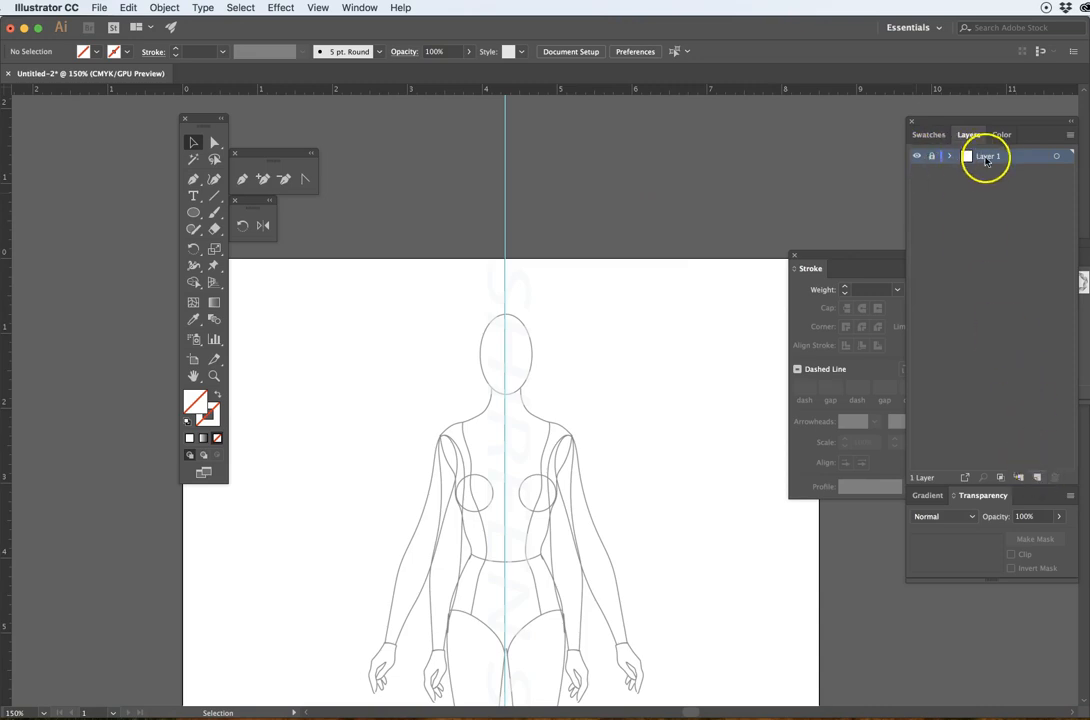
{"action": "double_click", "coordinate": [988, 155]}
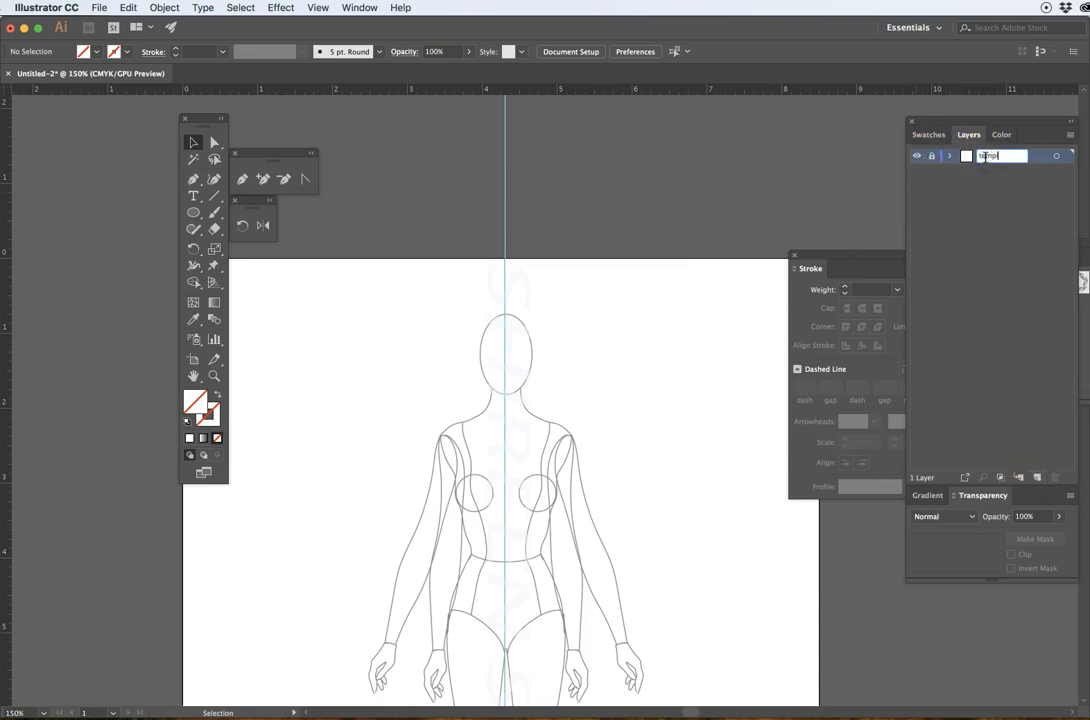
{"action": "left_click", "coordinate": [1037, 477]}
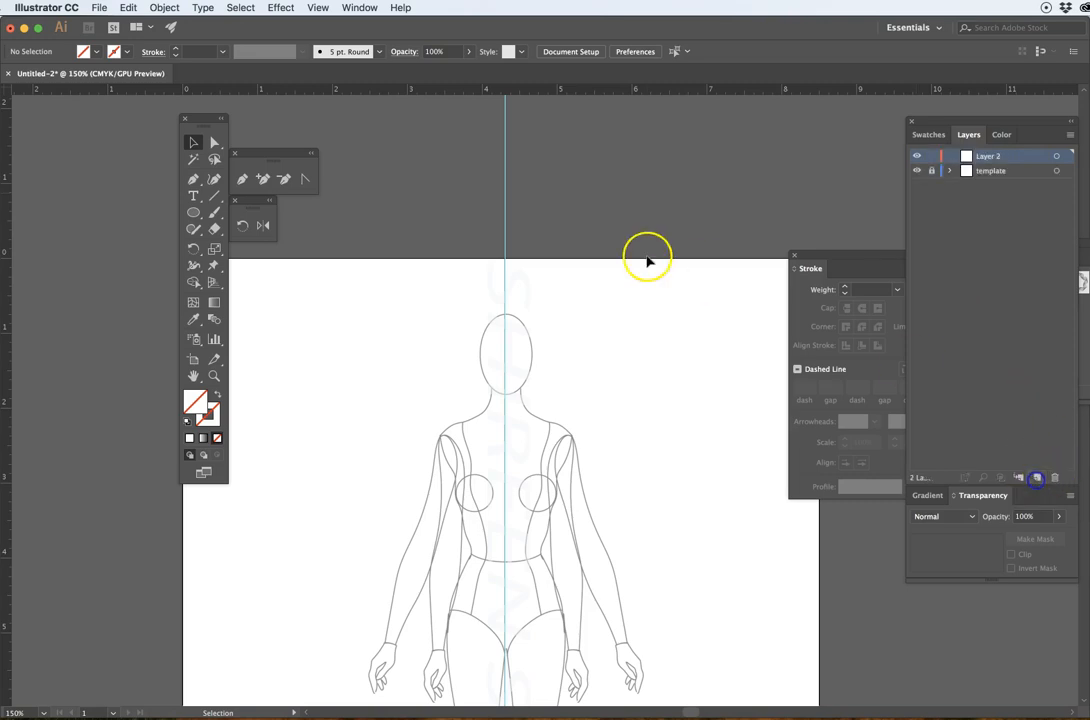
Step: Place POLO for BASIC DEMO.tif over the croquis at 47% opacity and lock its layer
{"action": "left_click", "coordinate": [99, 7]}
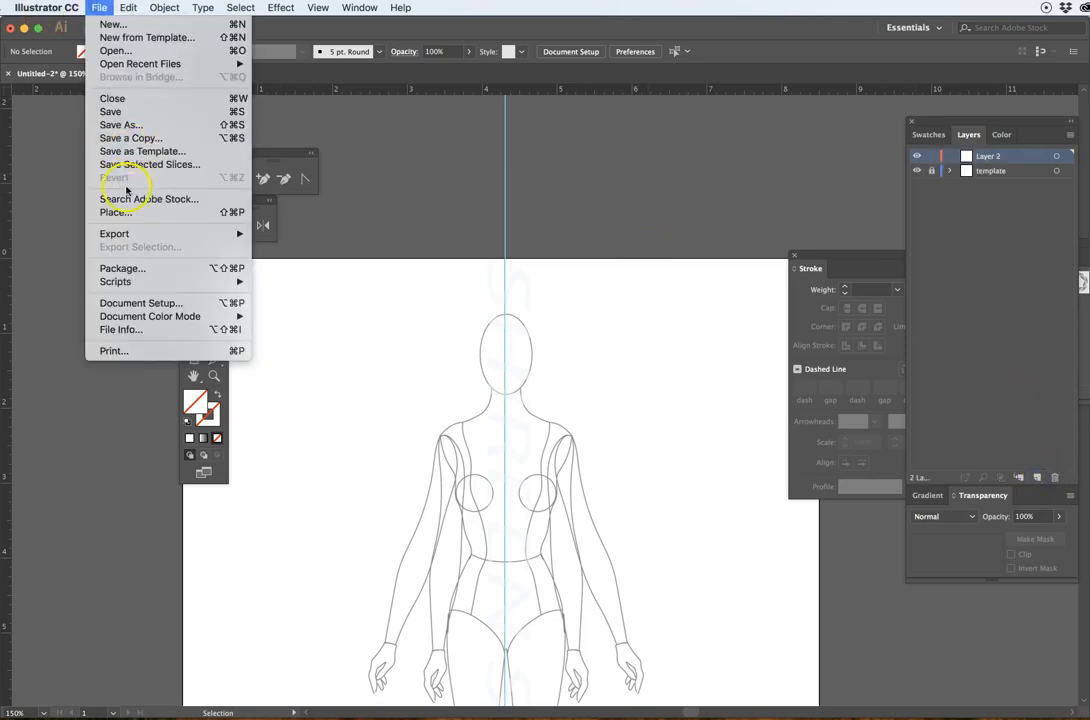
{"action": "left_click", "coordinate": [116, 212]}
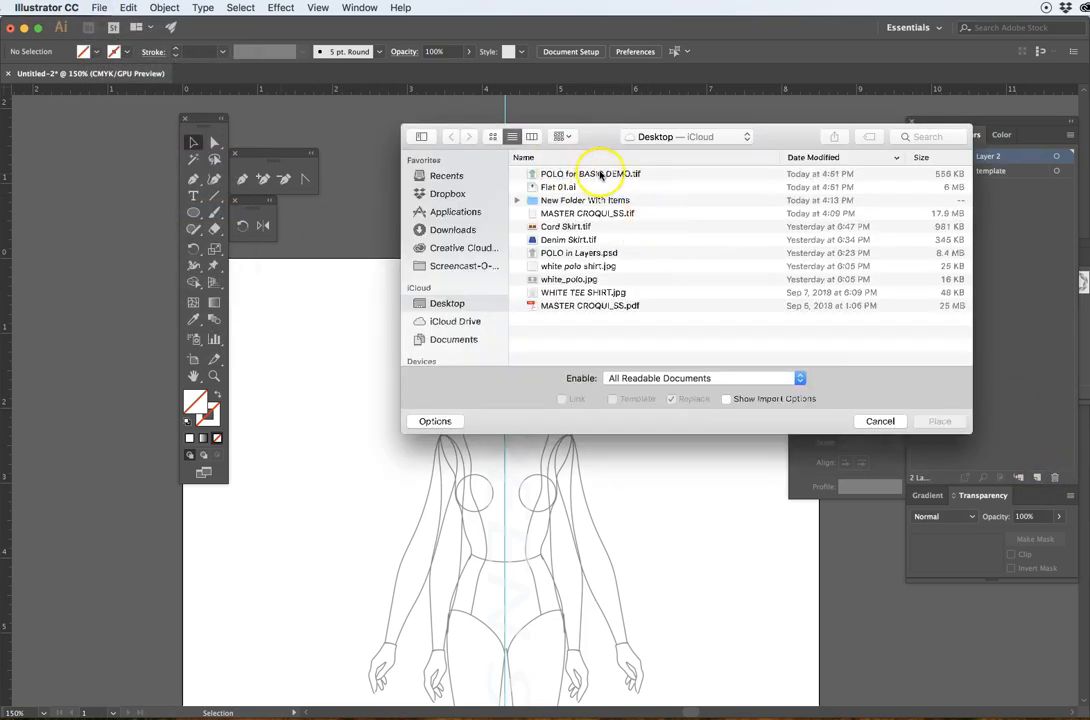
{"action": "left_click", "coordinate": [938, 420]}
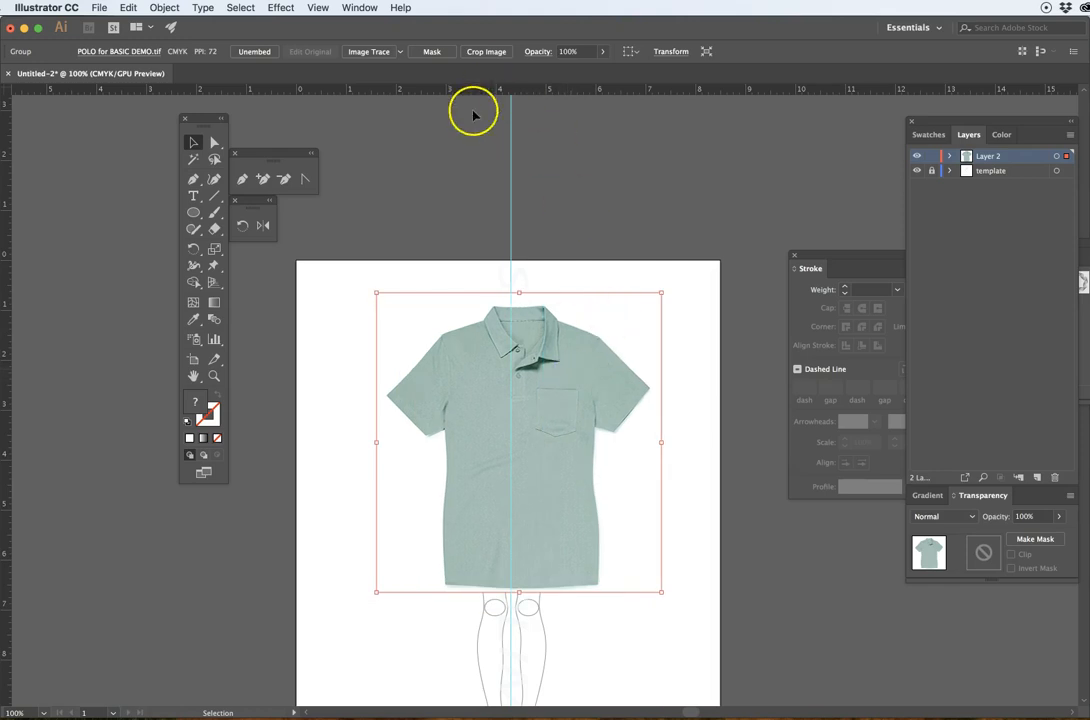
{"action": "mouse_move", "coordinate": [601, 52]}
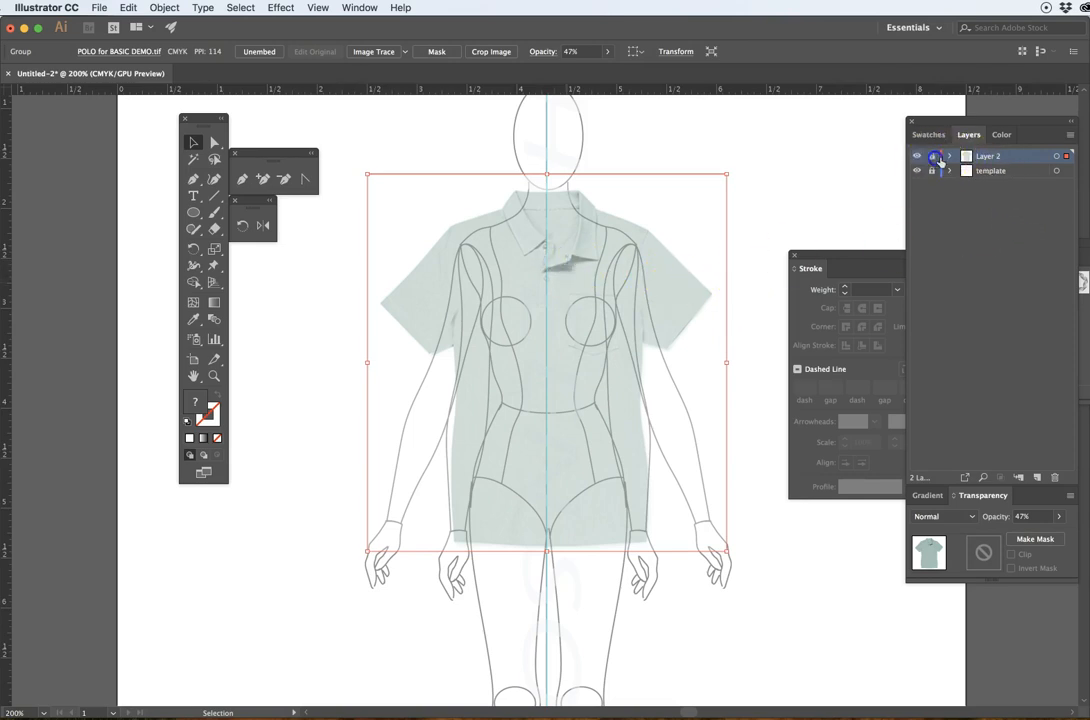
{"action": "double_click", "coordinate": [987, 156]}
{"action": "type", "text": "polo"}
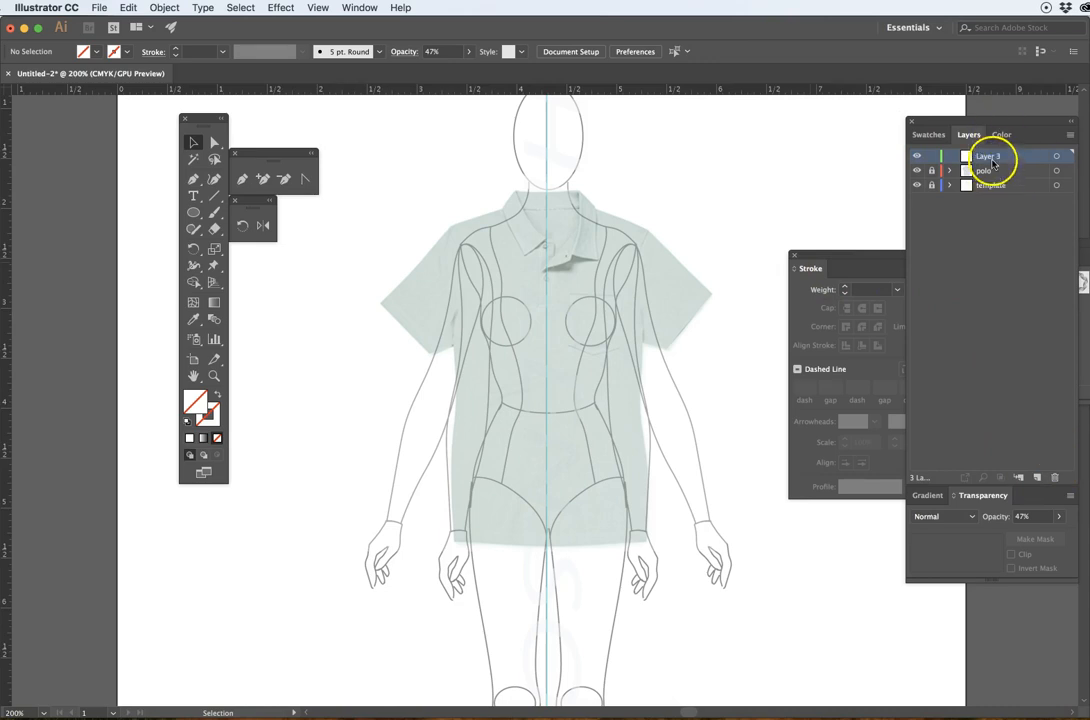
Step: Rename Layer 3 to 'flat' in Layer Options
{"action": "double_click", "coordinate": [988, 156]}
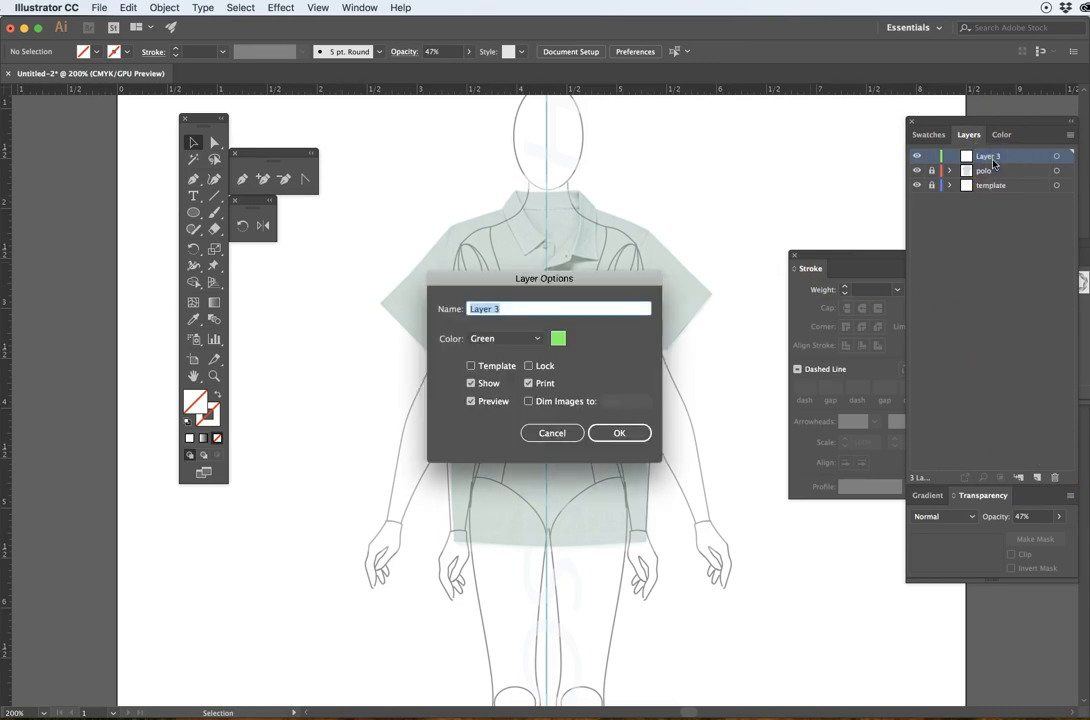
{"action": "left_click", "coordinate": [619, 432]}
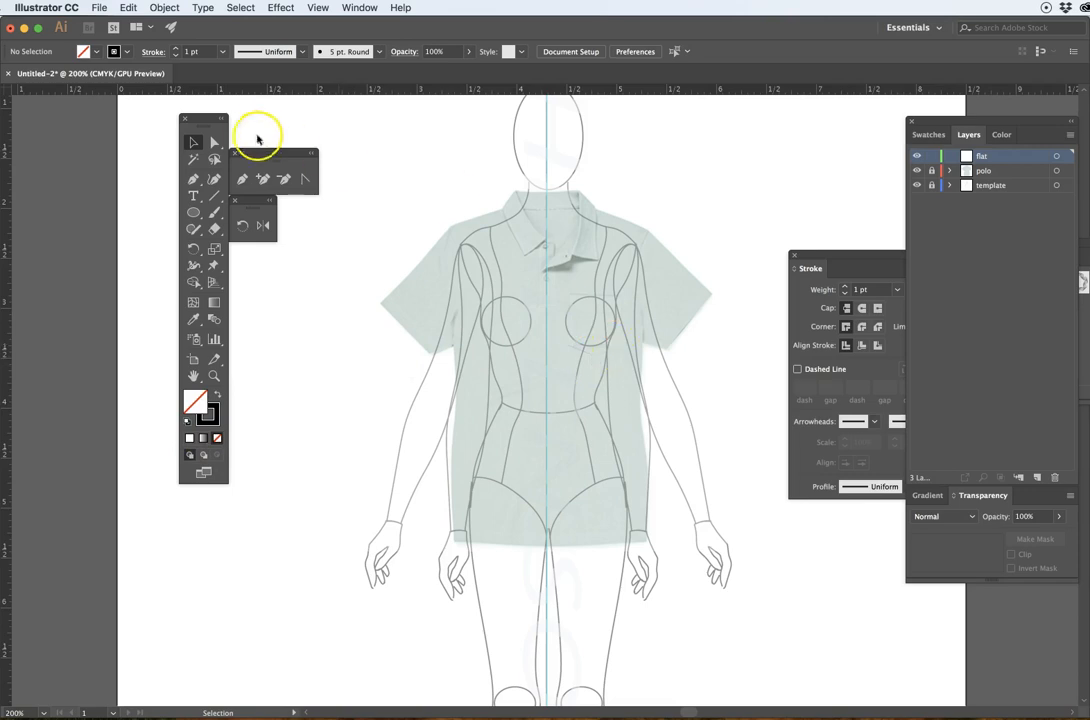
{"action": "mouse_move", "coordinate": [289, 222]}
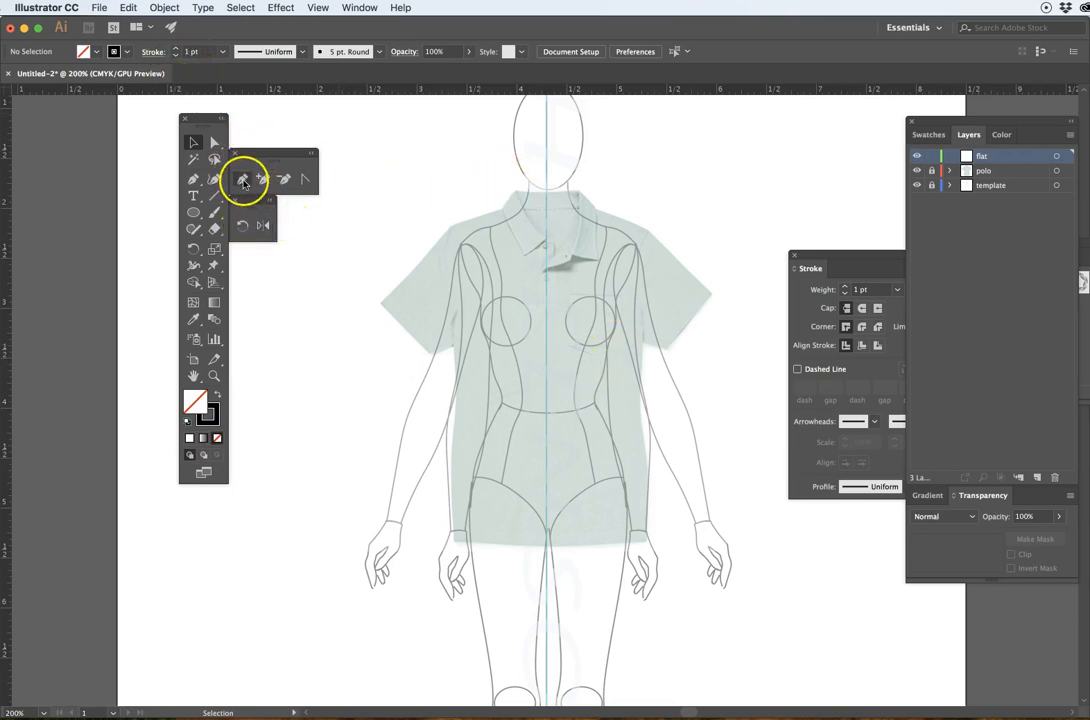
{"action": "mouse_move", "coordinate": [242, 227]}
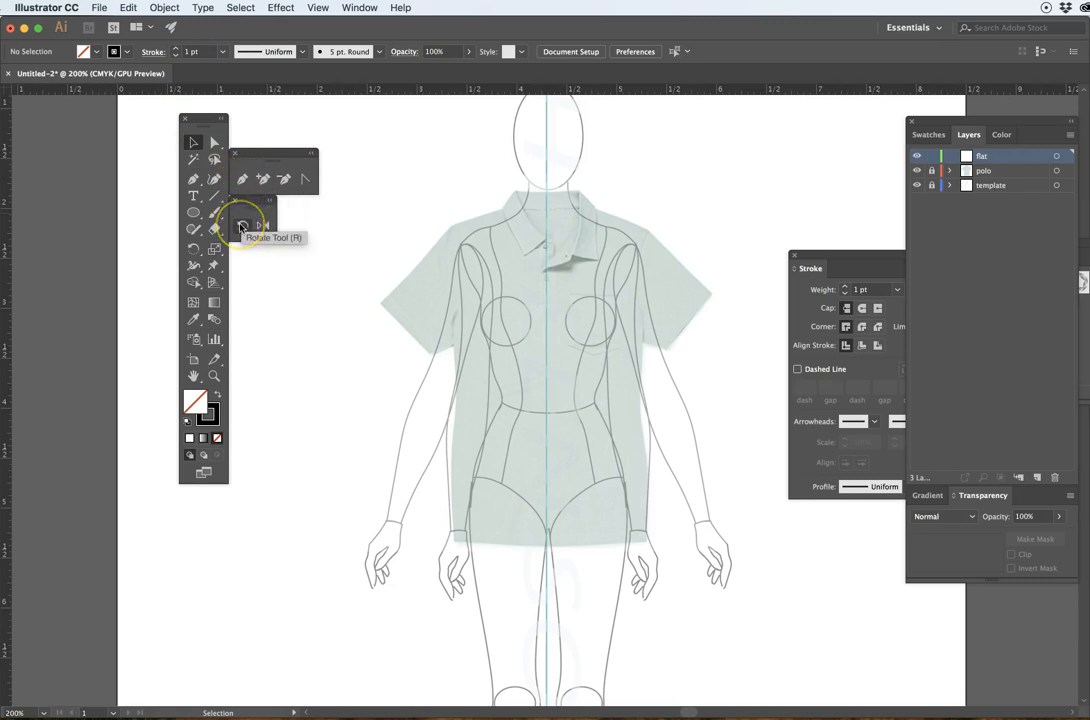
{"action": "mouse_move", "coordinate": [241, 228]}
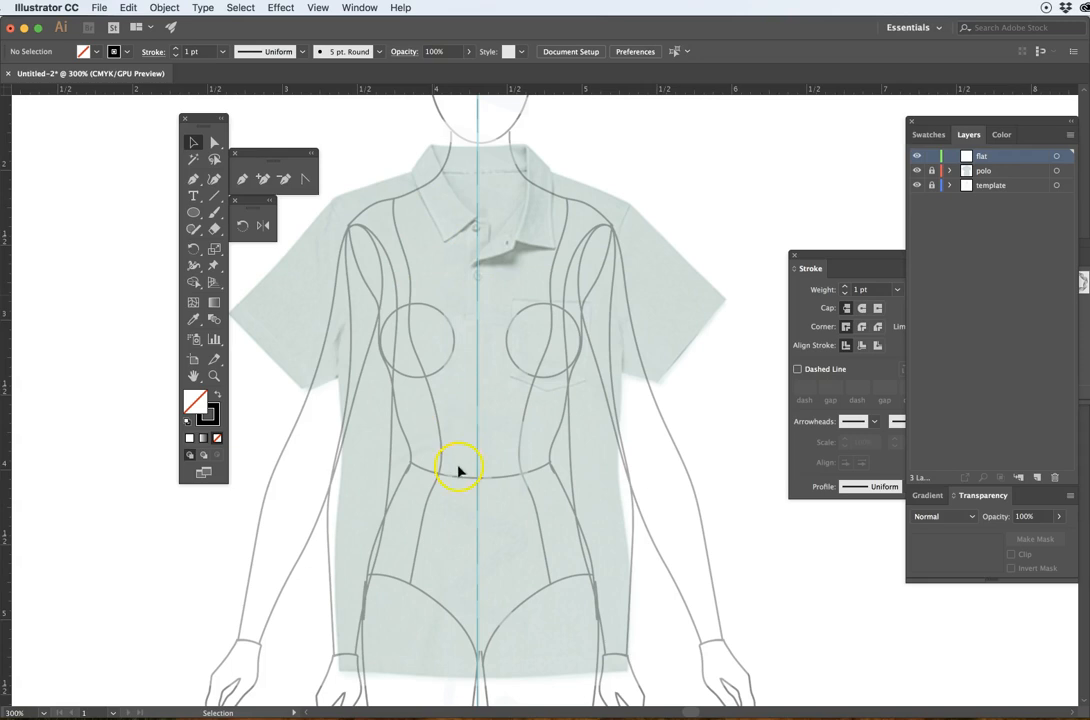
{"action": "mouse_move", "coordinate": [415, 563]}
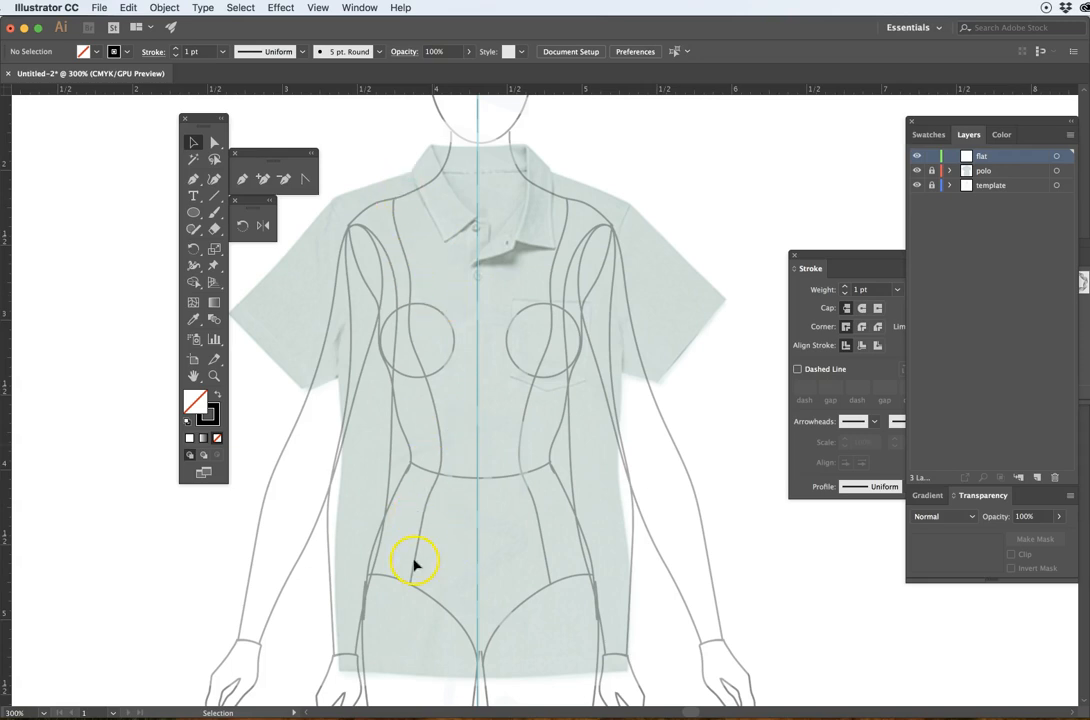
{"action": "mouse_move", "coordinate": [302, 252]}
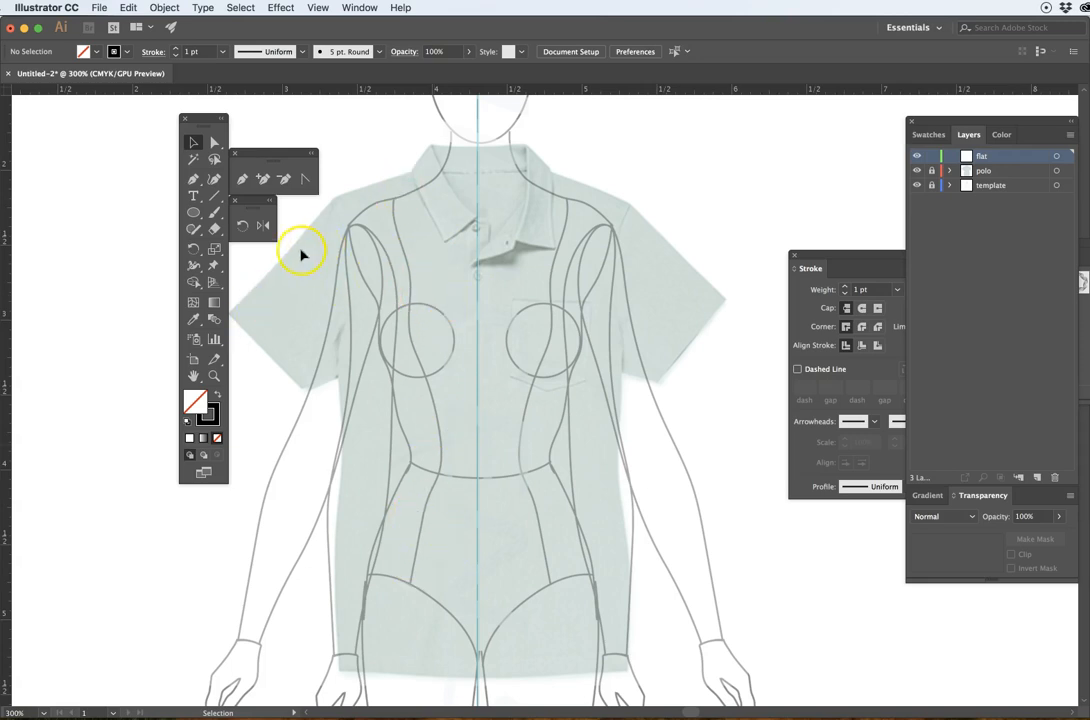
{"action": "mouse_move", "coordinate": [275, 370]}
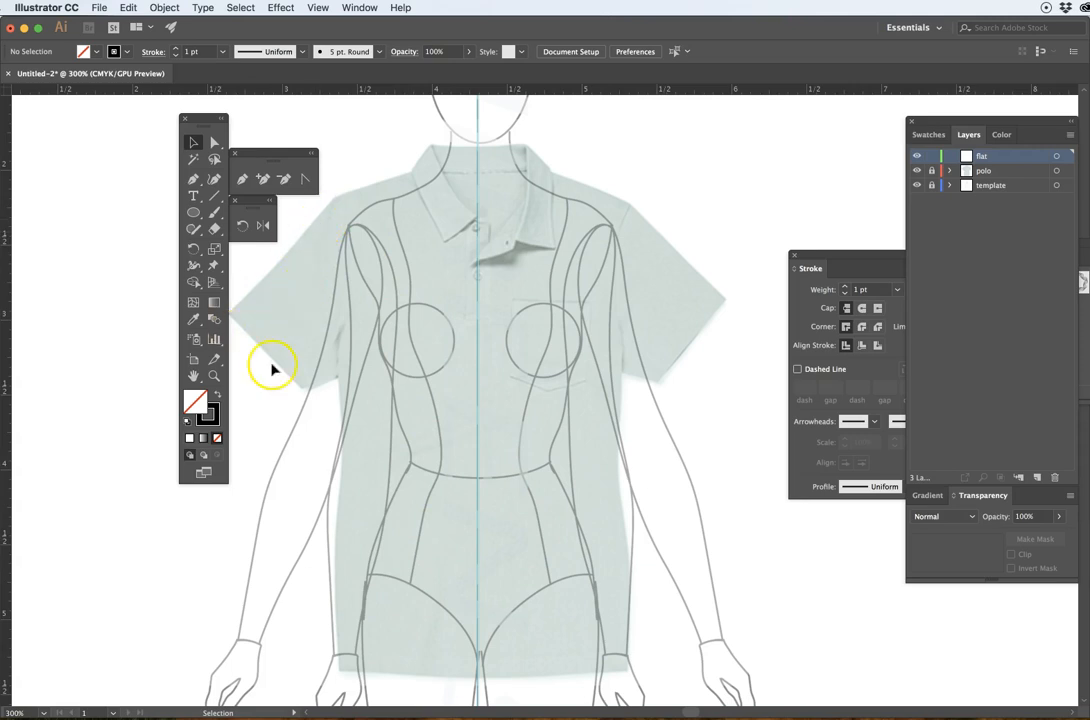
{"action": "mouse_move", "coordinate": [283, 313]}
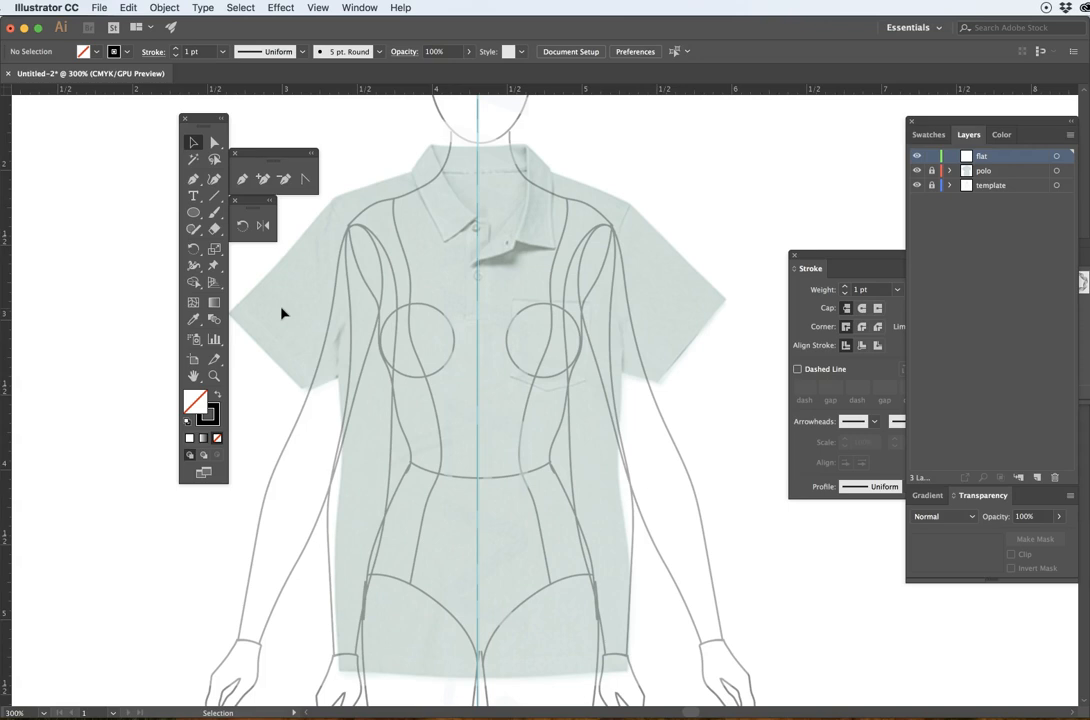
{"action": "mouse_move", "coordinate": [503, 208]}
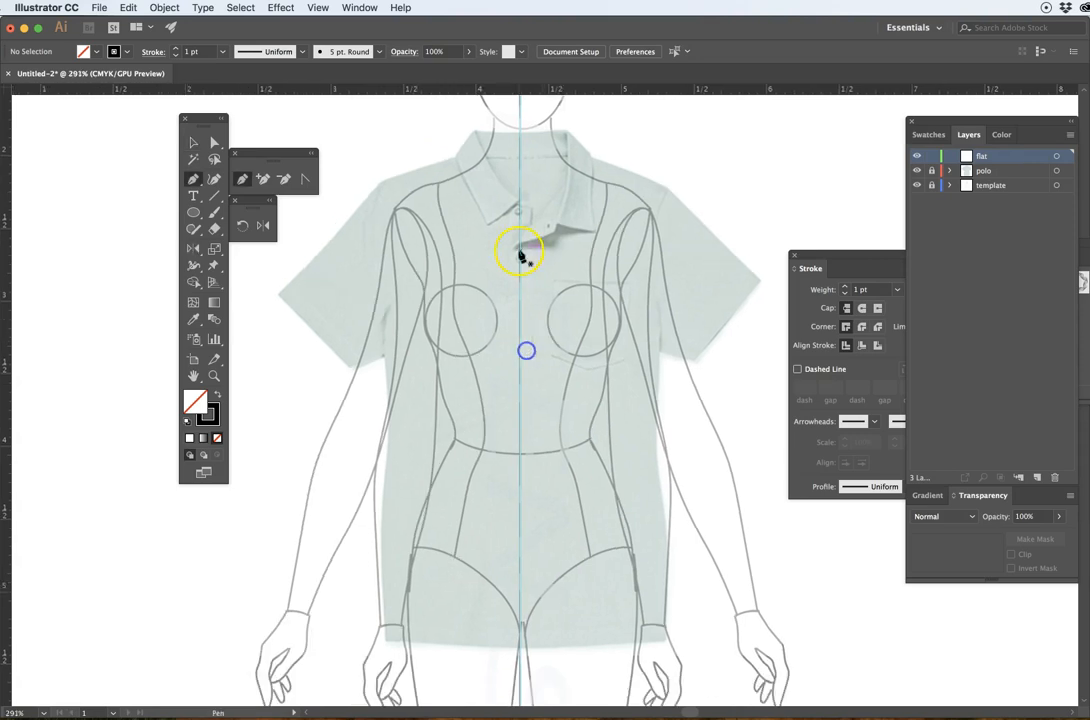
Step: Pen-trace the polo's left half from center neckline through shoulder and side seam to hem
{"action": "left_click", "coordinate": [519, 250]}
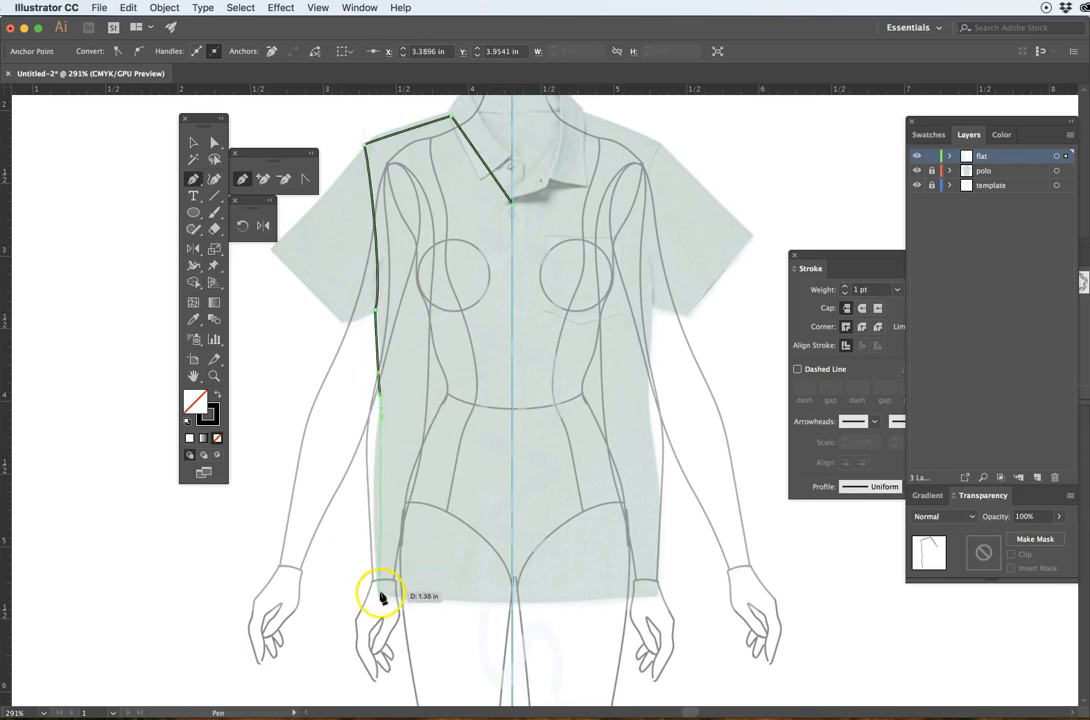
{"action": "left_click", "coordinate": [380, 595]}
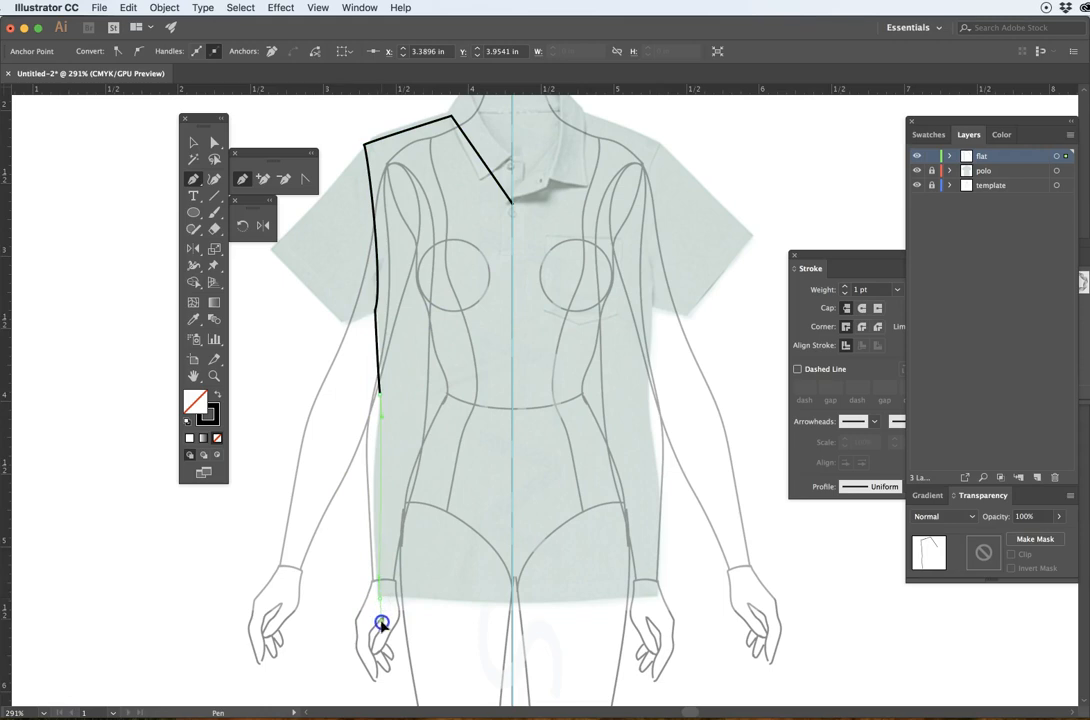
{"action": "left_click", "coordinate": [513, 610]}
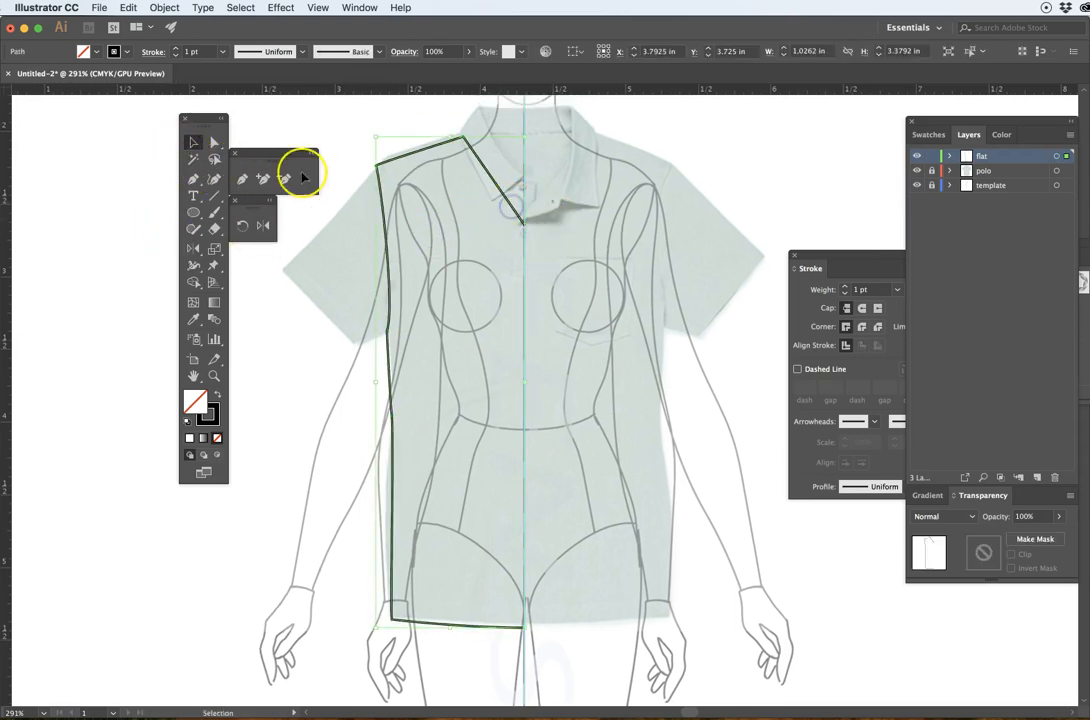
{"action": "mouse_move", "coordinate": [478, 200]}
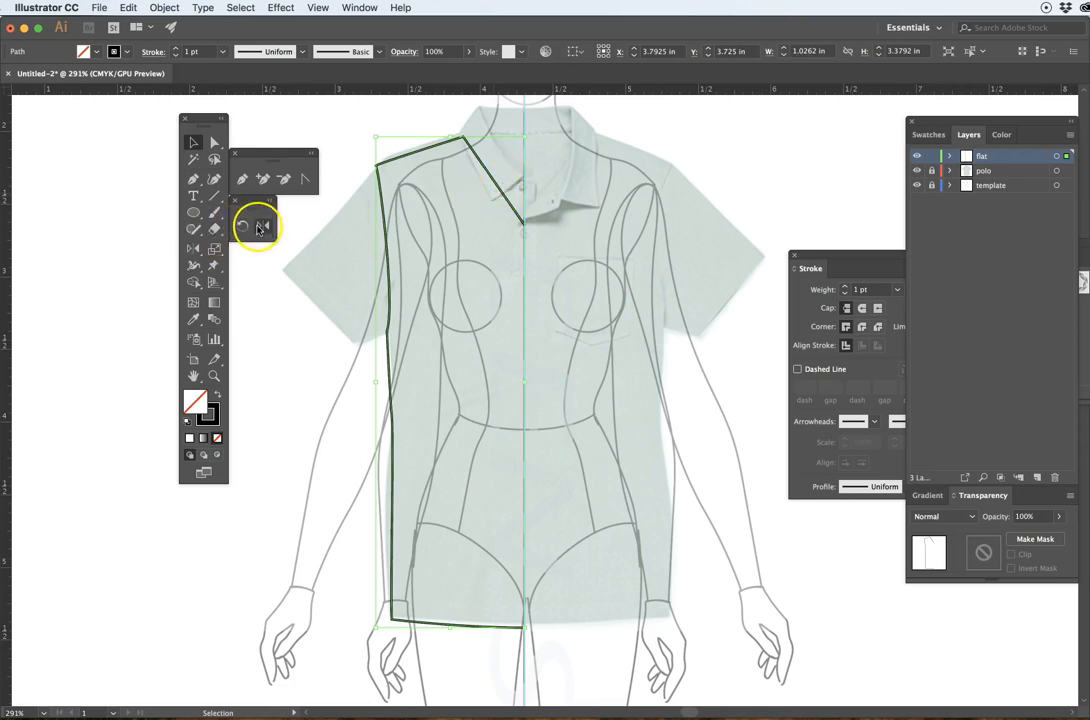
Step: Reflect-copy the half body vertically to form the full V-neck front outline
{"action": "left_click", "coordinate": [263, 226]}
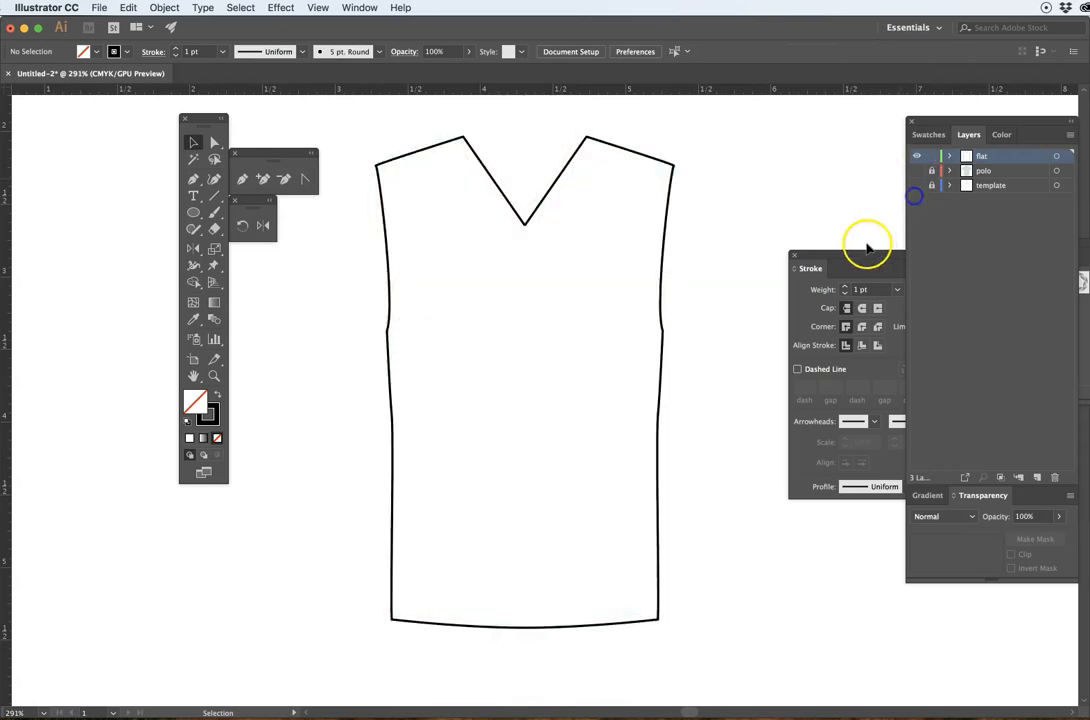
{"action": "mouse_move", "coordinate": [748, 218]}
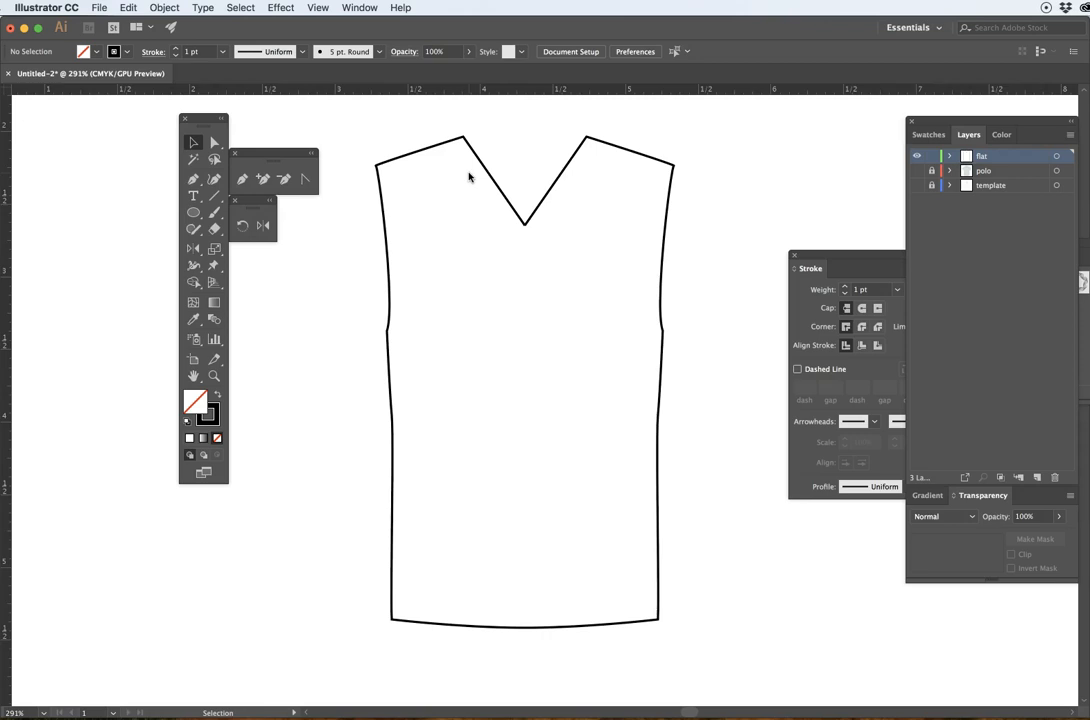
{"action": "mouse_move", "coordinate": [548, 195]}
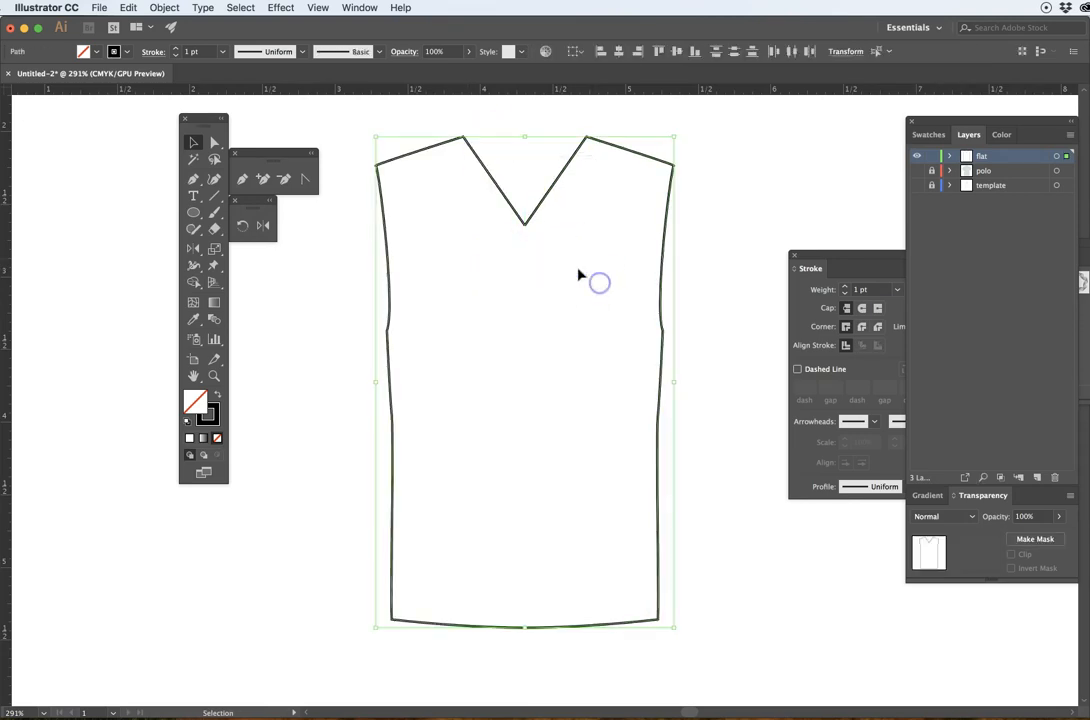
Step: Join the left and right body halves into one closed V-neck shape
{"action": "right_click", "coordinate": [578, 278]}
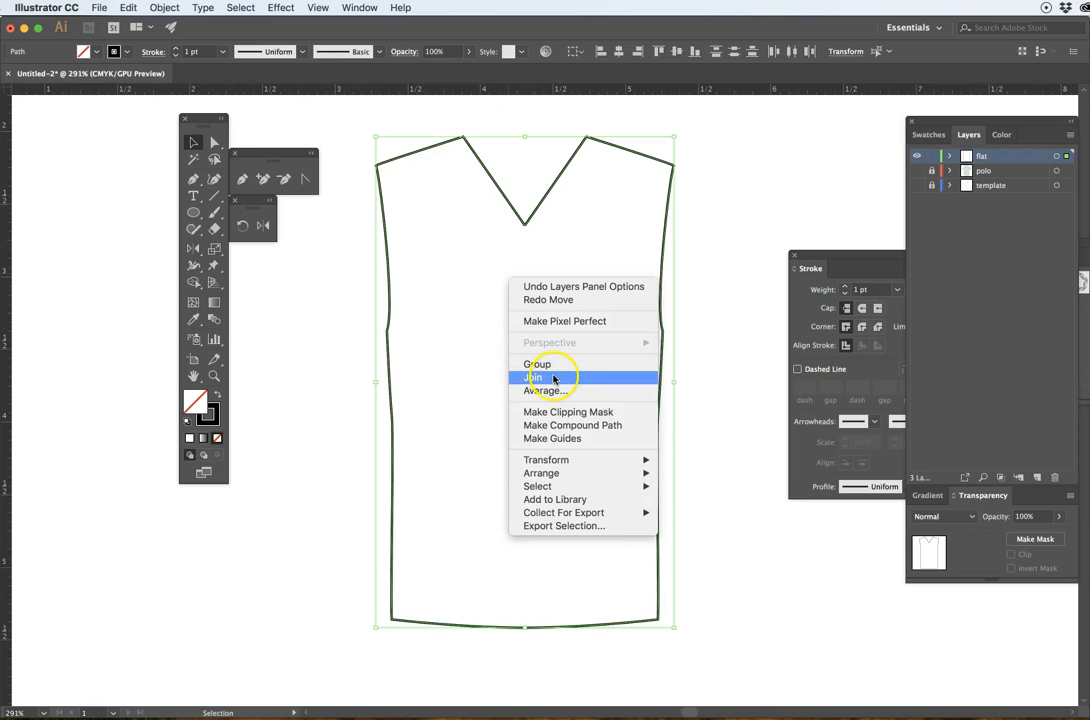
{"action": "left_click", "coordinate": [533, 377]}
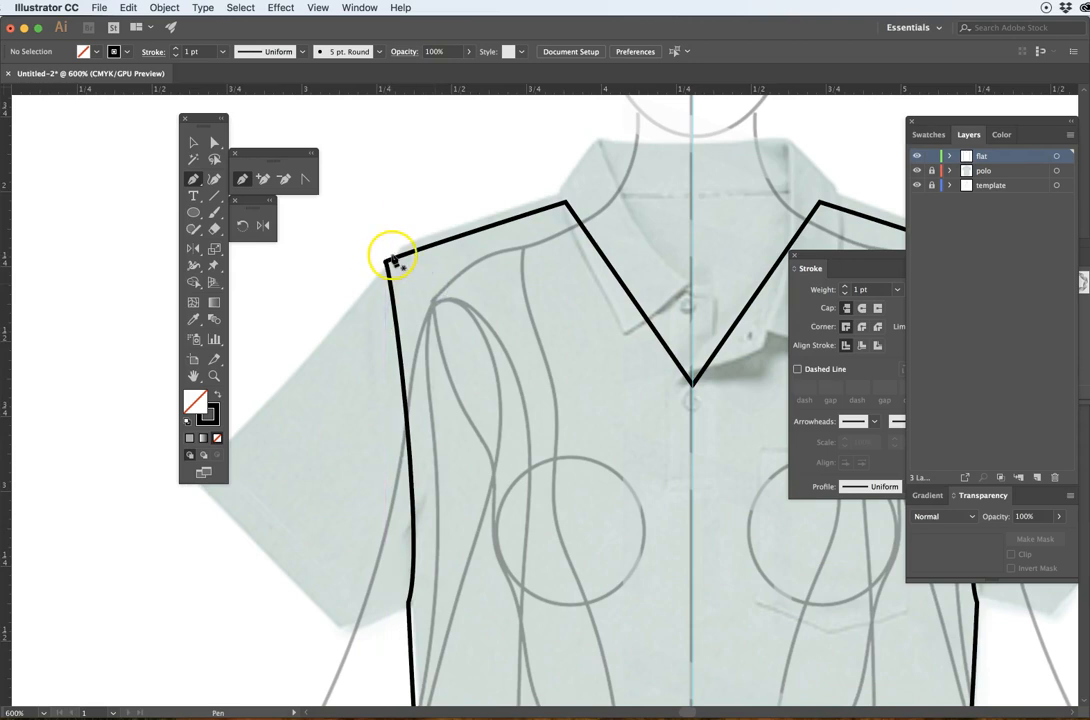
Step: Pen-draw the left short sleeve from the shoulder with a curved armhole edge
{"action": "left_click", "coordinate": [390, 260]}
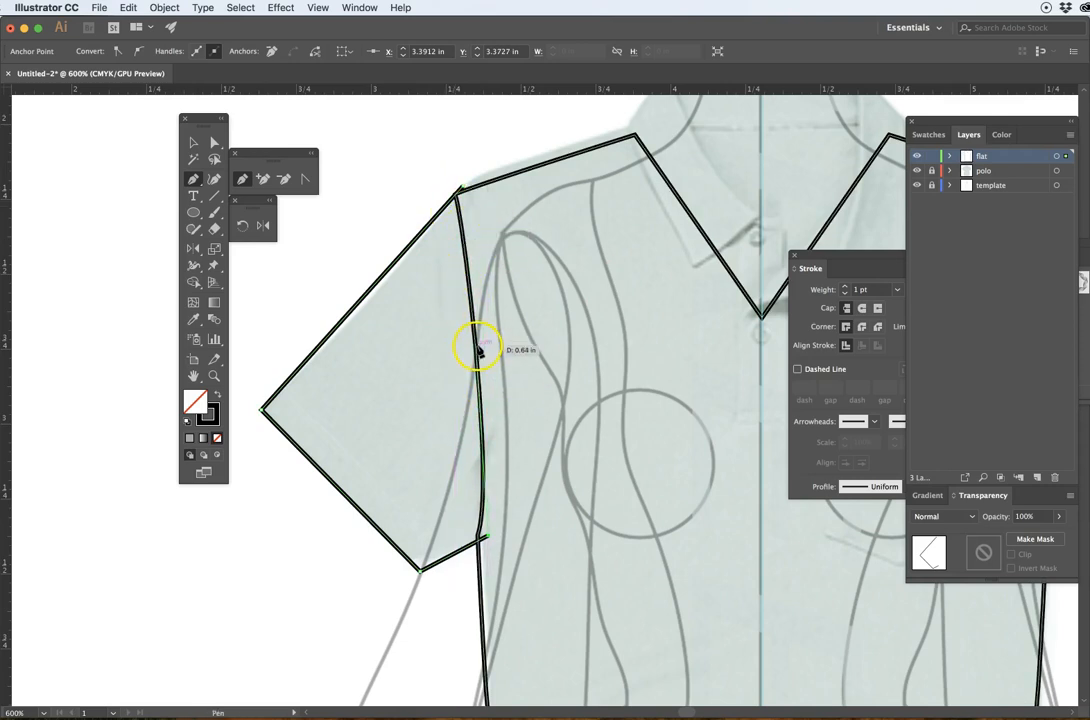
{"action": "mouse_move", "coordinate": [460, 205]}
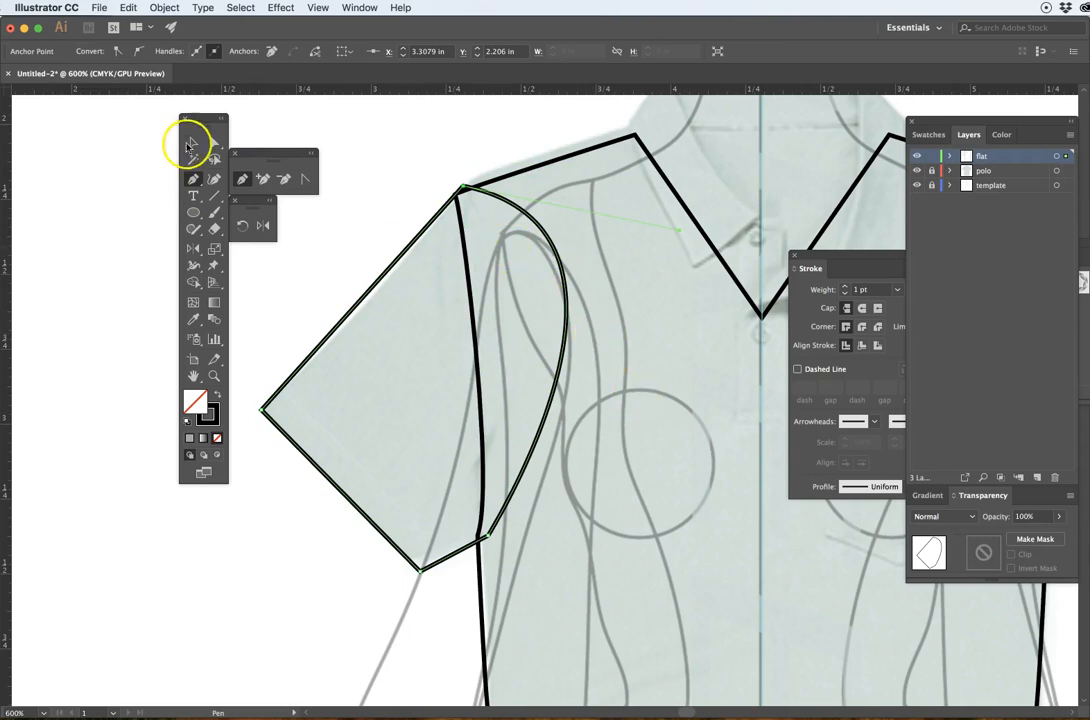
{"action": "left_click", "coordinate": [193, 140]}
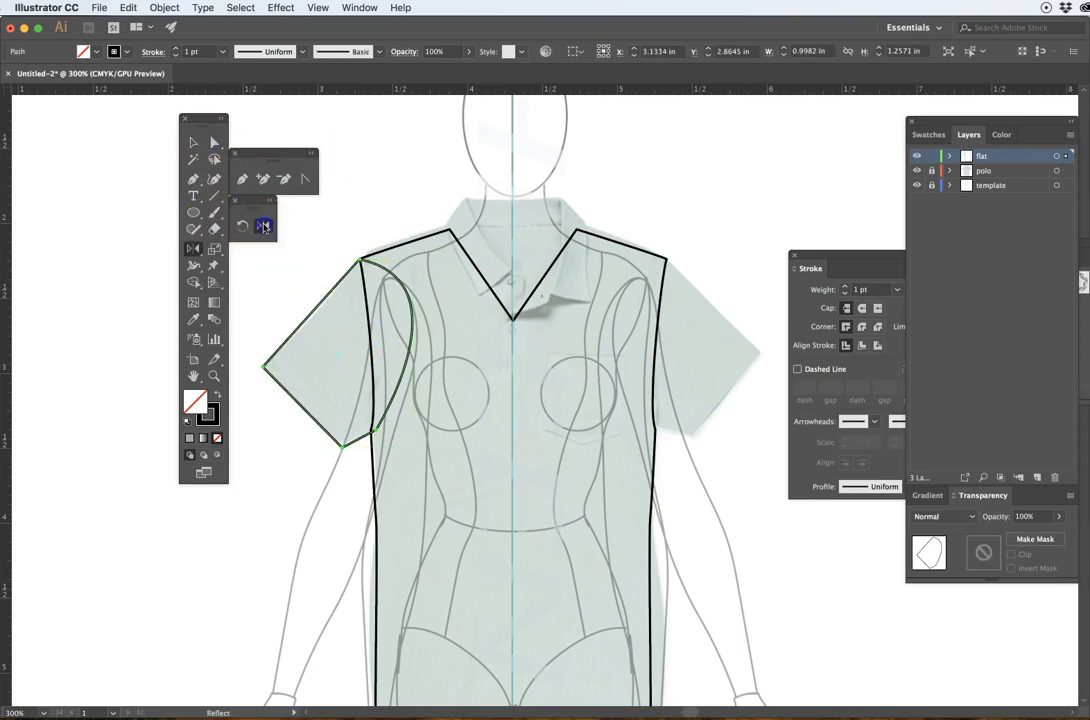
Step: Reflect-copy the left sleeve vertically across the center guide to create the right sleeve
{"action": "left_click", "coordinate": [265, 225]}
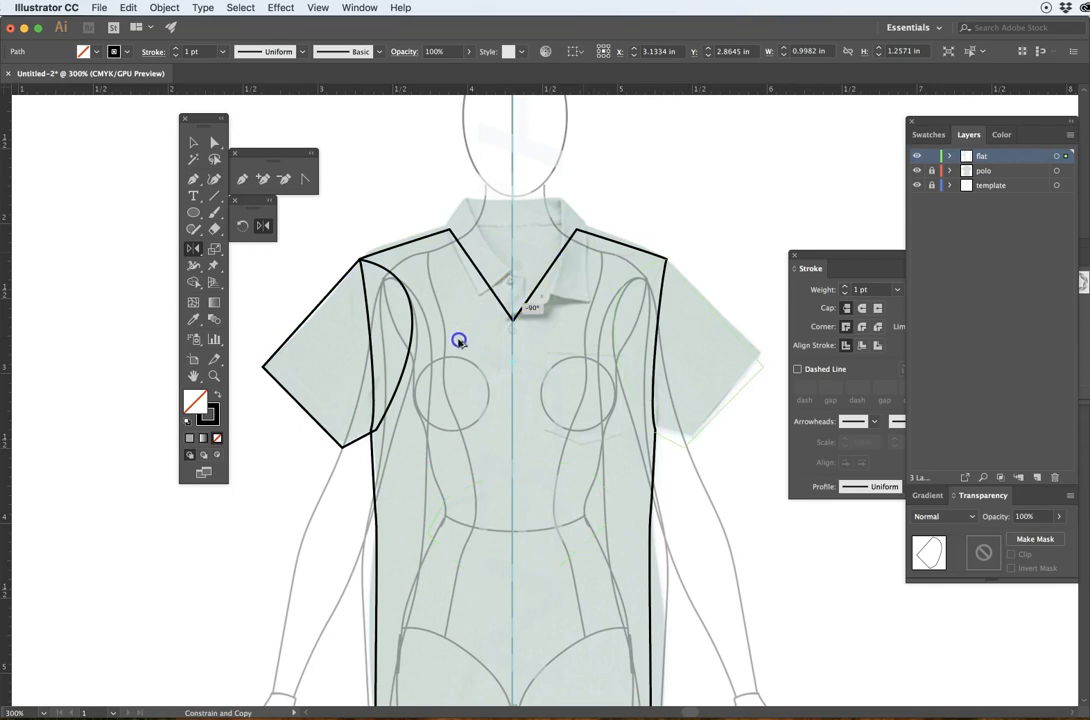
{"action": "mouse_move", "coordinate": [430, 335]}
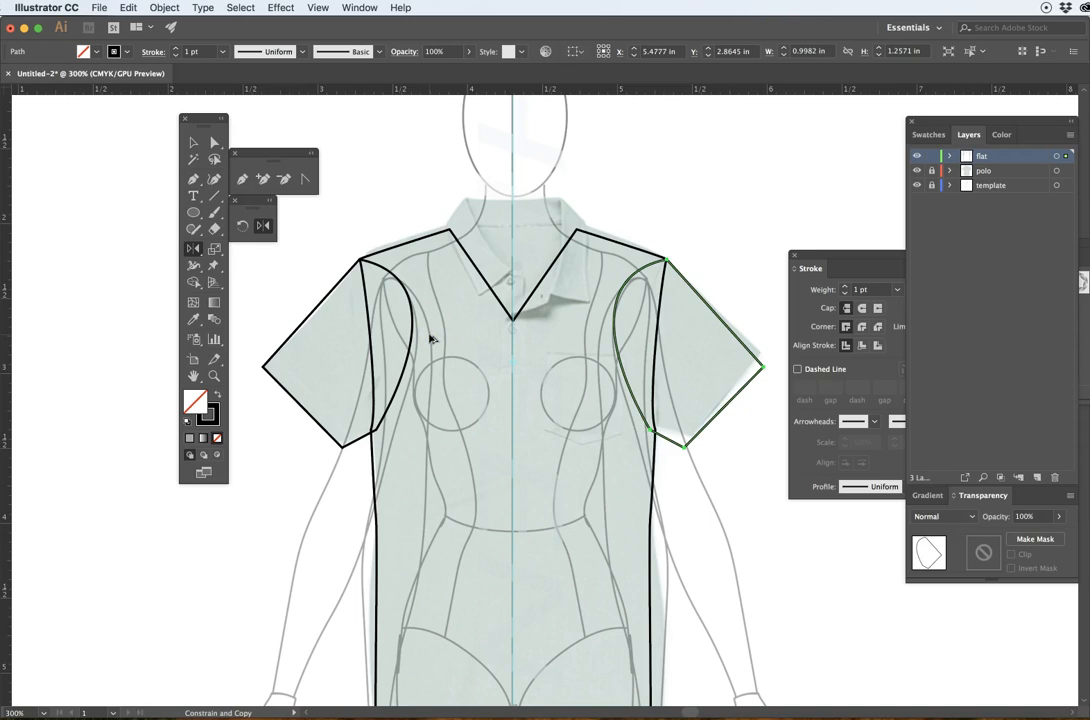
{"action": "left_click", "coordinate": [356, 151]}
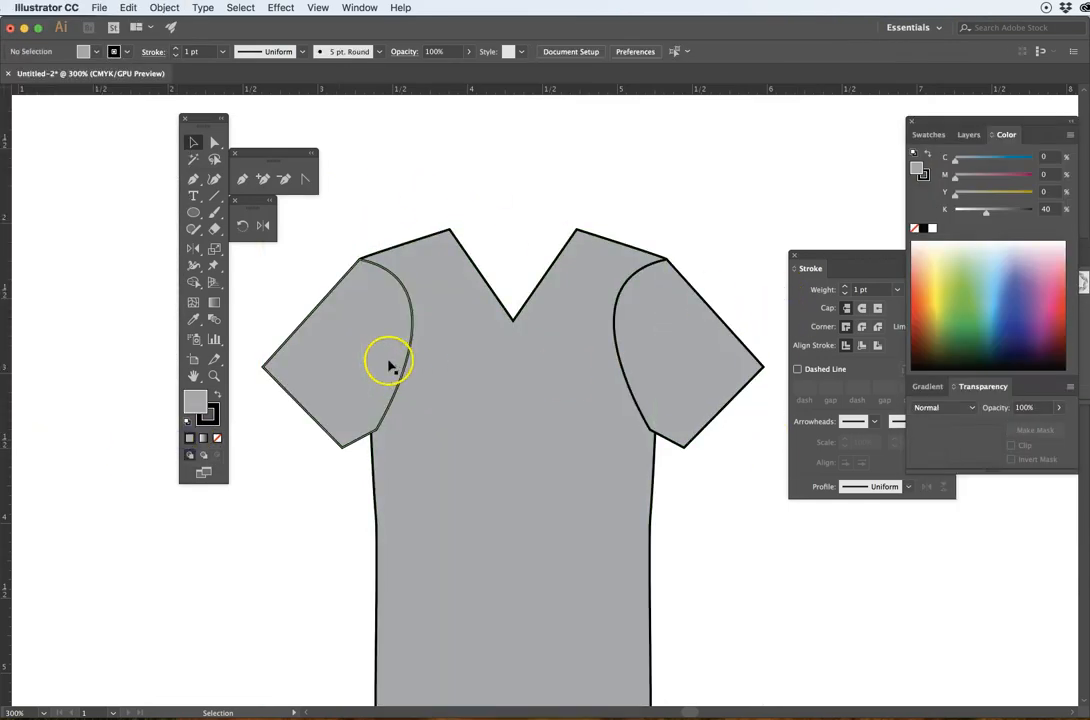
{"action": "mouse_move", "coordinate": [383, 343]}
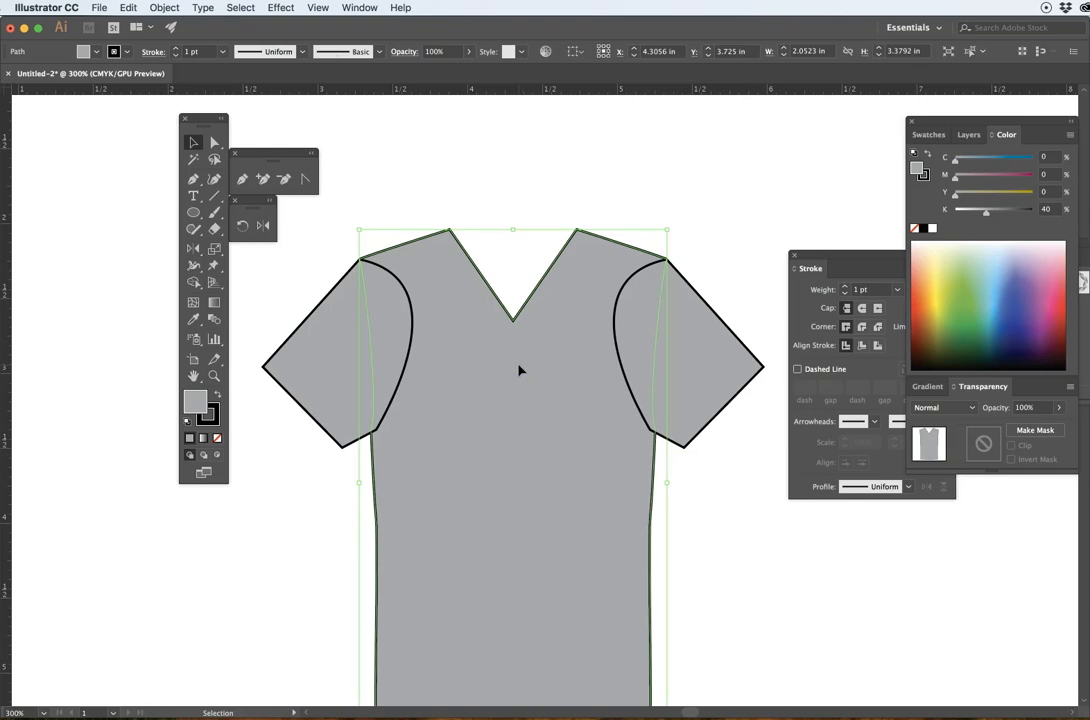
Step: Bring the gray body in front of both sleeves and show the reference layers again
{"action": "right_click", "coordinate": [520, 371]}
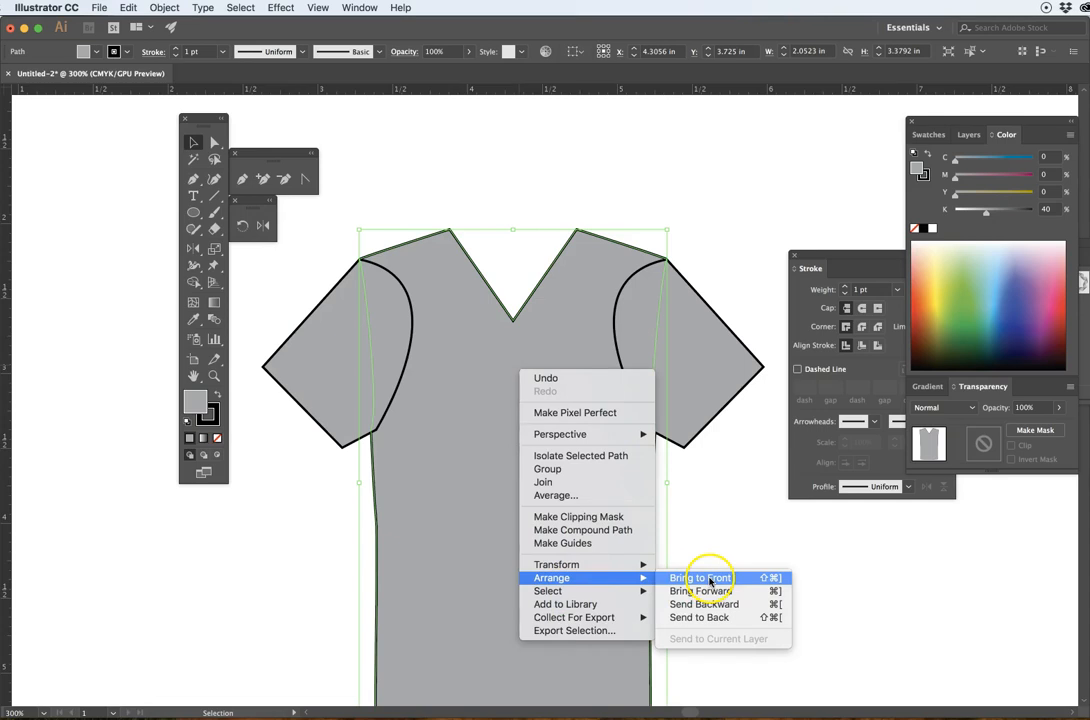
{"action": "left_click", "coordinate": [698, 577]}
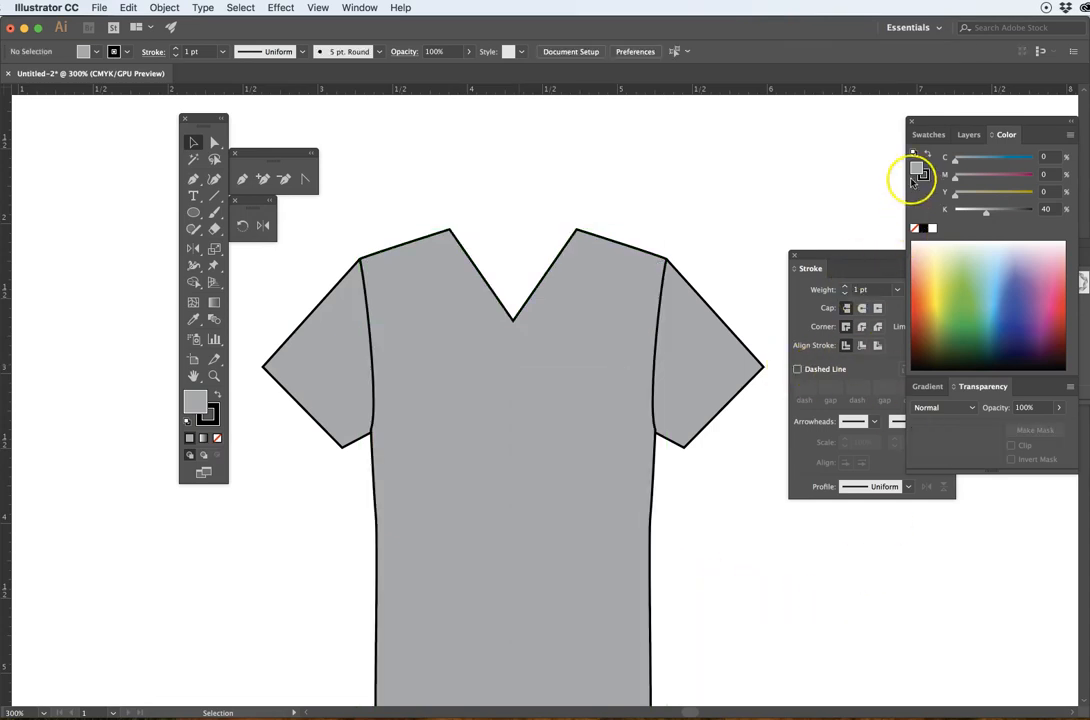
{"action": "left_click", "coordinate": [968, 134]}
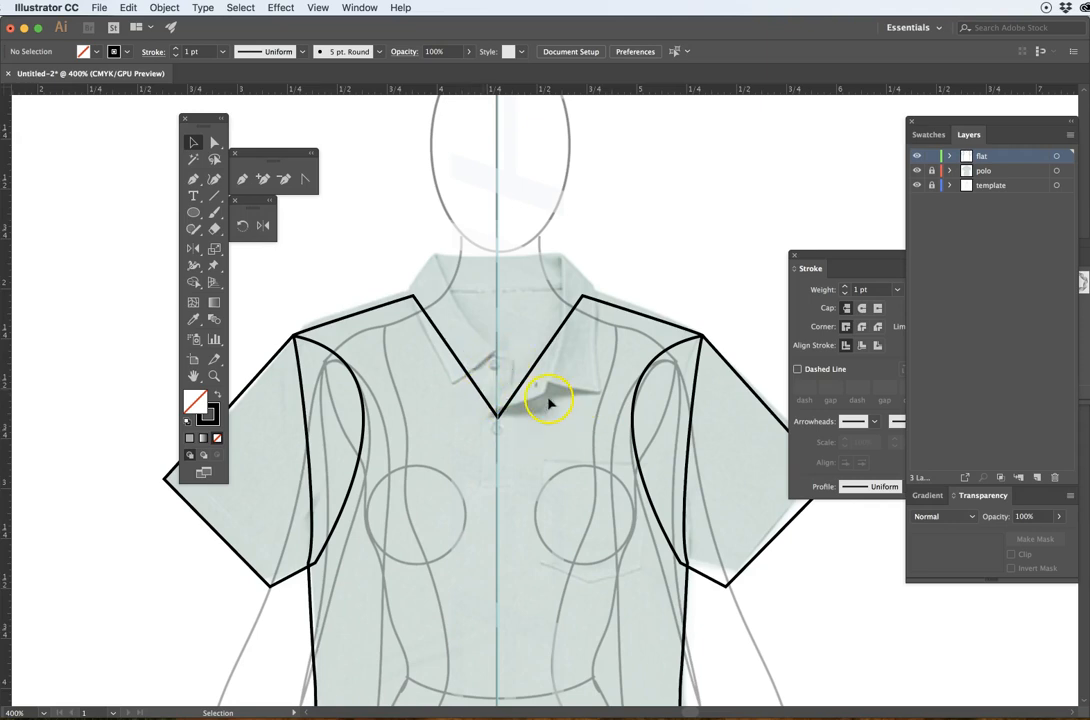
Step: Pen-trace the left collar band to the center line, then the left collar point's corners
{"action": "left_click", "coordinate": [193, 160]}
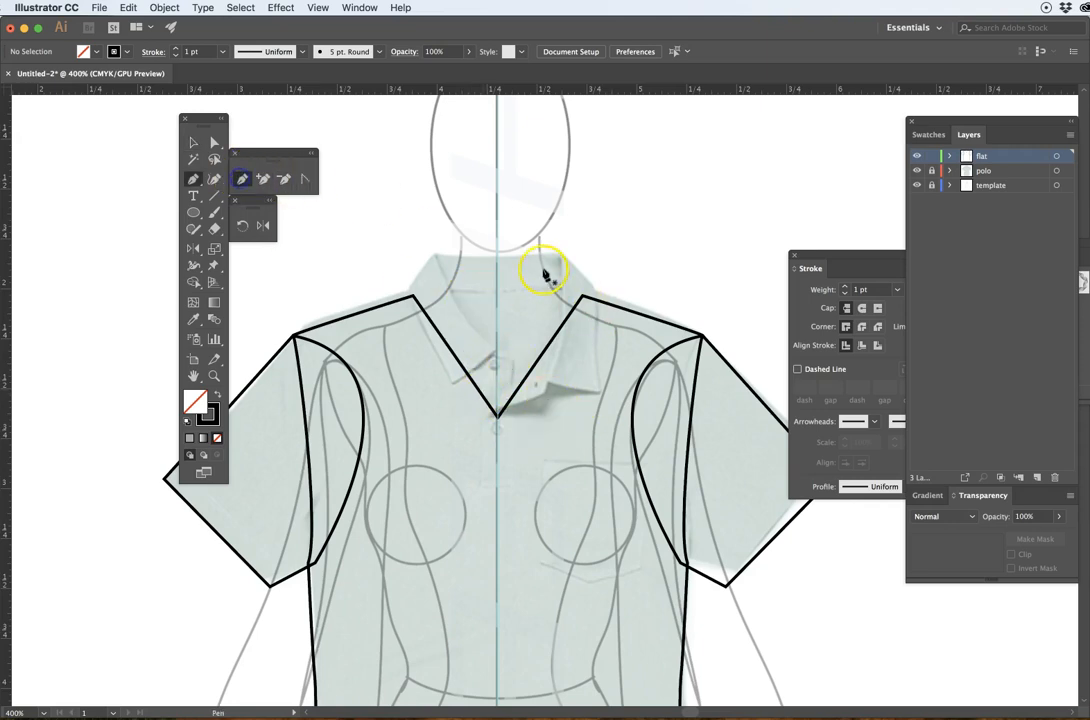
{"action": "mouse_move", "coordinate": [480, 285]}
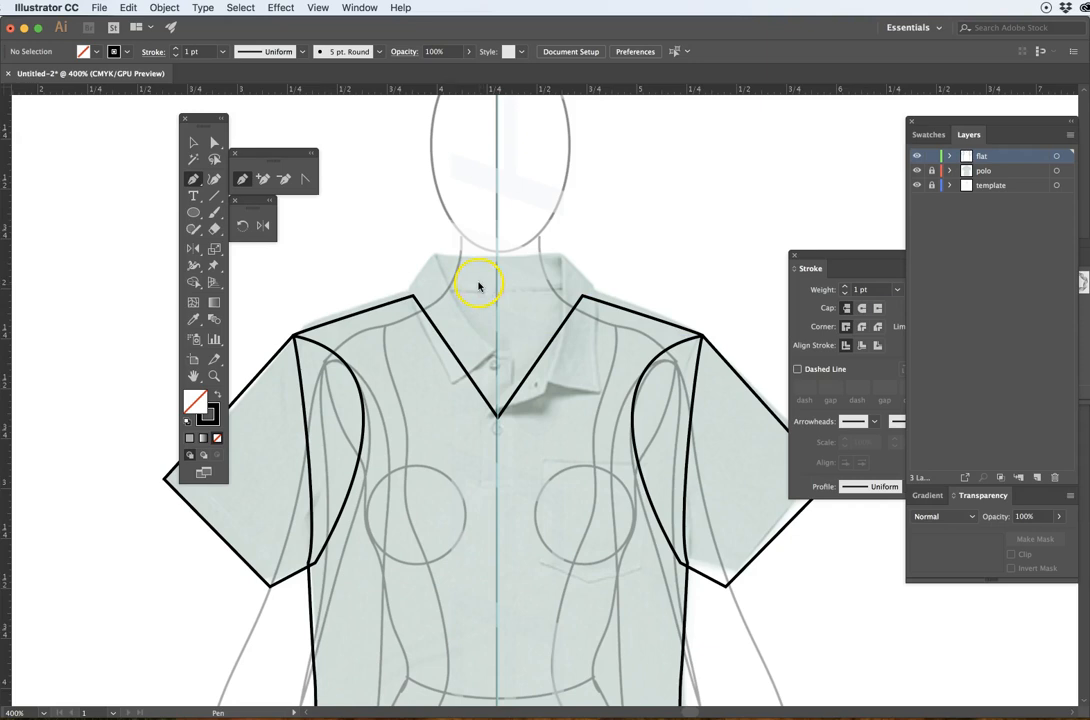
{"action": "mouse_move", "coordinate": [497, 263]}
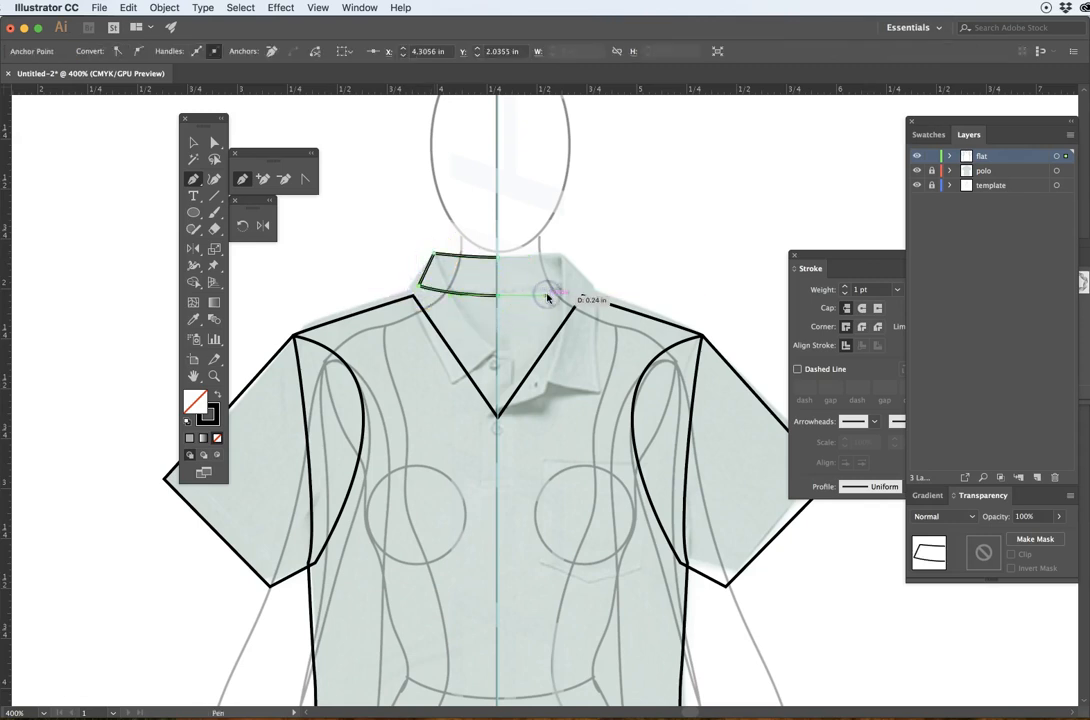
{"action": "left_click", "coordinate": [193, 142]}
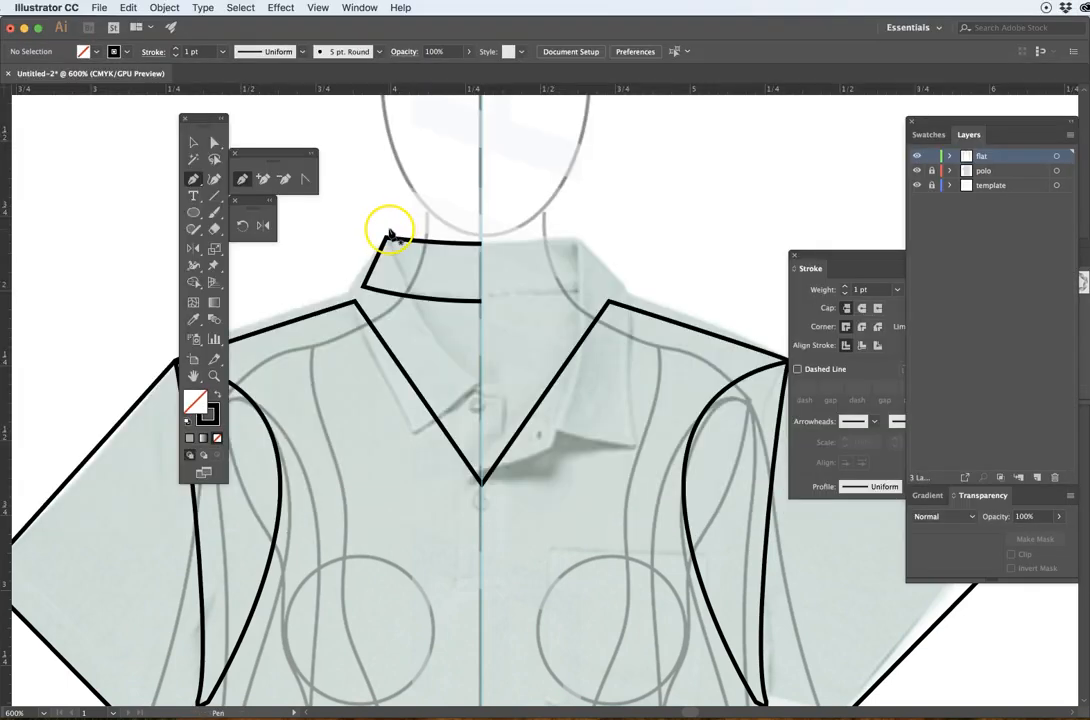
{"action": "left_click", "coordinate": [390, 230]}
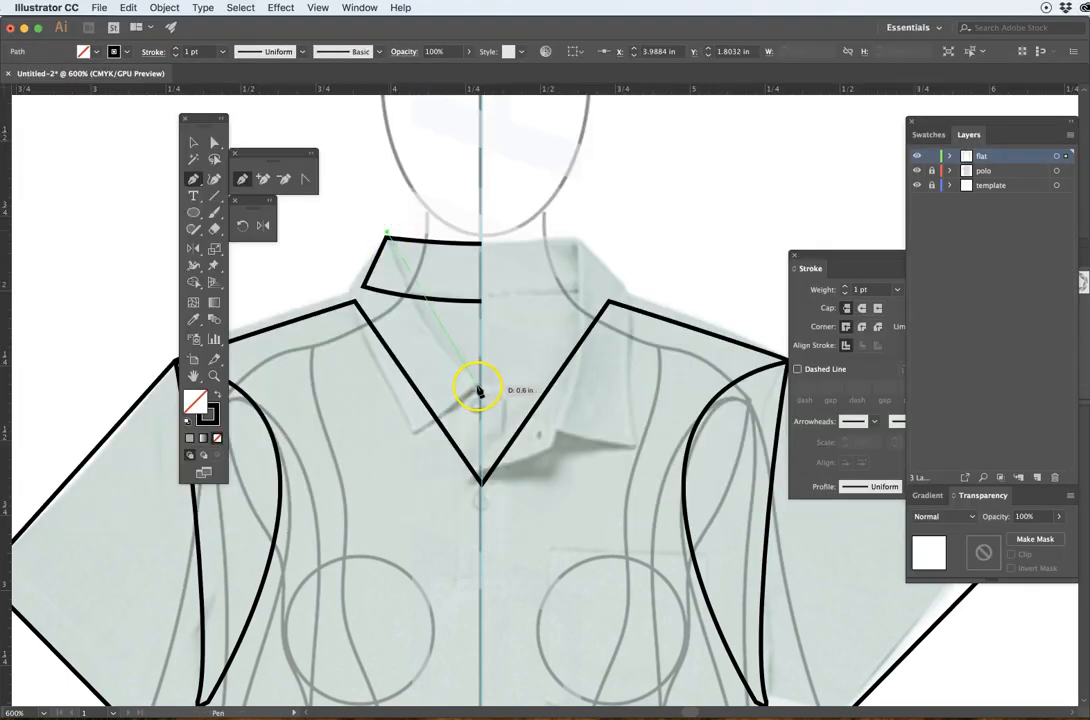
{"action": "left_click", "coordinate": [480, 383]}
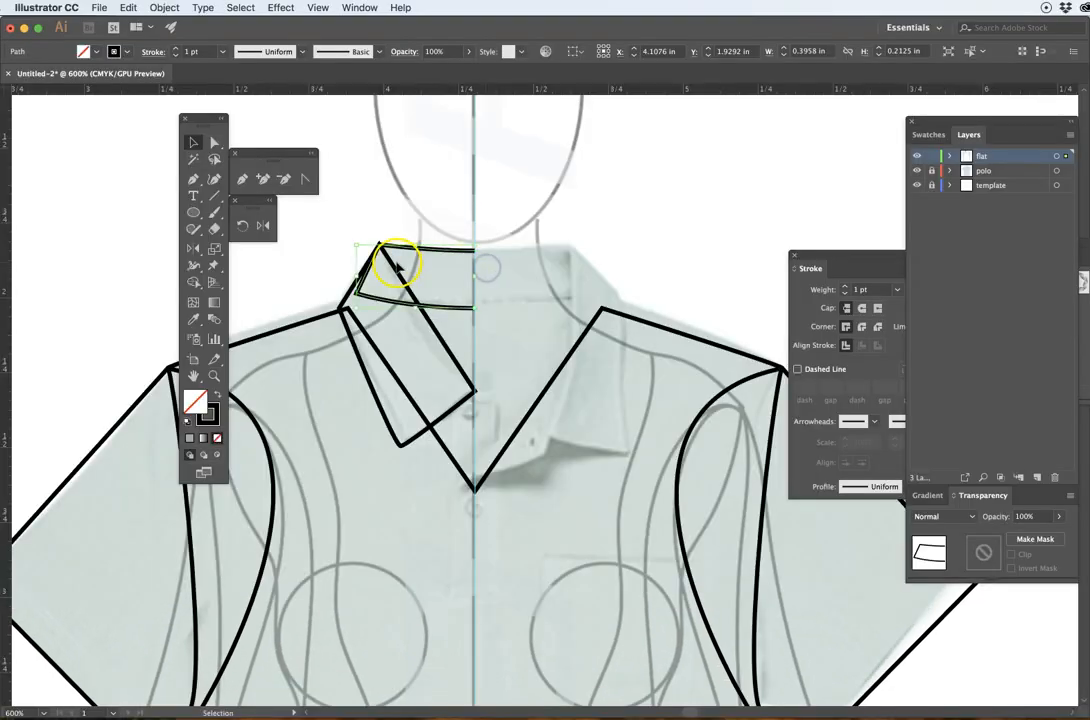
Step: Reflect a vertical copy of the left collar band and Join both halves into one shape
{"action": "left_click", "coordinate": [263, 227]}
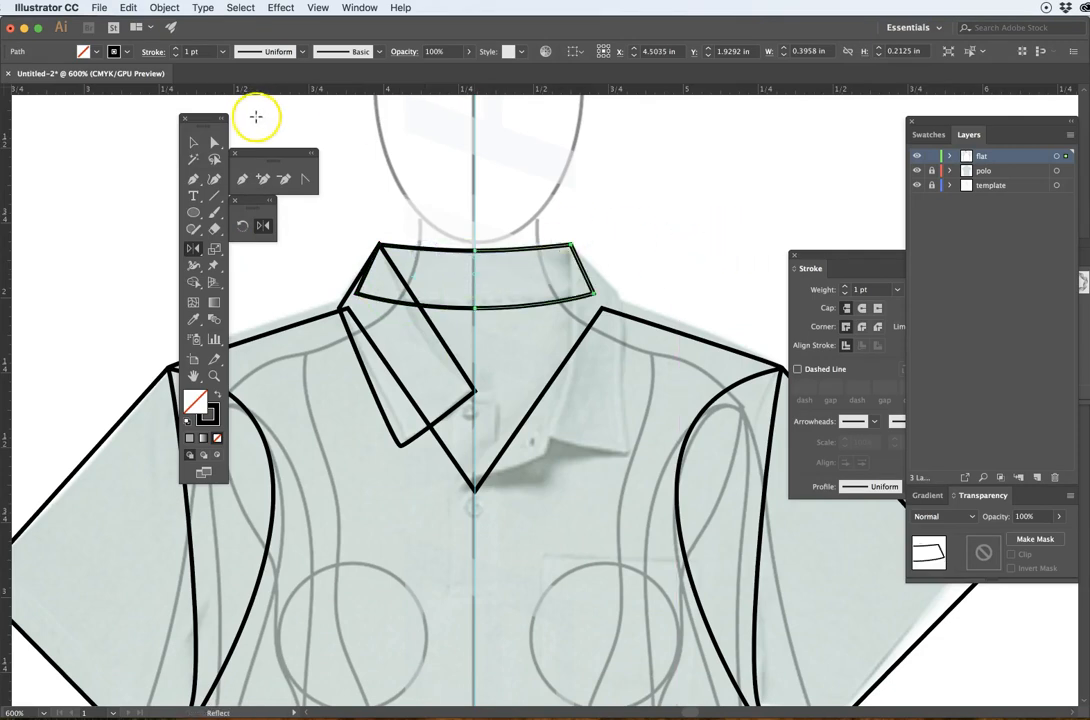
{"action": "mouse_move", "coordinate": [192, 143]}
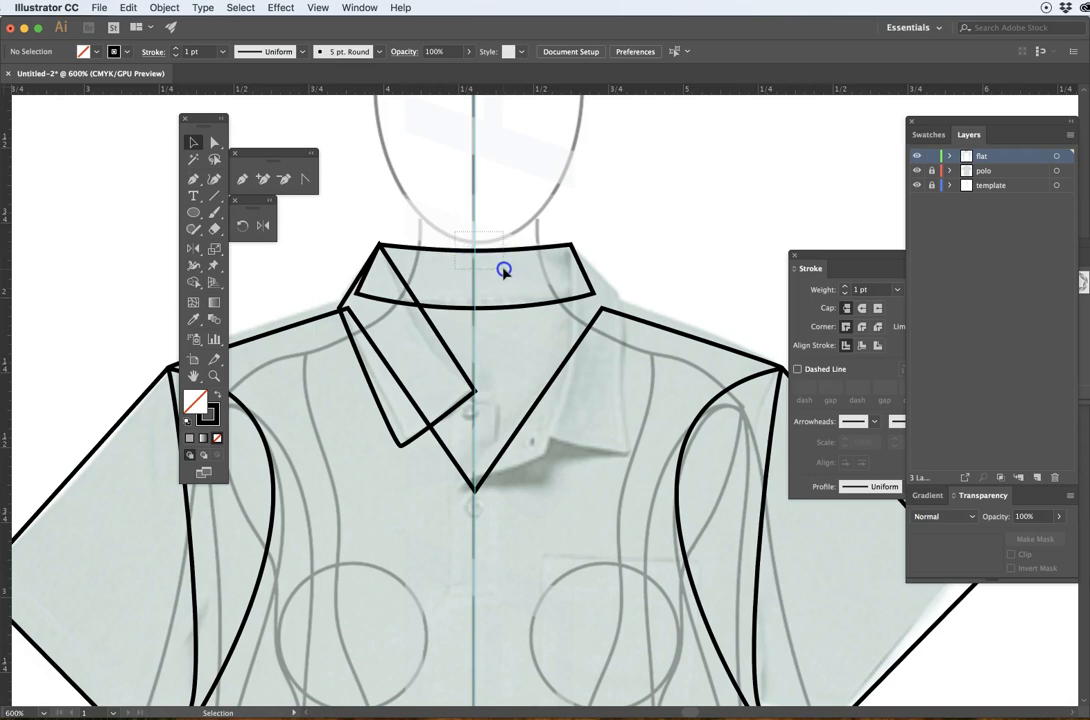
{"action": "right_click", "coordinate": [505, 268]}
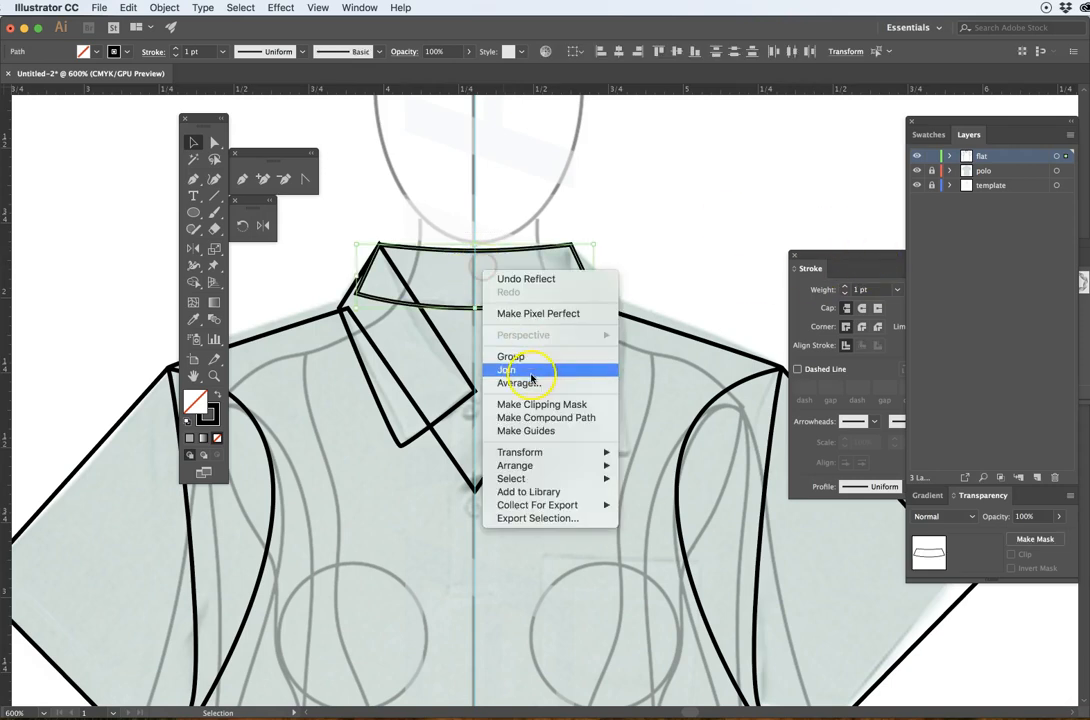
{"action": "left_click", "coordinate": [513, 369]}
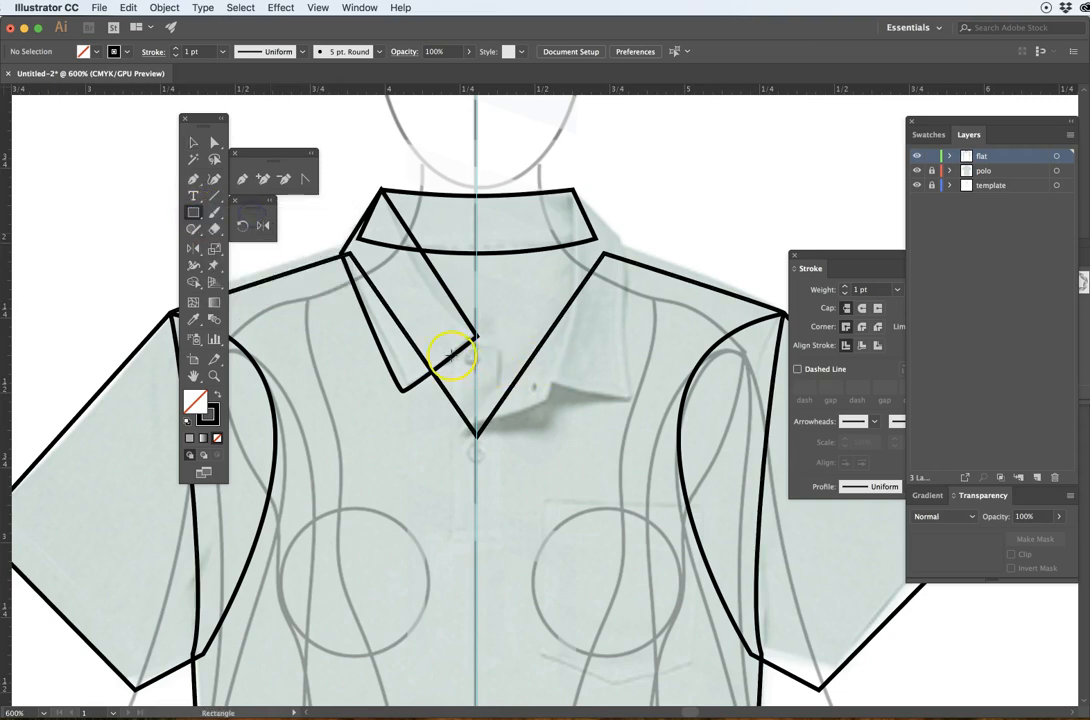
{"action": "mouse_move", "coordinate": [458, 340]}
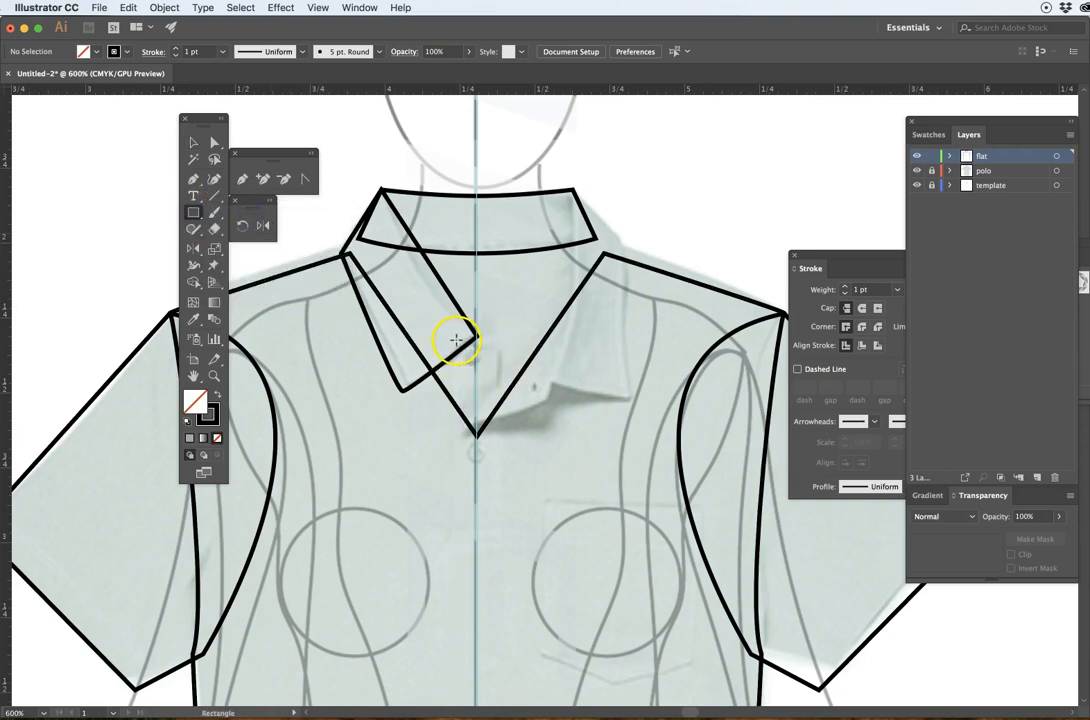
Step: Drag a tall narrow placket rectangle along the centre guide below the collar
{"action": "left_click_drag", "start_coordinate": [455, 338], "coordinate": [498, 542]}
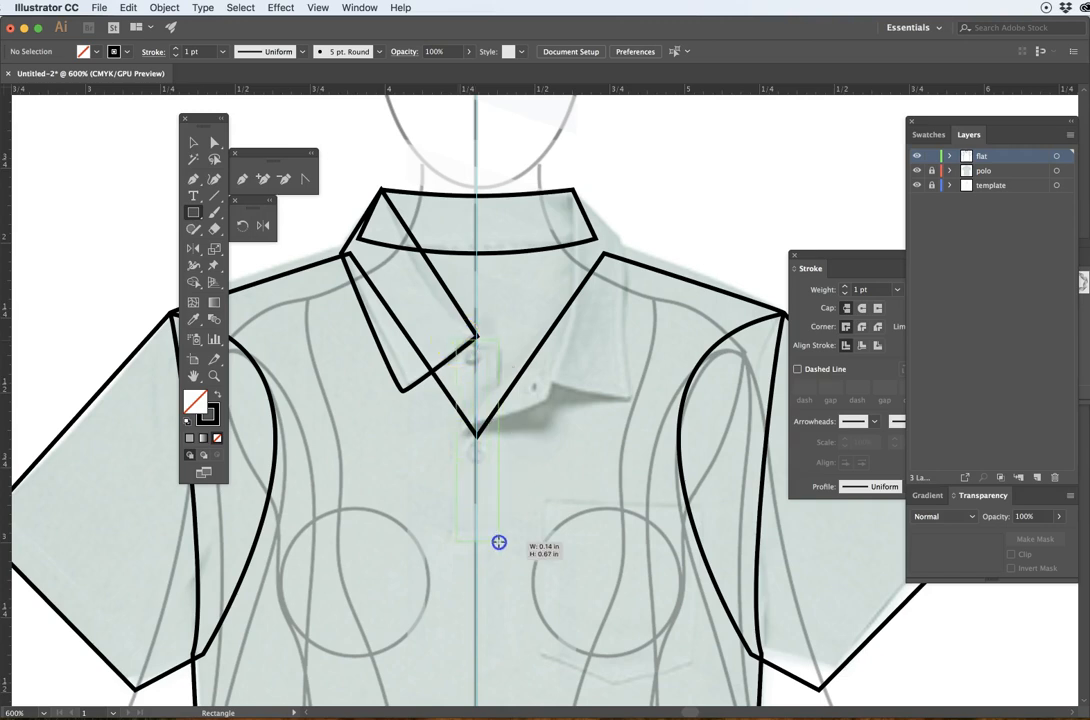
{"action": "left_click_drag", "start_coordinate": [478, 335], "coordinate": [498, 543]}
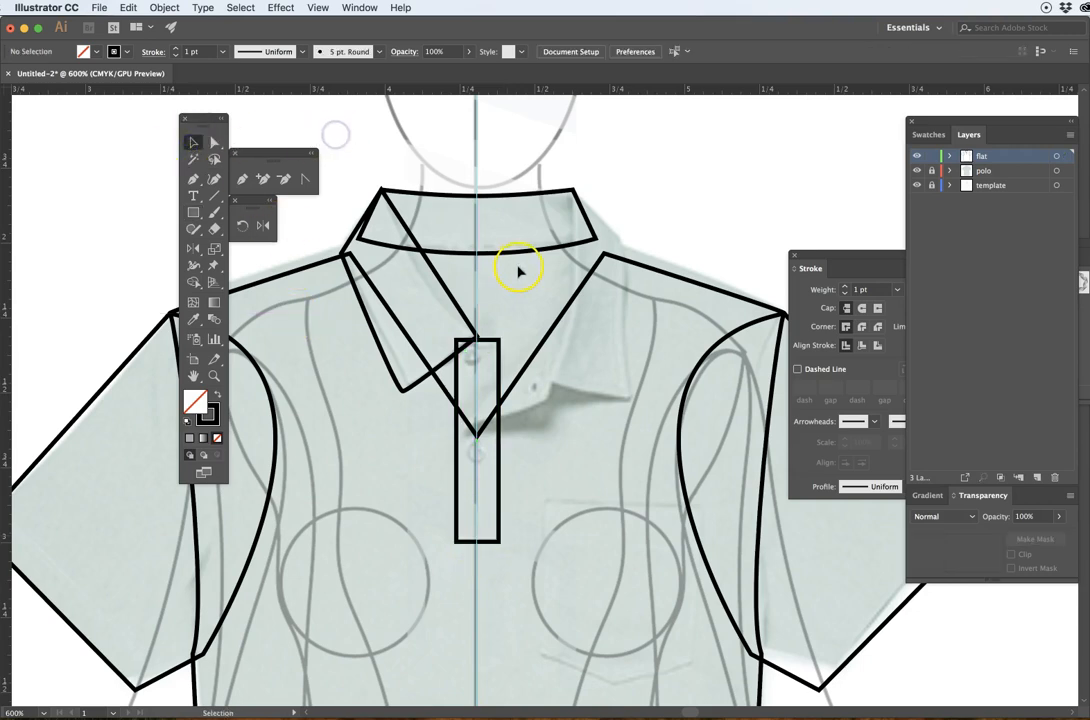
{"action": "mouse_move", "coordinate": [552, 265]}
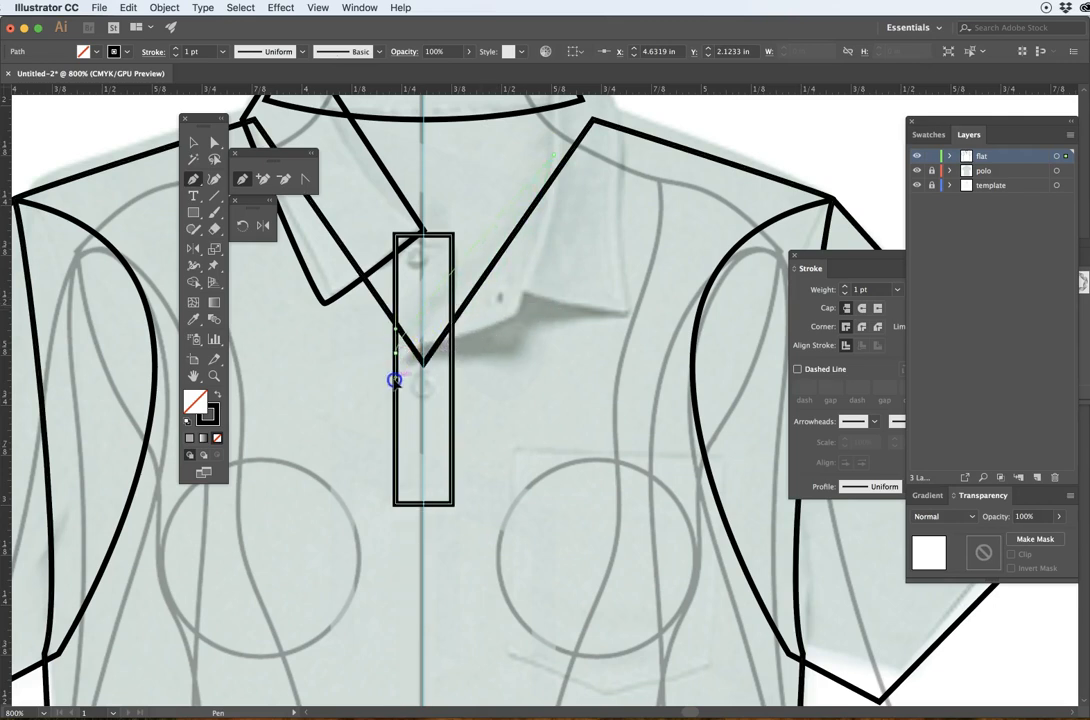
Step: Pen-draw the curved right collar flap from the placket, moving its upper corner onto the shoulder line
{"action": "left_click_drag", "start_coordinate": [394, 351], "coordinate": [524, 331]}
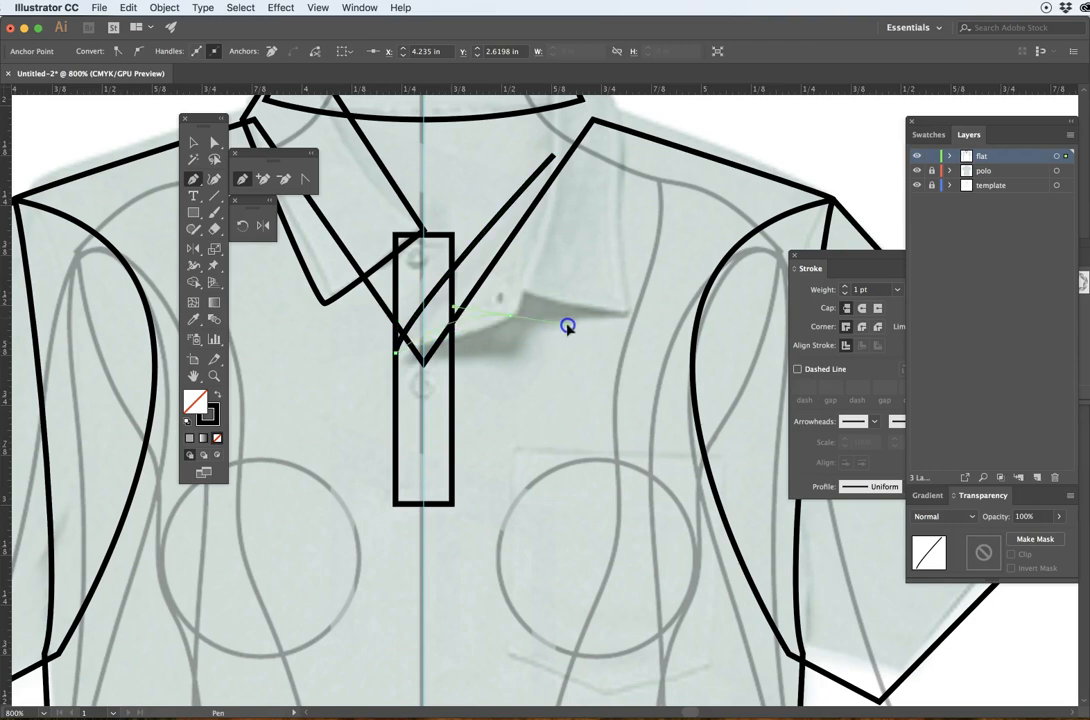
{"action": "left_click_drag", "start_coordinate": [568, 327], "coordinate": [510, 318]}
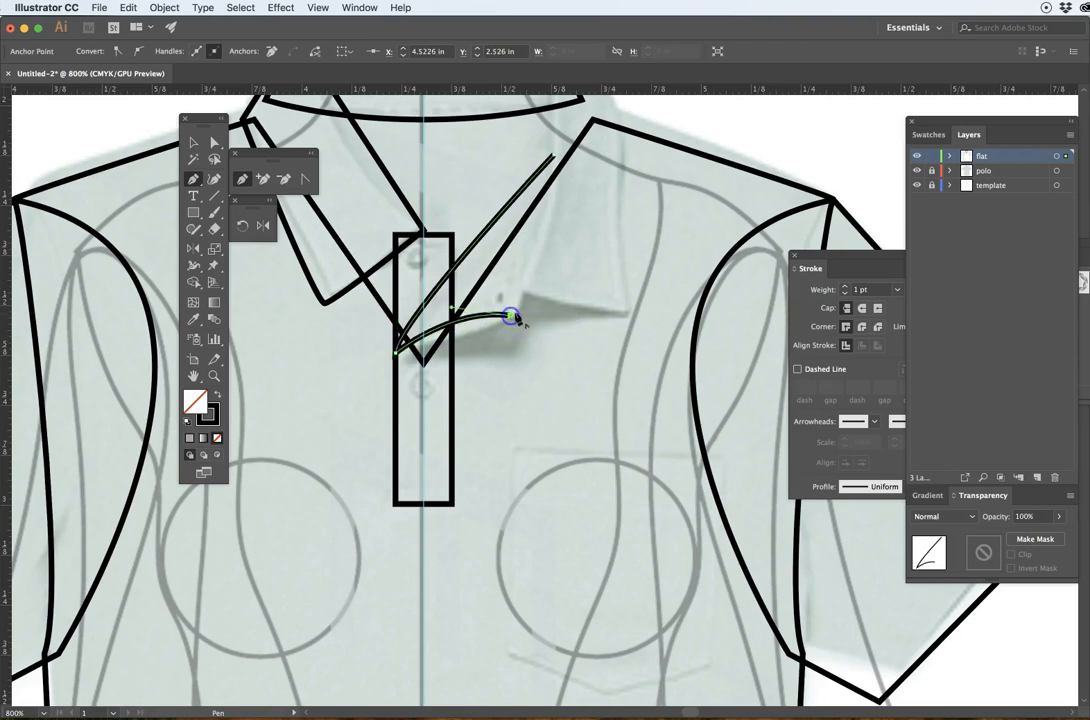
{"action": "left_click_drag", "start_coordinate": [512, 318], "coordinate": [555, 160]}
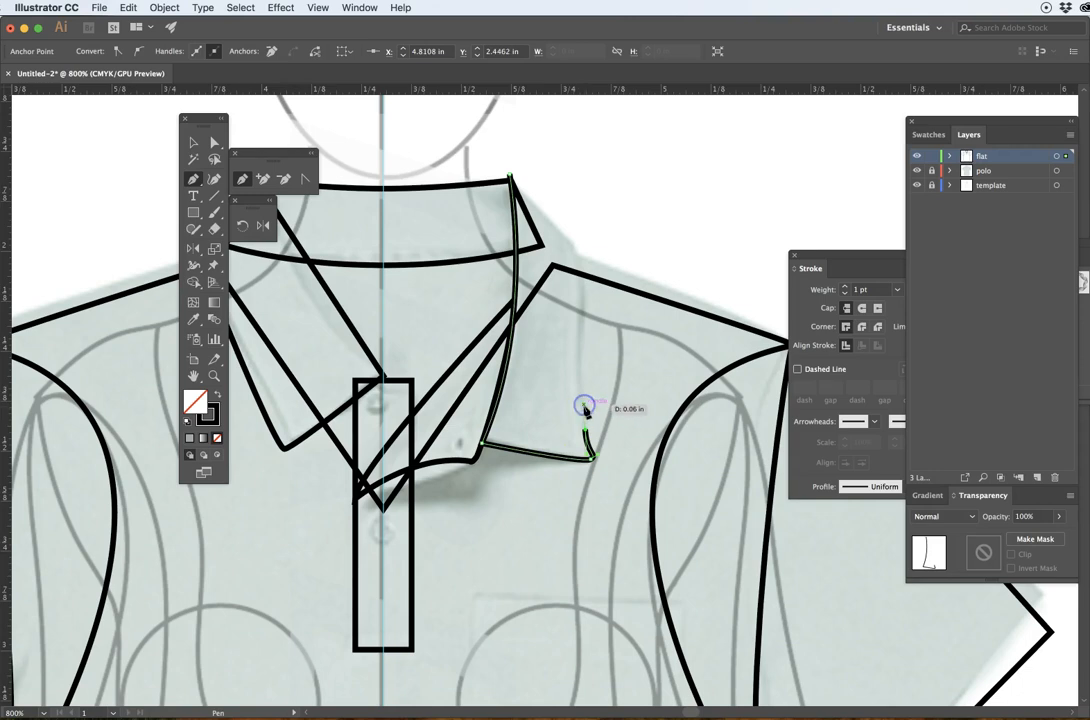
{"action": "left_click_drag", "start_coordinate": [585, 408], "coordinate": [582, 300]}
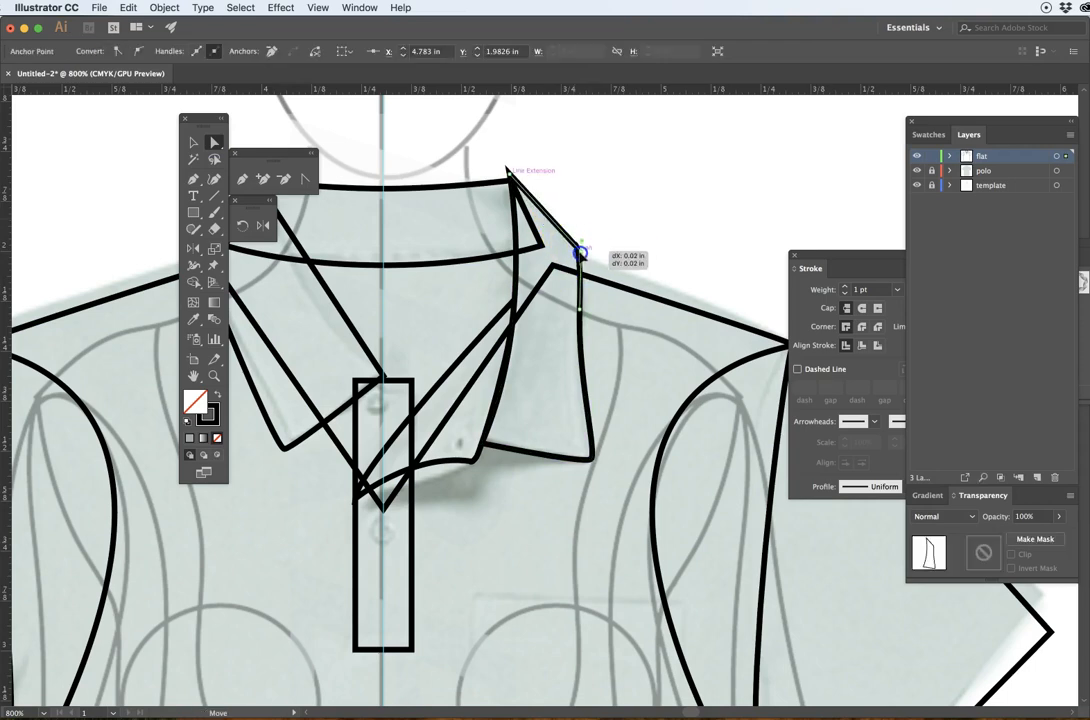
{"action": "left_click_drag", "start_coordinate": [582, 253], "coordinate": [575, 268]}
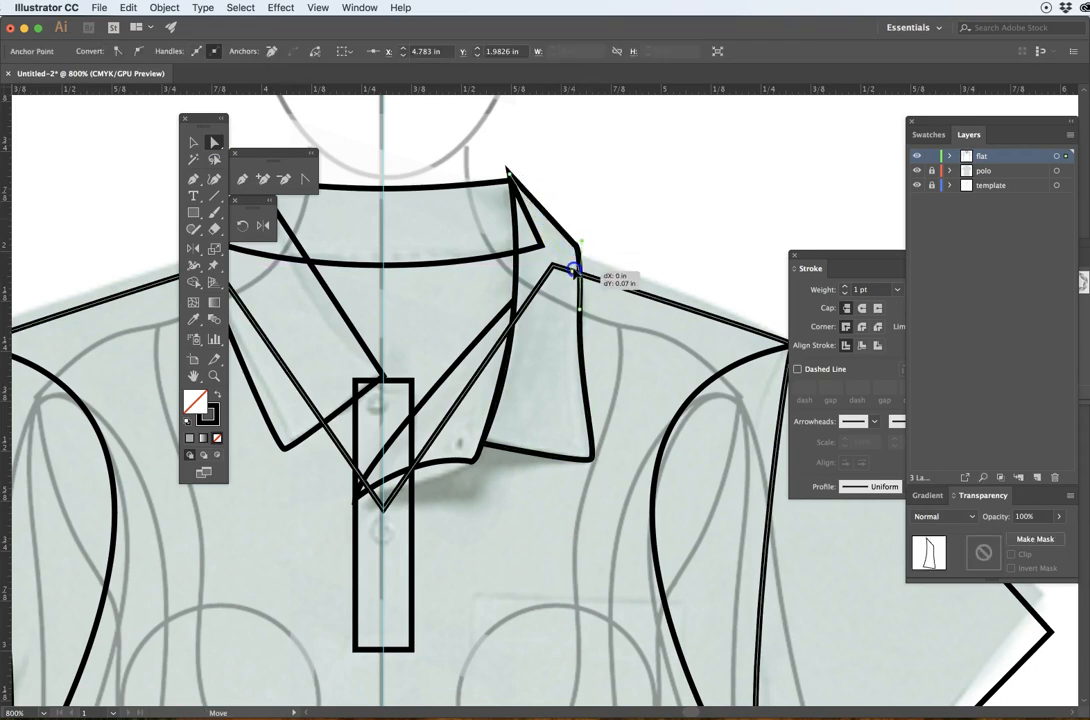
{"action": "left_click_drag", "start_coordinate": [575, 270], "coordinate": [577, 290]}
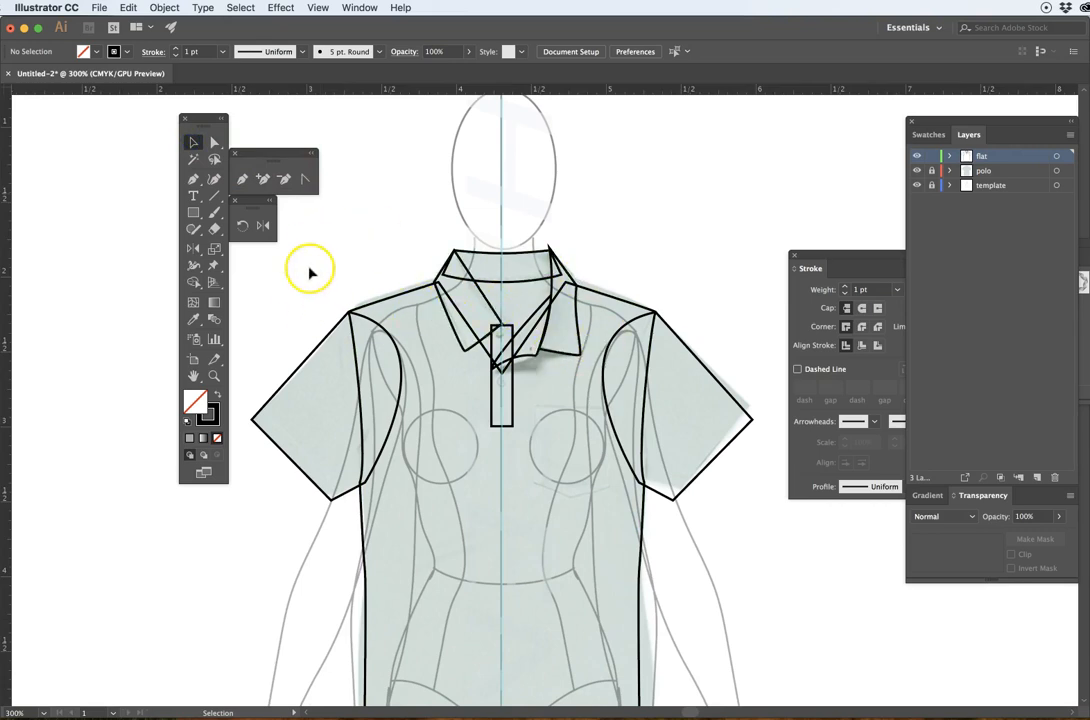
Step: Apply the gray fill, hide the template, and re-Arrange the left collar flap's stacking order
{"action": "left_click", "coordinate": [540, 465]}
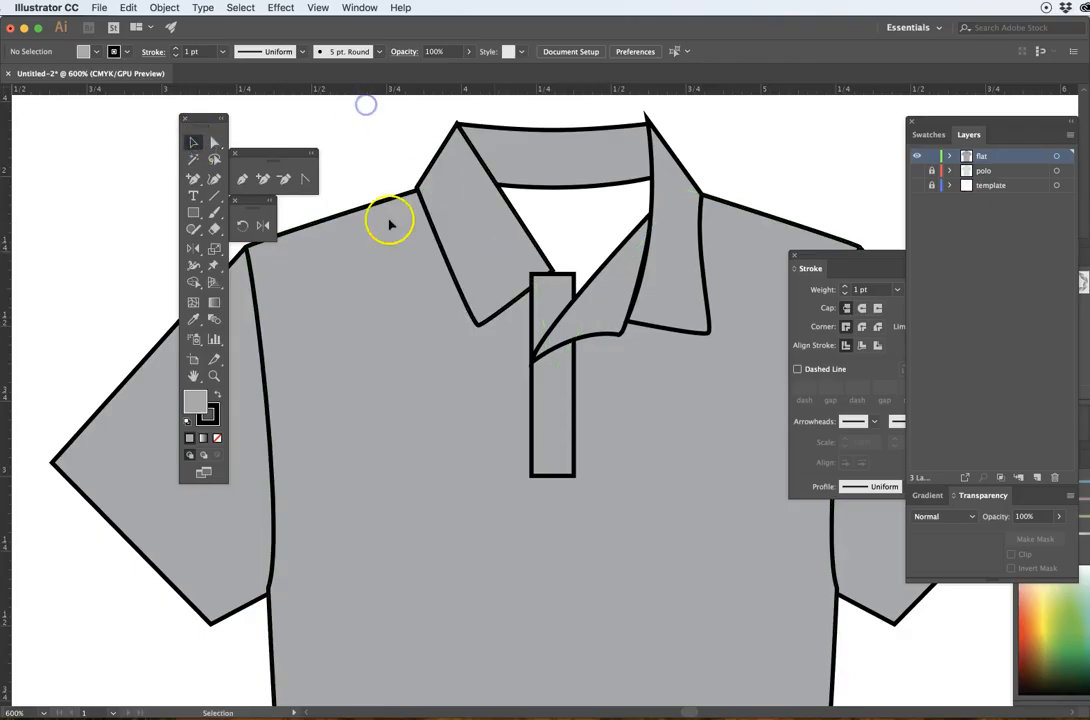
{"action": "left_click", "coordinate": [485, 250]}
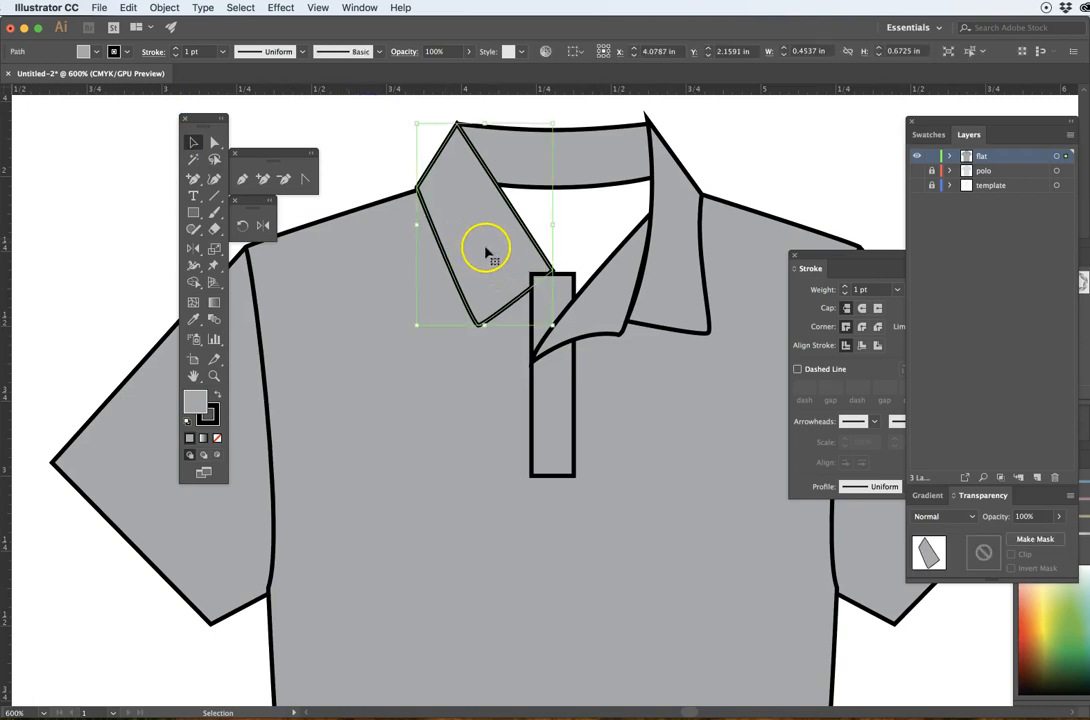
{"action": "right_click", "coordinate": [485, 248]}
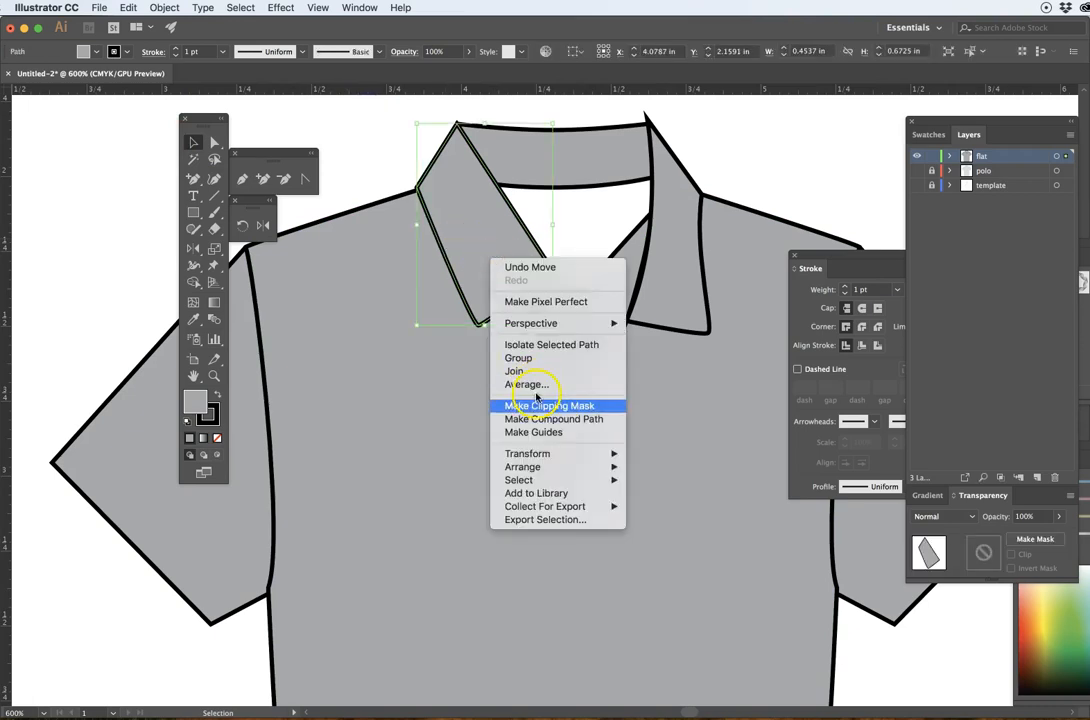
{"action": "left_click", "coordinate": [549, 405]}
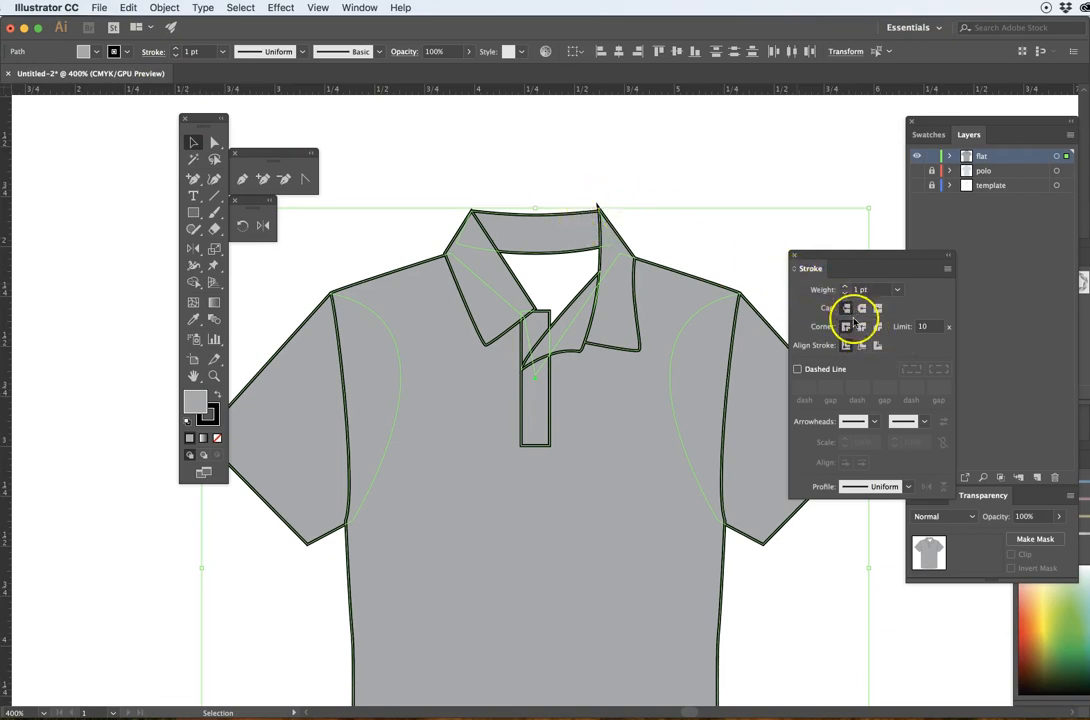
{"action": "mouse_move", "coordinate": [861, 327]}
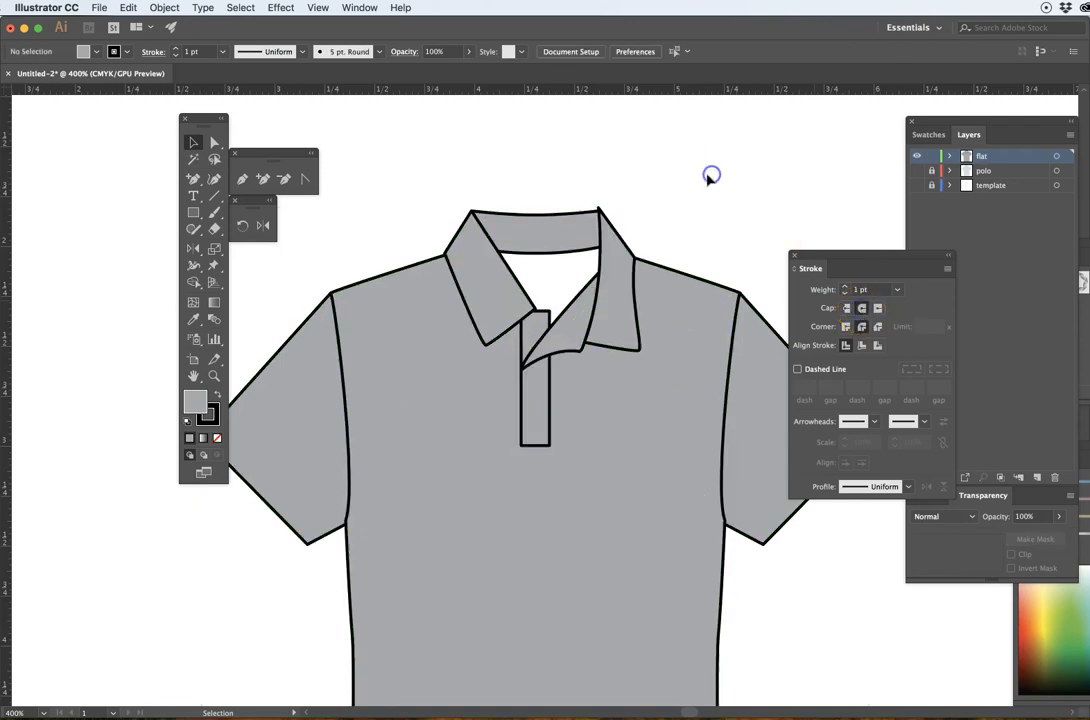
Step: Set Round Cap and Round Join on all shirt outlines, then deselect the artwork
{"action": "left_click", "coordinate": [214, 142]}
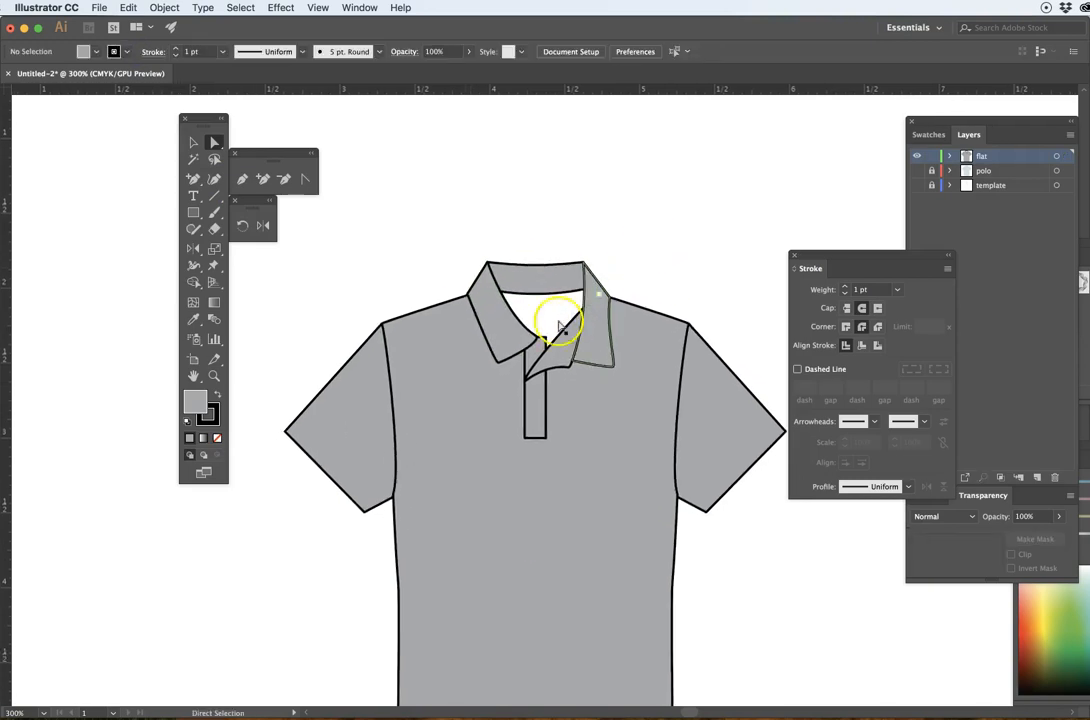
{"action": "mouse_move", "coordinate": [580, 305]}
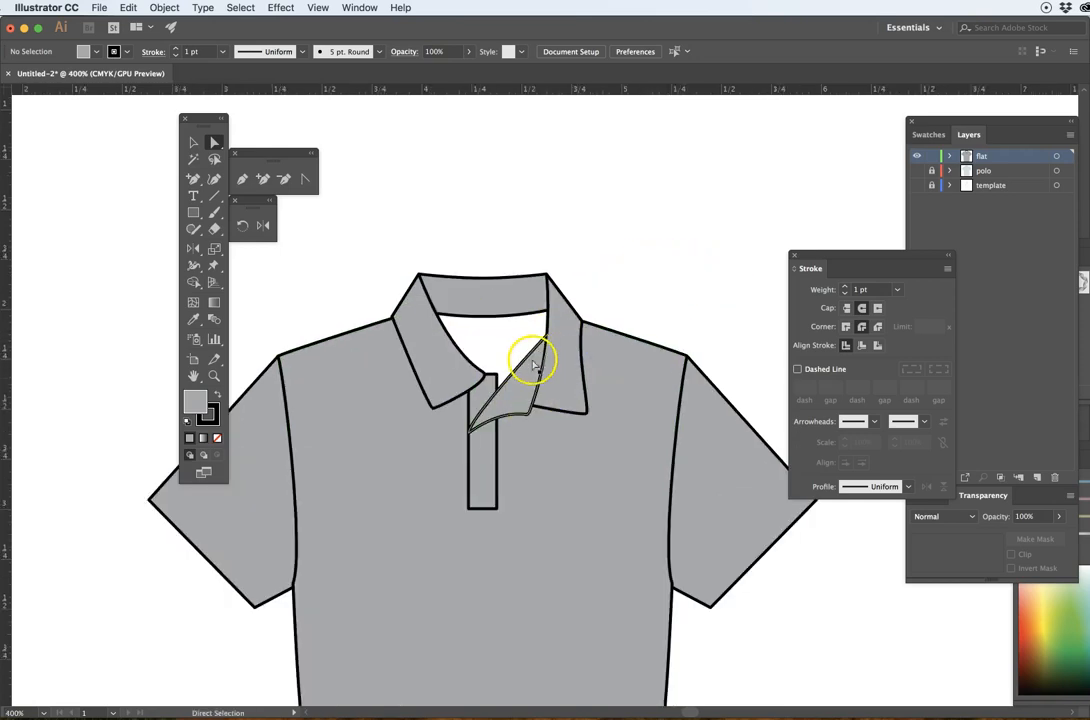
Step: Marquee-select the inner collar piece beside the placket and drag its anchors into place
{"action": "left_click_drag", "start_coordinate": [535, 360], "coordinate": [570, 310]}
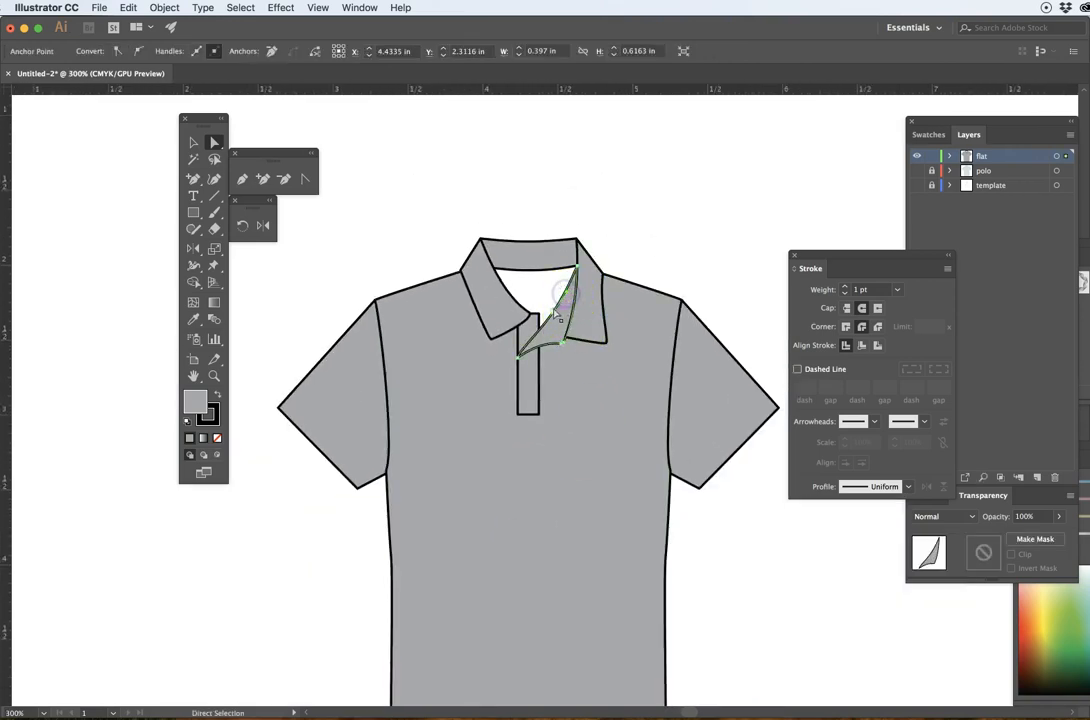
{"action": "left_click_drag", "start_coordinate": [575, 270], "coordinate": [563, 298]}
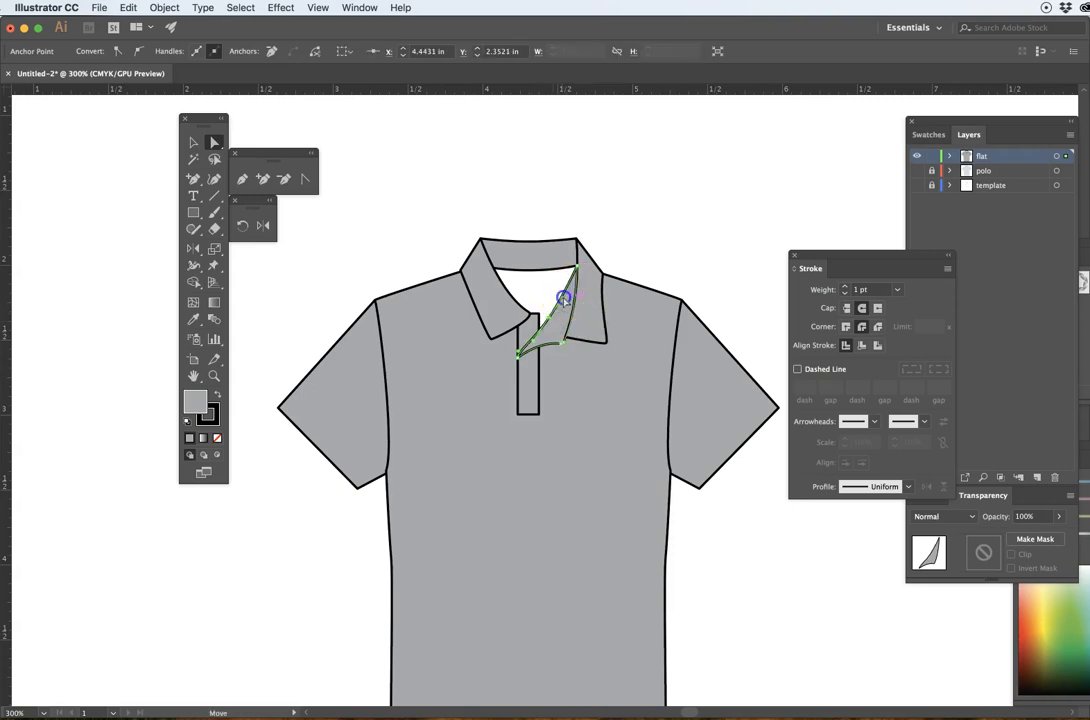
{"action": "left_click_drag", "start_coordinate": [563, 297], "coordinate": [573, 305]}
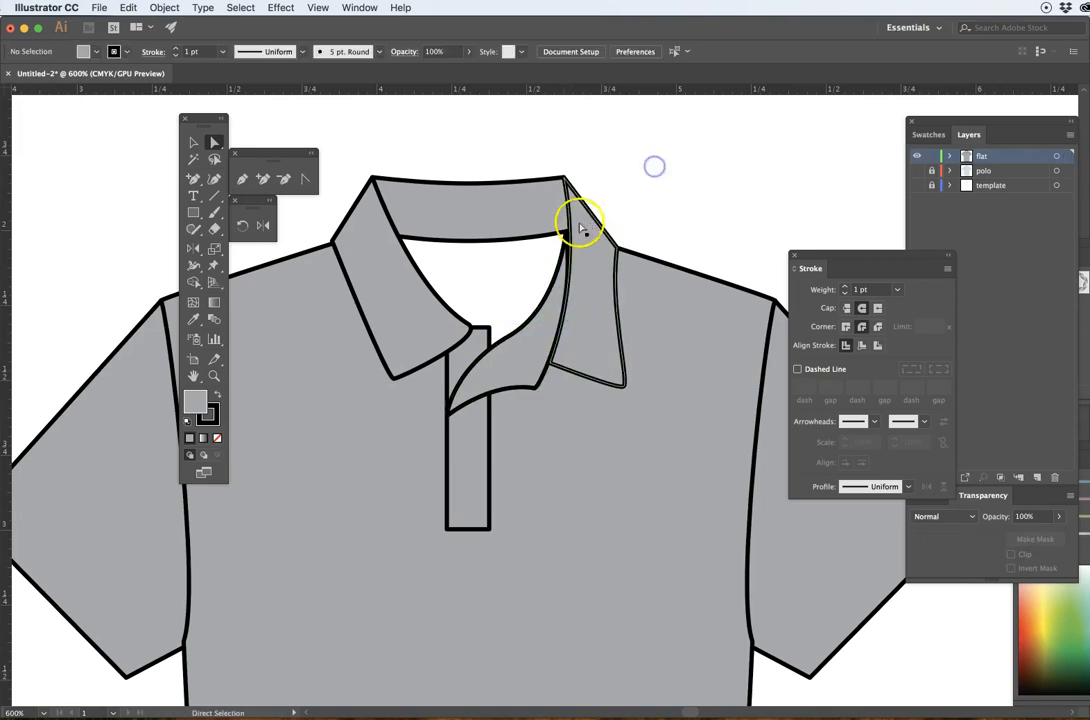
{"action": "left_click", "coordinate": [573, 232]}
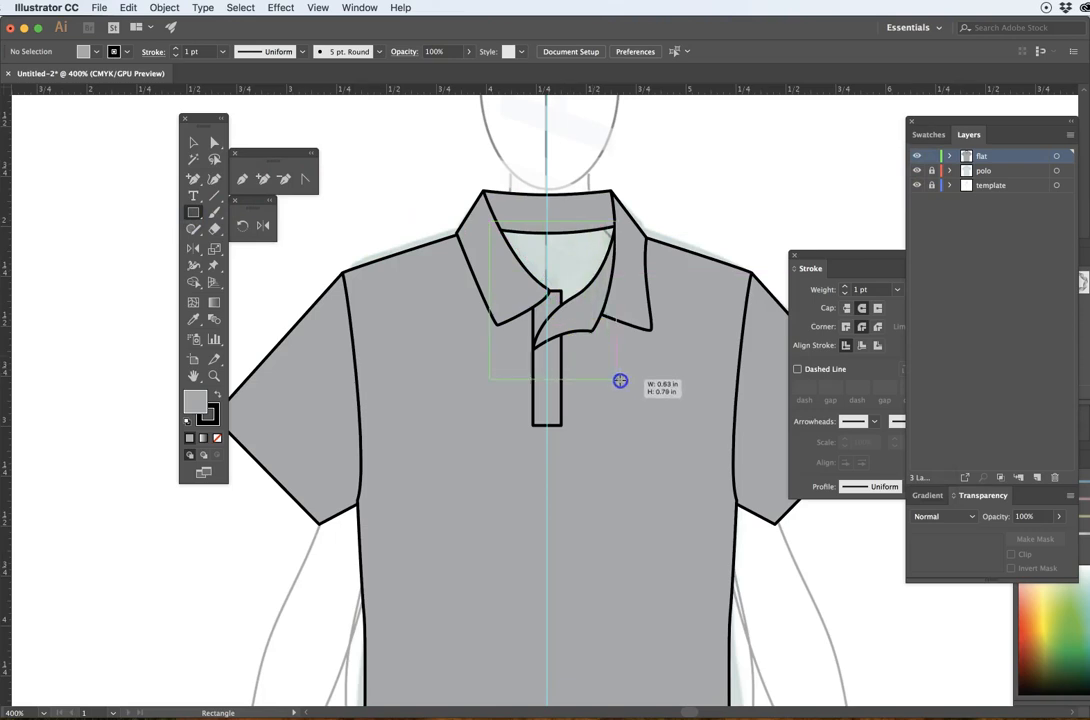
Step: Draw a rectangle over the neck opening and fill it with a darker gray swatch
{"action": "left_click_drag", "start_coordinate": [499, 232], "coordinate": [620, 382]}
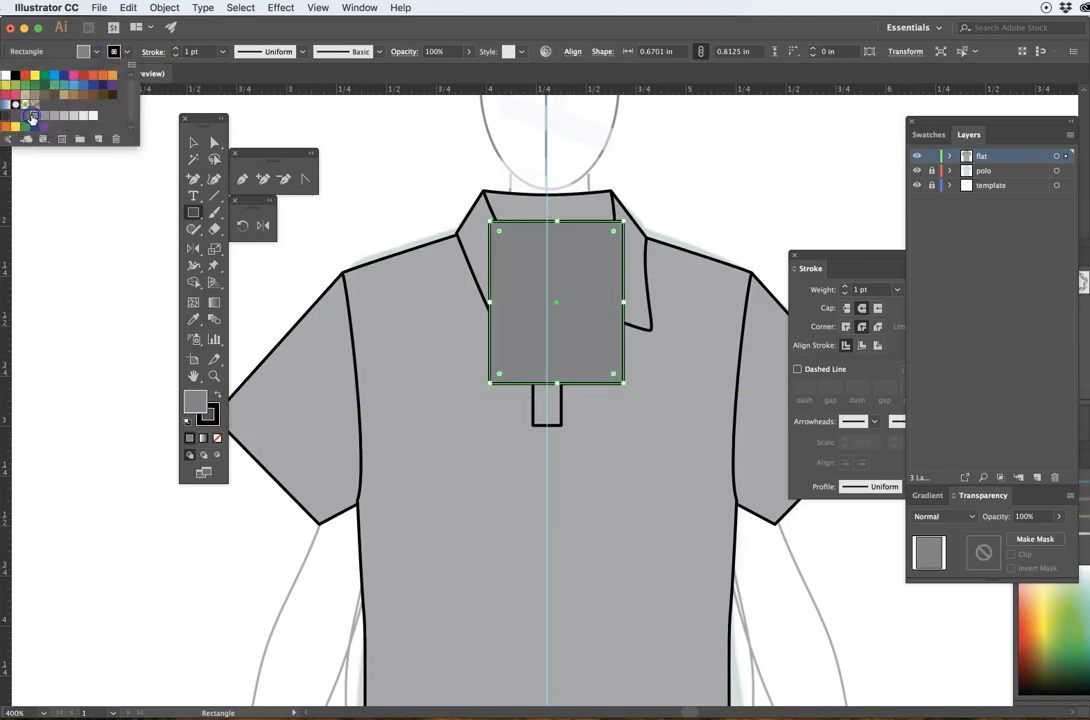
{"action": "left_click", "coordinate": [164, 7]}
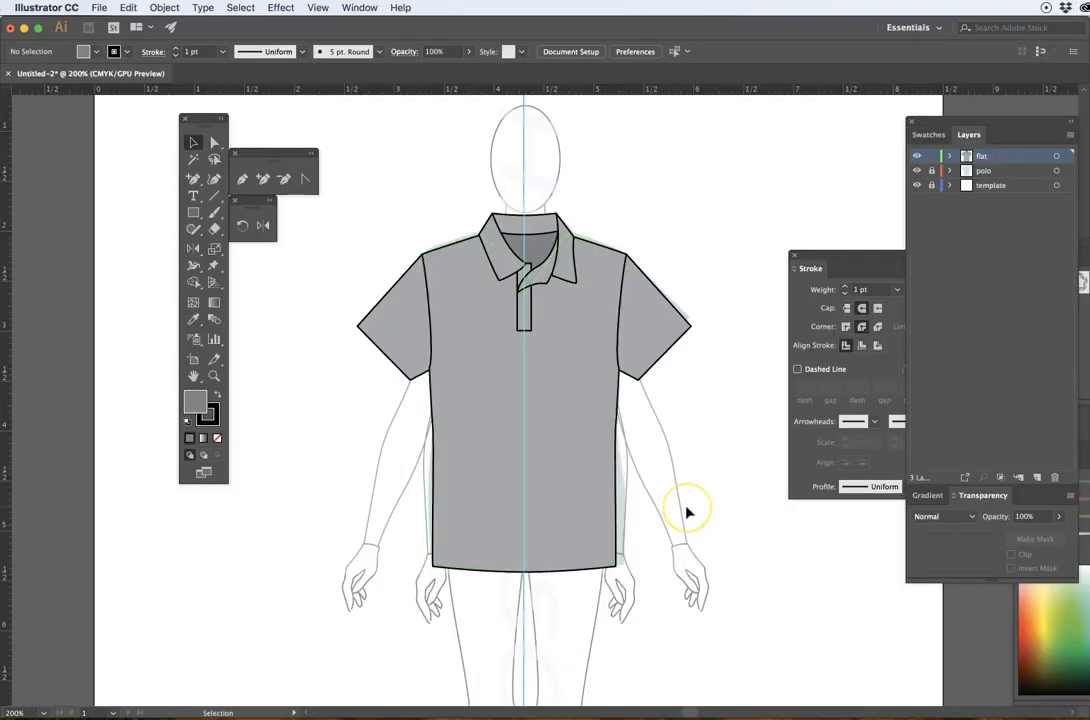
{"action": "mouse_move", "coordinate": [1028, 233]}
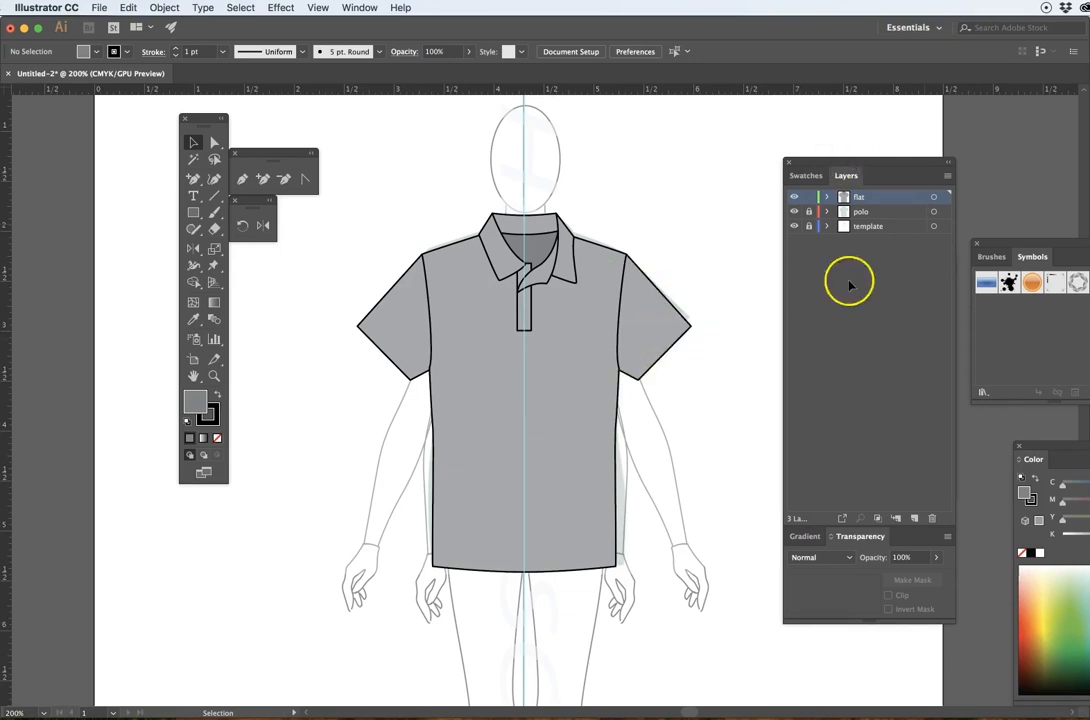
{"action": "mouse_move", "coordinate": [810, 213]}
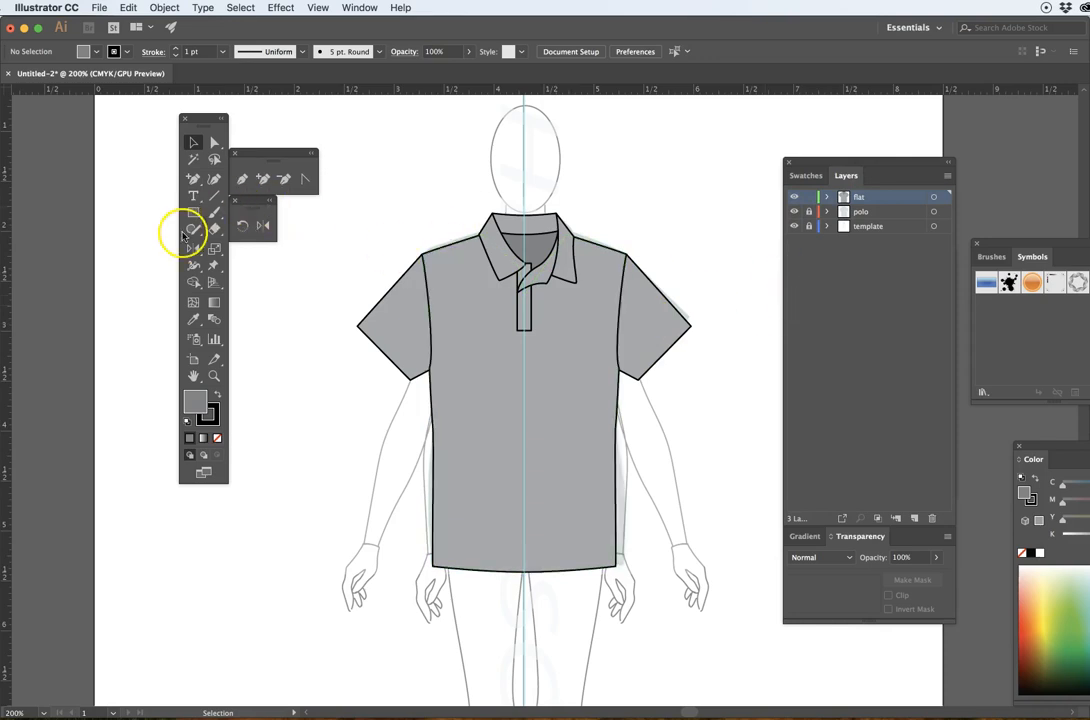
Step: Draw the chest pocket rectangle and pull its bottom centre anchor down into a point
{"action": "left_click", "coordinate": [193, 211]}
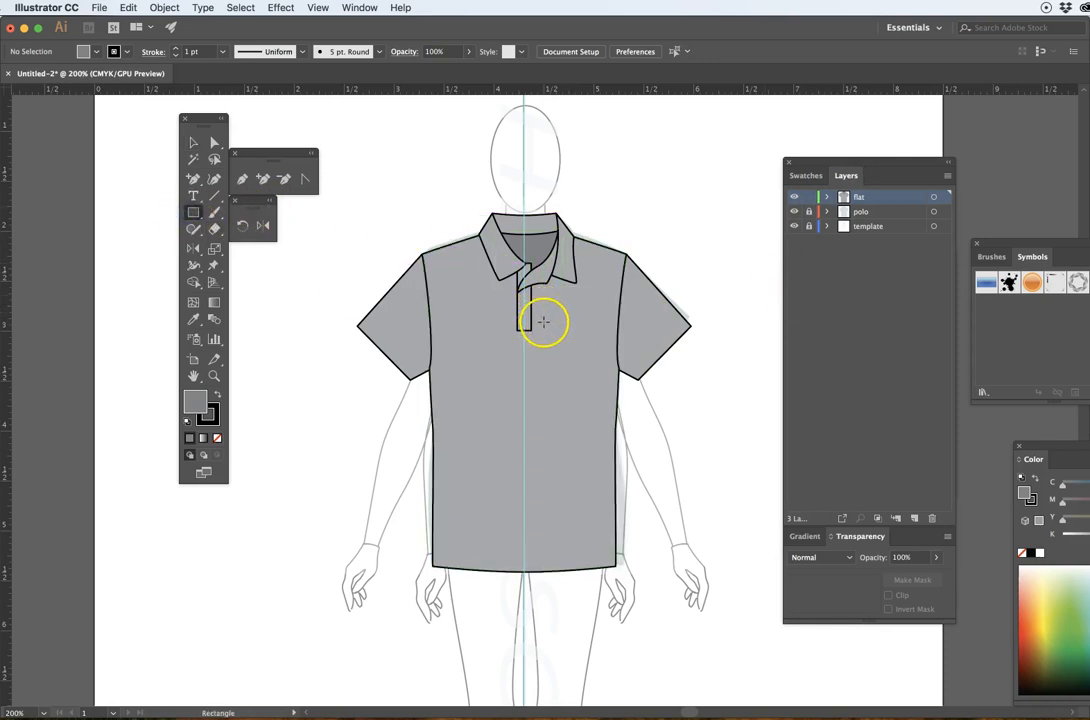
{"action": "left_click_drag", "start_coordinate": [545, 322], "coordinate": [603, 384]}
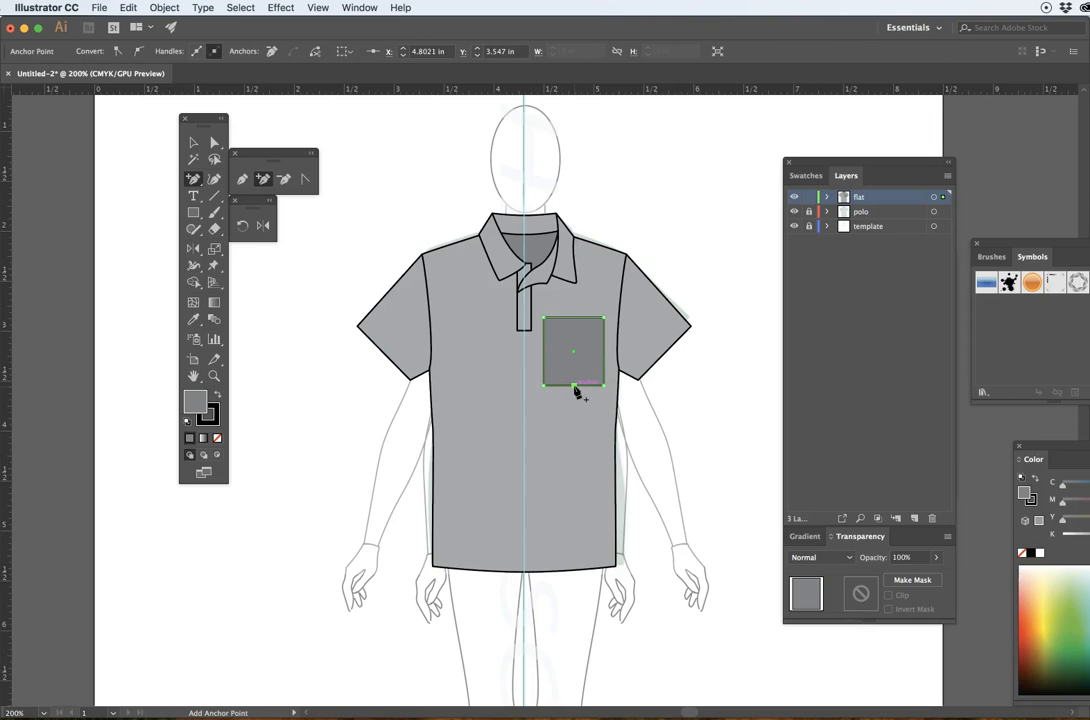
{"action": "mouse_move", "coordinate": [605, 365]}
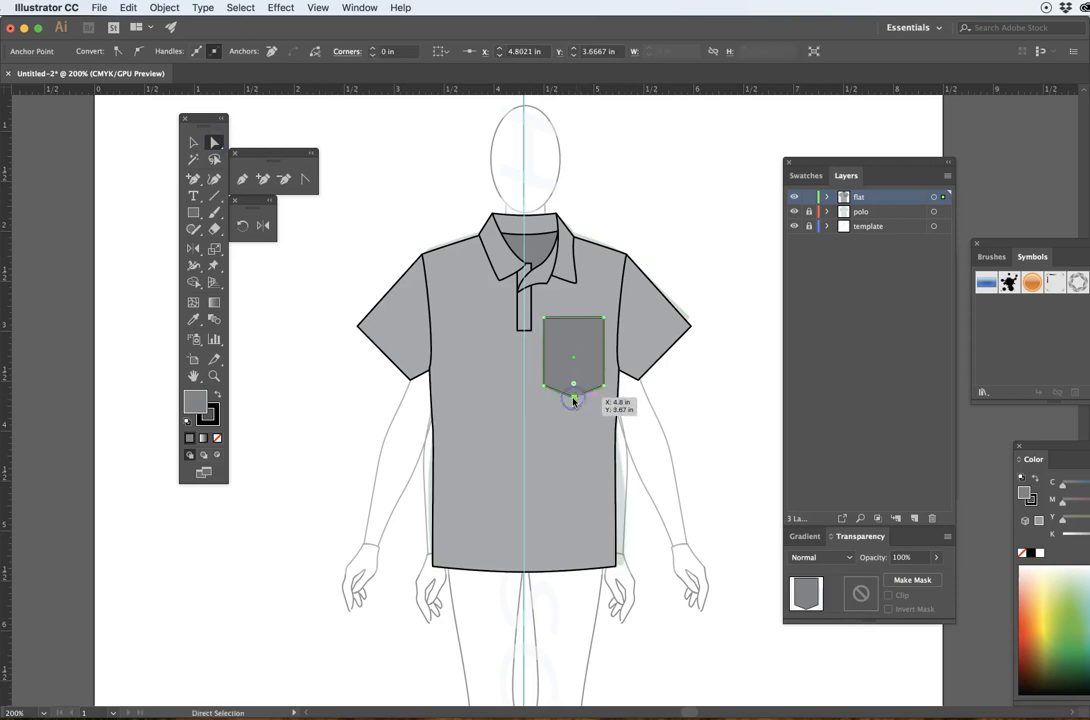
{"action": "left_click_drag", "start_coordinate": [573, 400], "coordinate": [547, 320]}
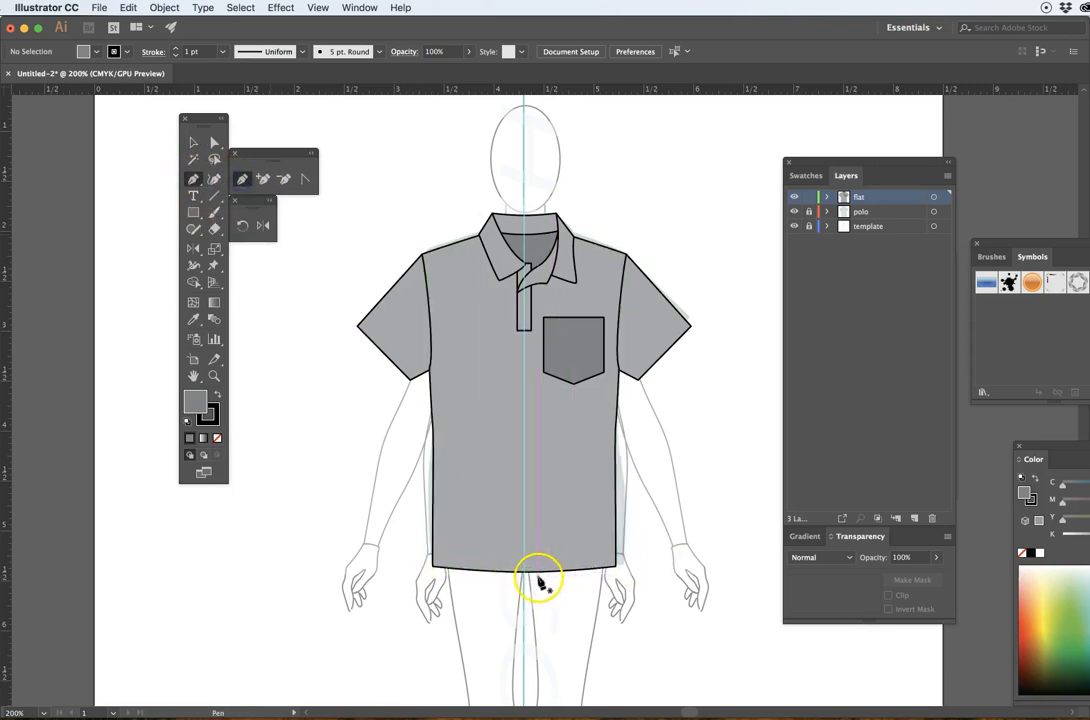
Step: Select the shirt's bottom hem segment and bring up the Edit menu's paste commands
{"action": "left_click", "coordinate": [214, 141]}
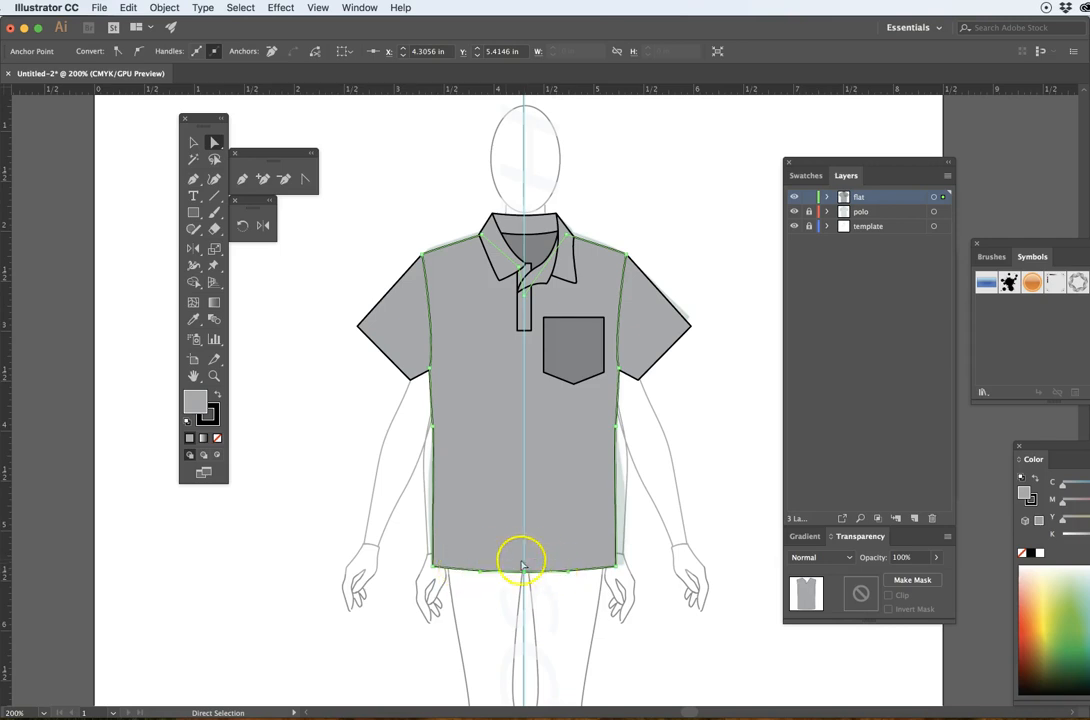
{"action": "mouse_move", "coordinate": [485, 577]}
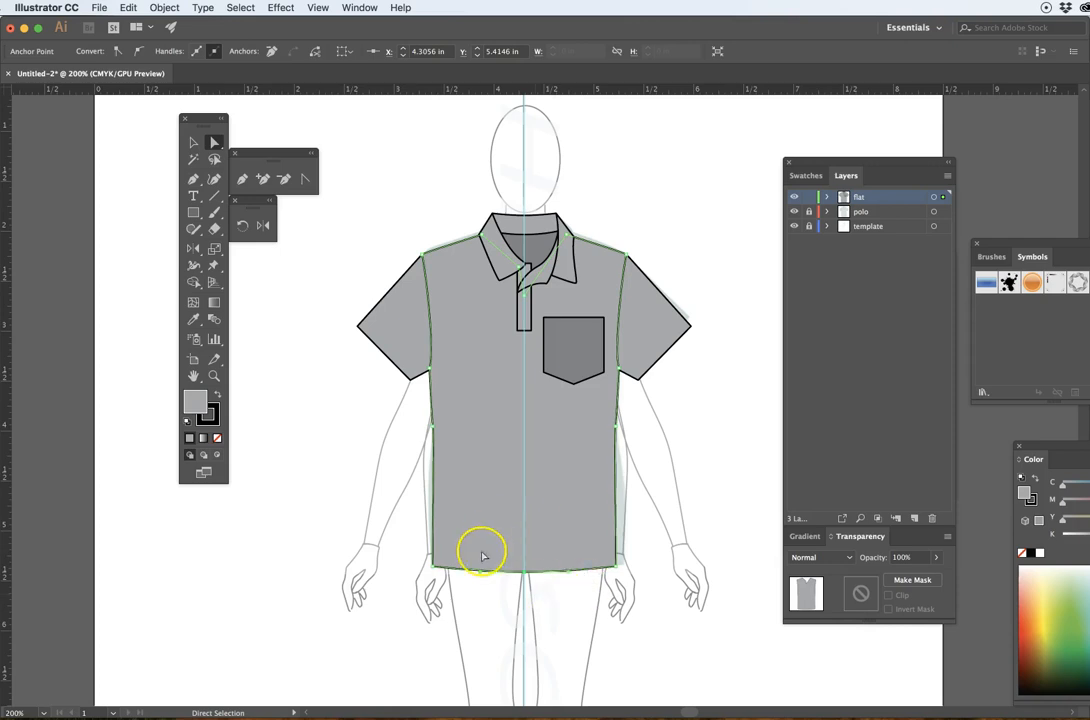
{"action": "mouse_move", "coordinate": [490, 568]}
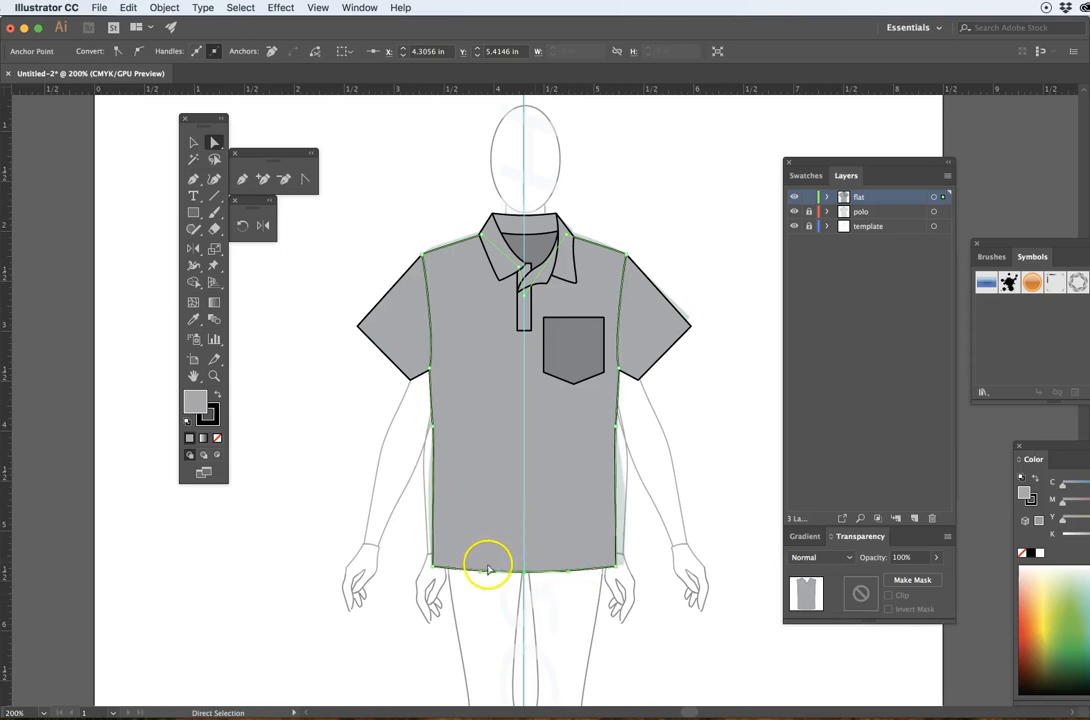
{"action": "left_click", "coordinate": [128, 7]}
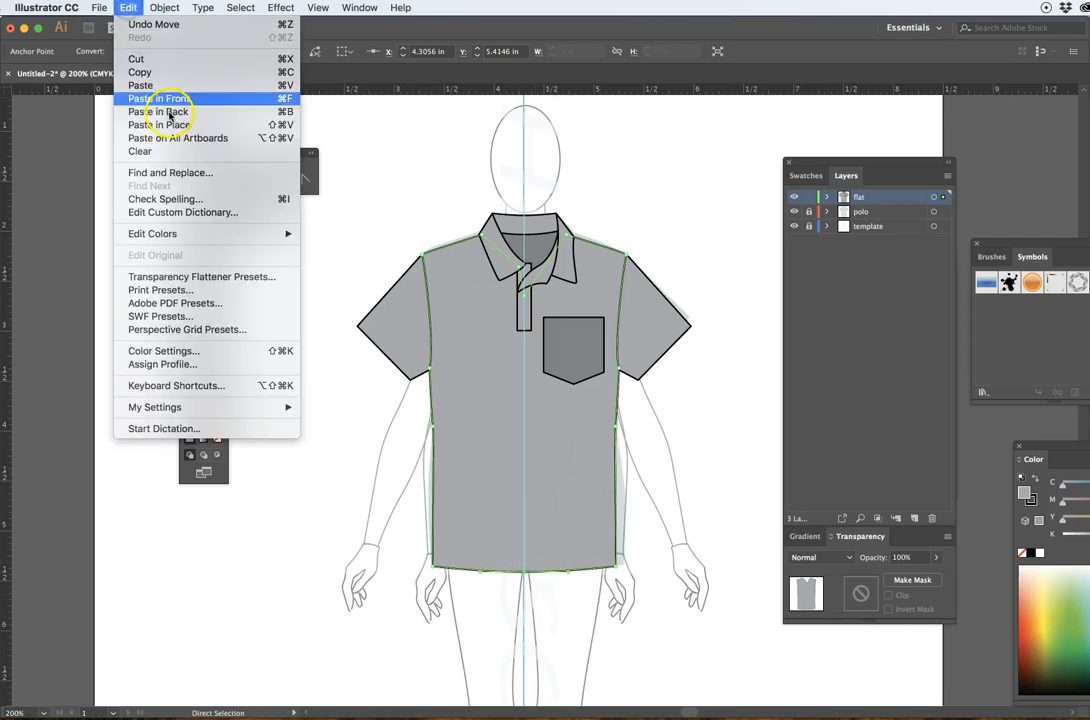
{"action": "mouse_move", "coordinate": [158, 98]}
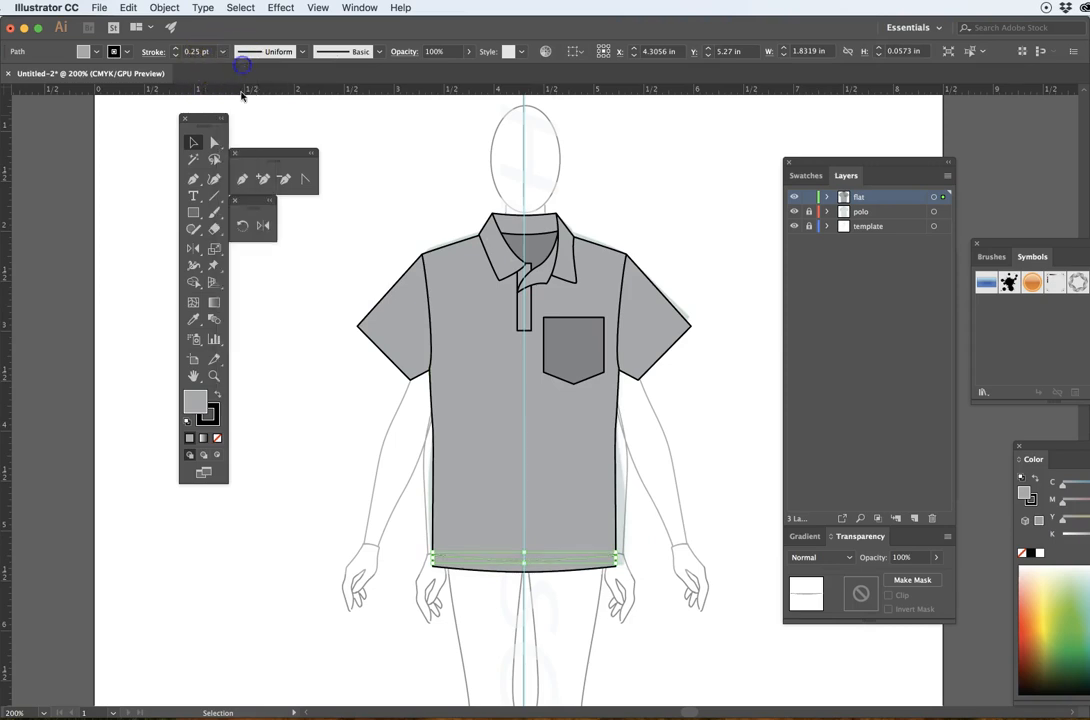
Step: Make the hem line a 0.25 pt dashed stroke with 2 pt dashes and 2 pt gaps
{"action": "left_click", "coordinate": [152, 51]}
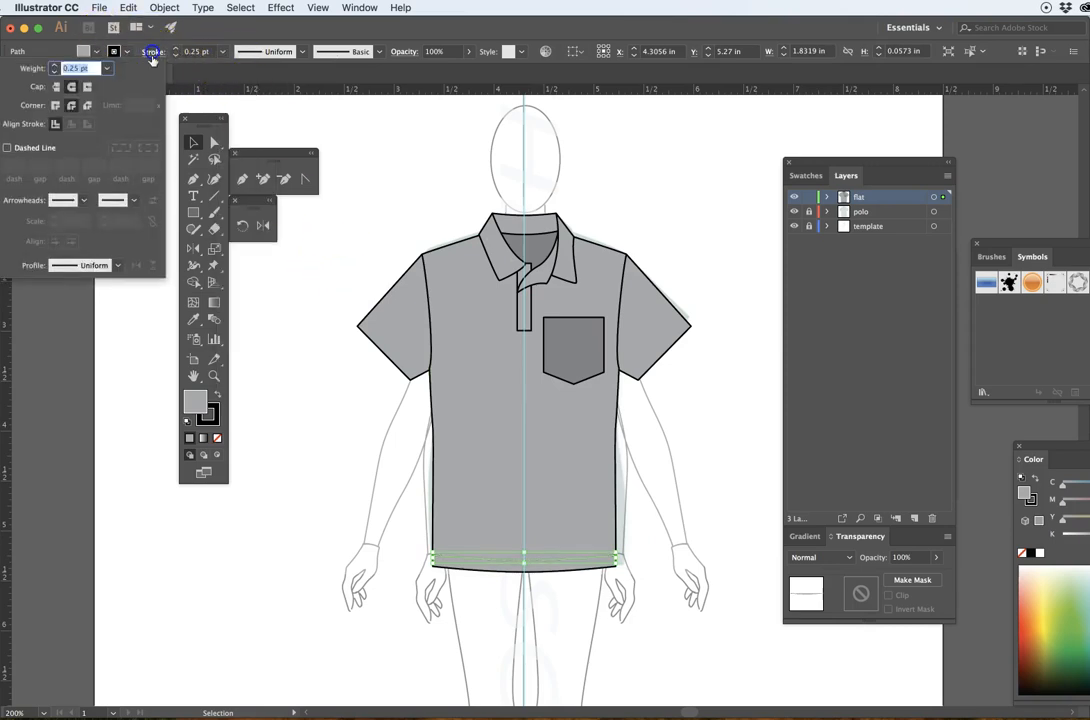
{"action": "left_click", "coordinate": [7, 147]}
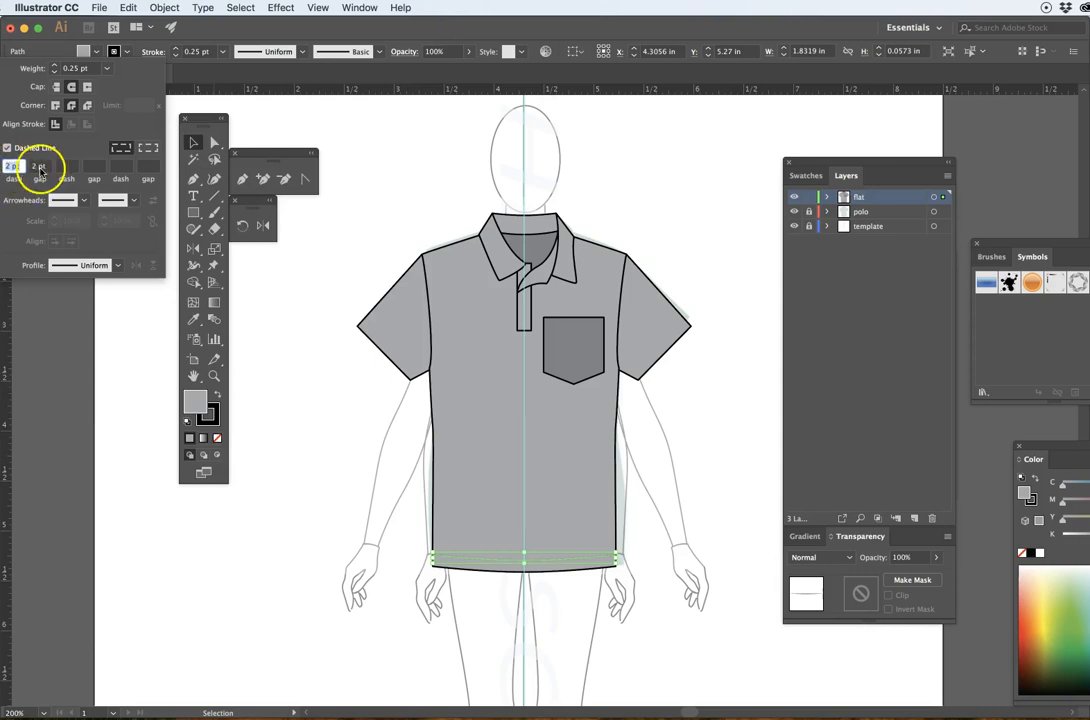
{"action": "left_click", "coordinate": [8, 148]}
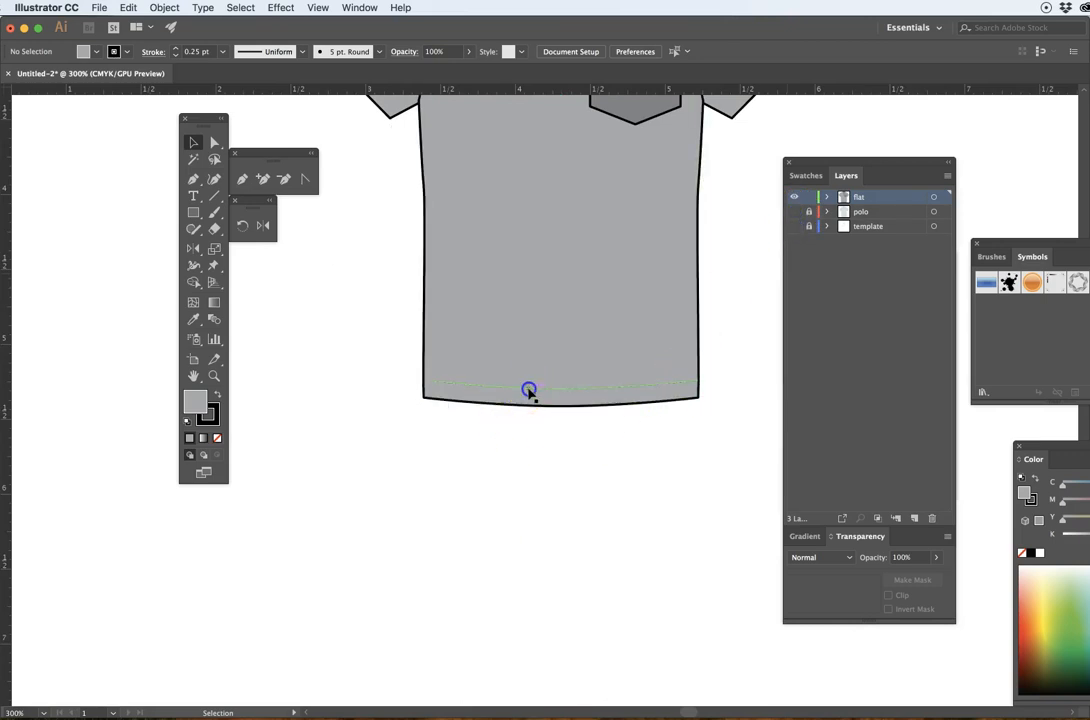
Step: Select the dashed hem stitch line and position a stitch line across the pocket top
{"action": "left_click", "coordinate": [530, 388]}
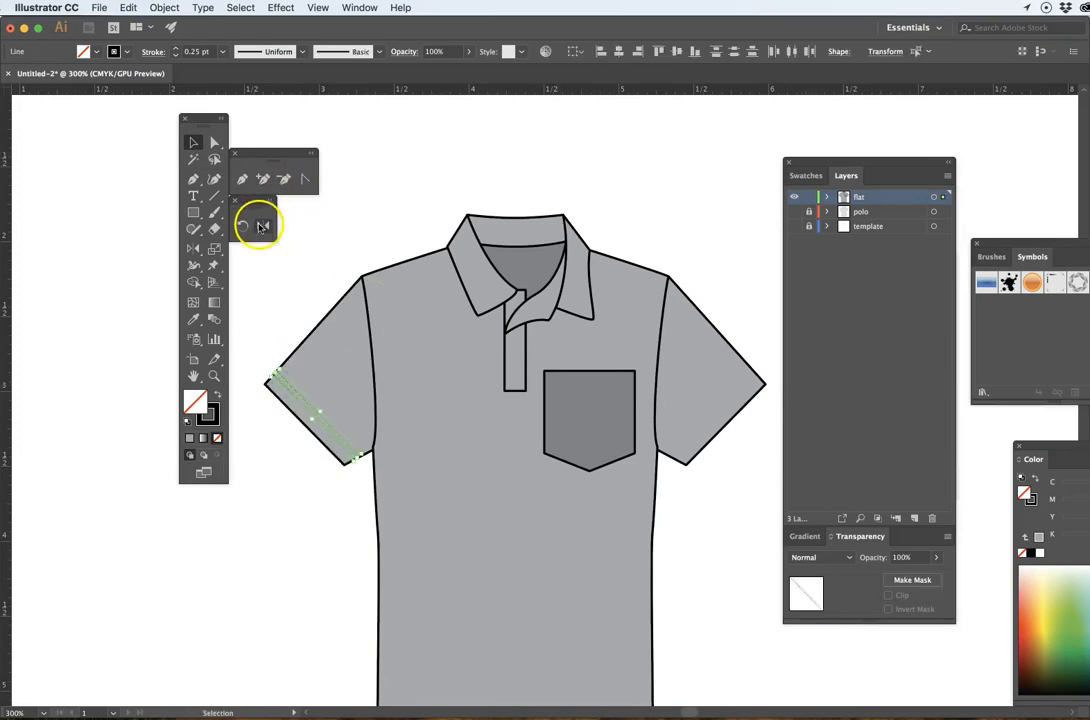
{"action": "mouse_move", "coordinate": [262, 226]}
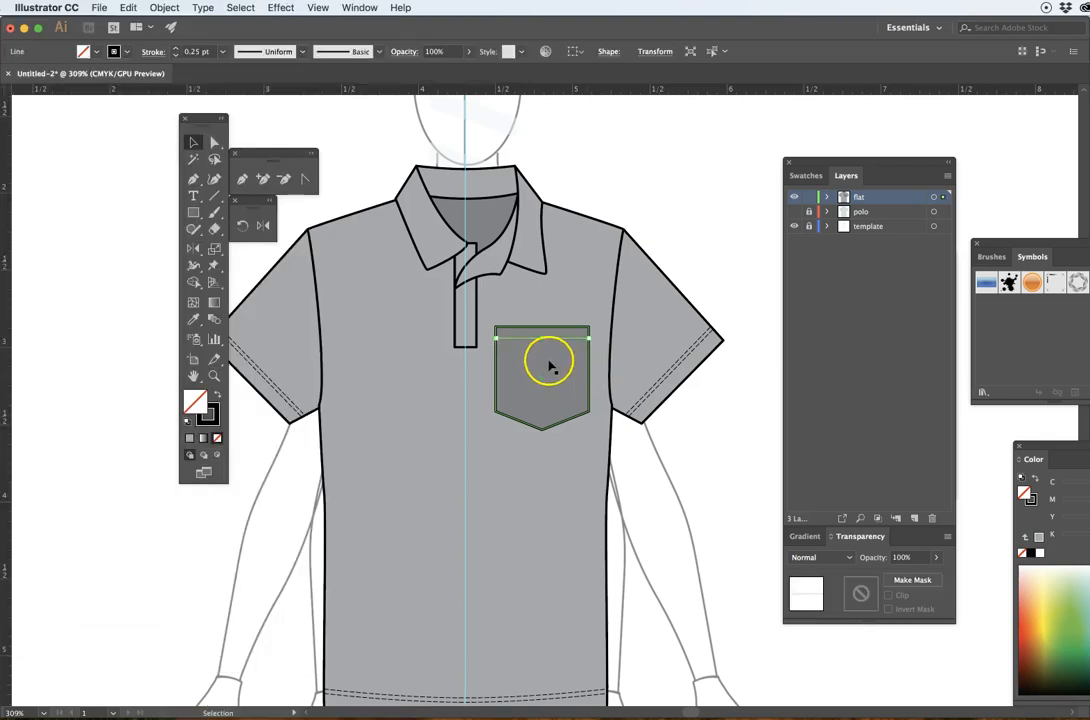
{"action": "left_click_drag", "start_coordinate": [548, 362], "coordinate": [517, 343]}
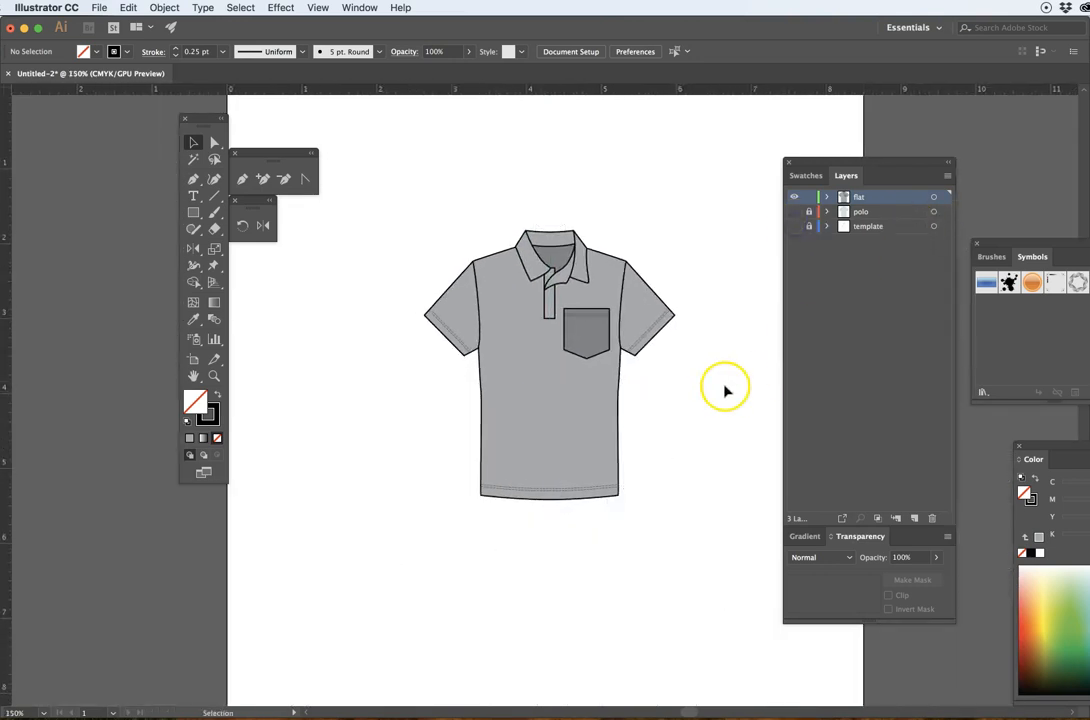
{"action": "mouse_move", "coordinate": [460, 473]}
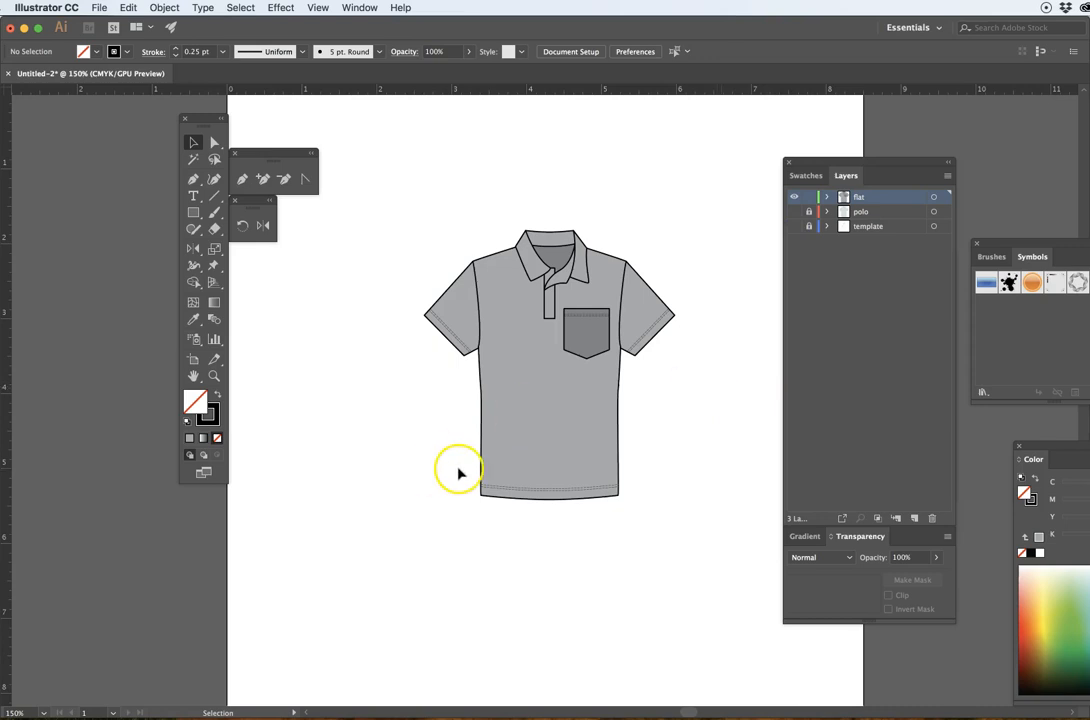
Step: Create a new layer in the Layers panel and rename it 'outline'
{"action": "left_click", "coordinate": [214, 142]}
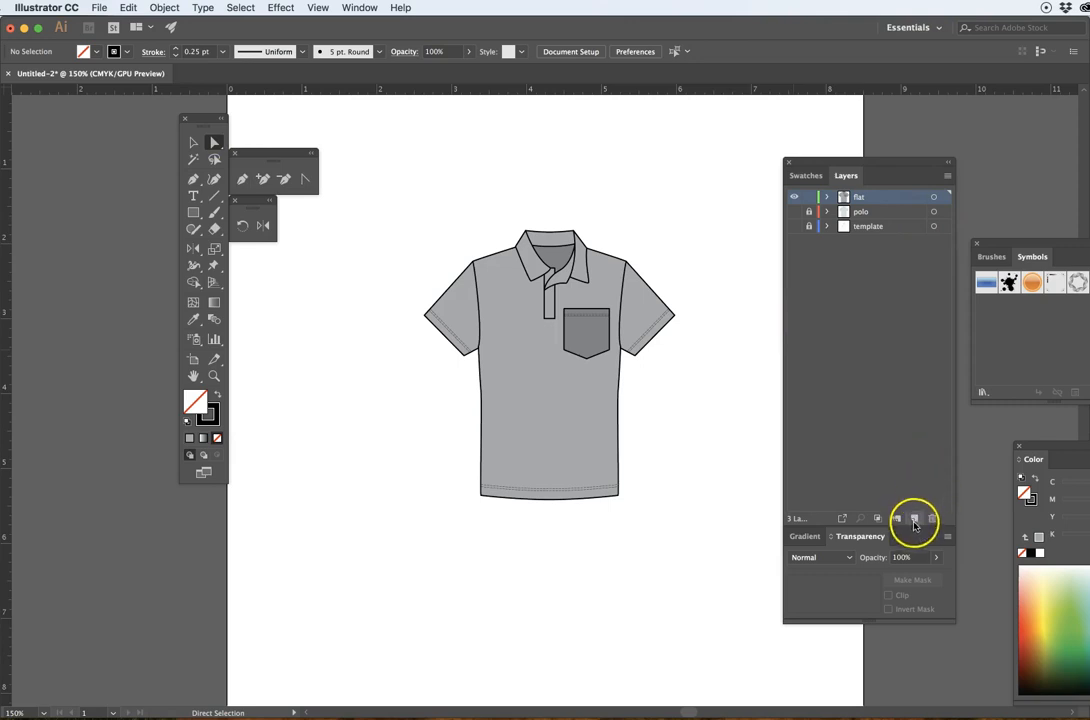
{"action": "left_click", "coordinate": [914, 518]}
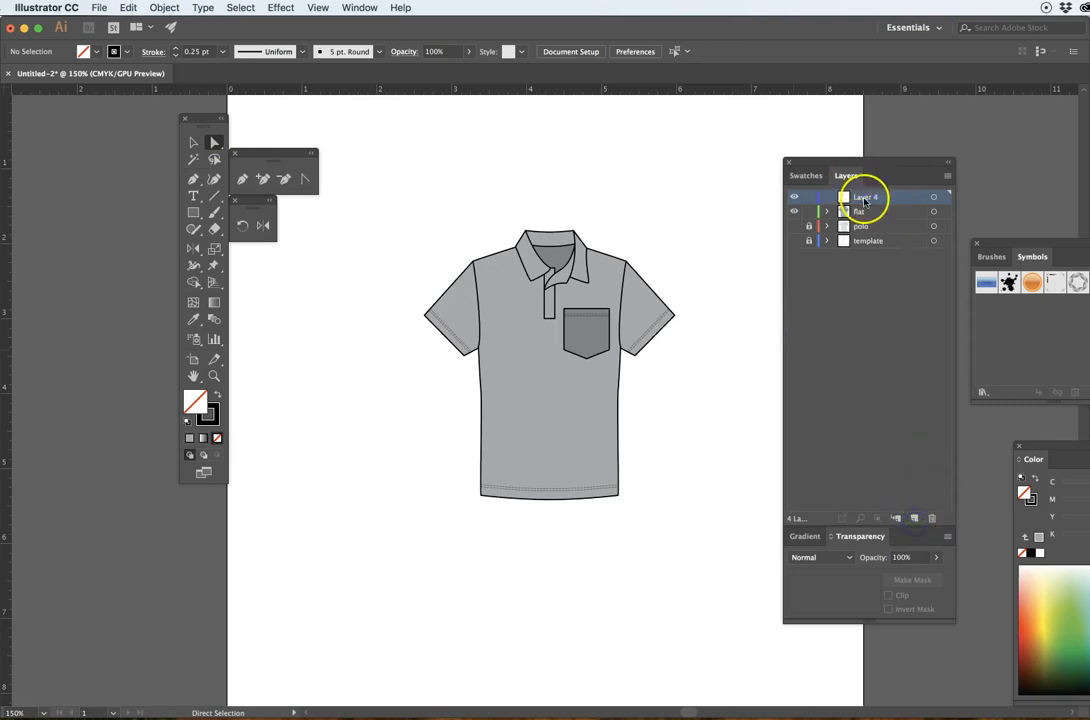
{"action": "double_click", "coordinate": [865, 196]}
{"action": "type", "text": "outline"}
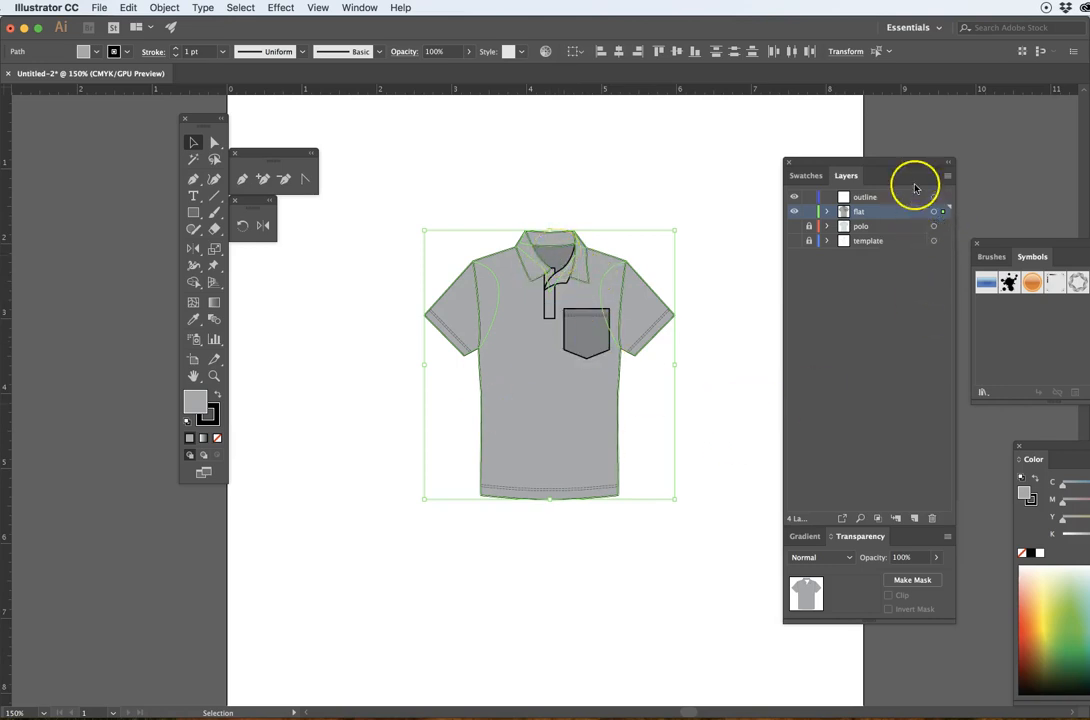
{"action": "mouse_move", "coordinate": [945, 215]}
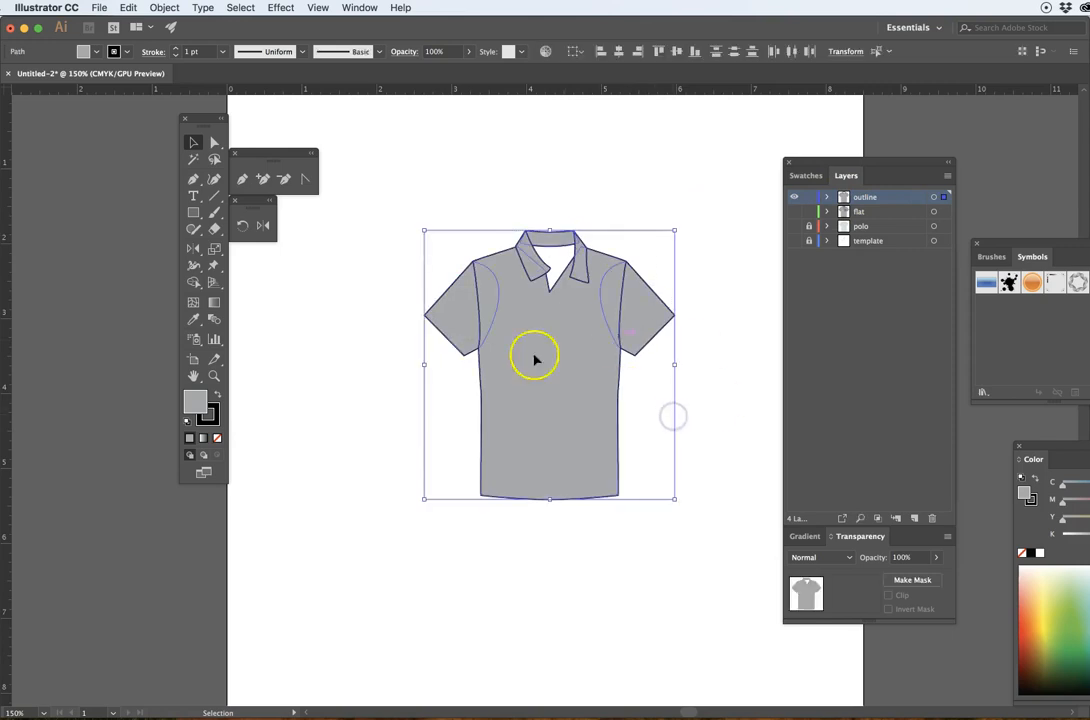
{"action": "mouse_move", "coordinate": [194, 283]}
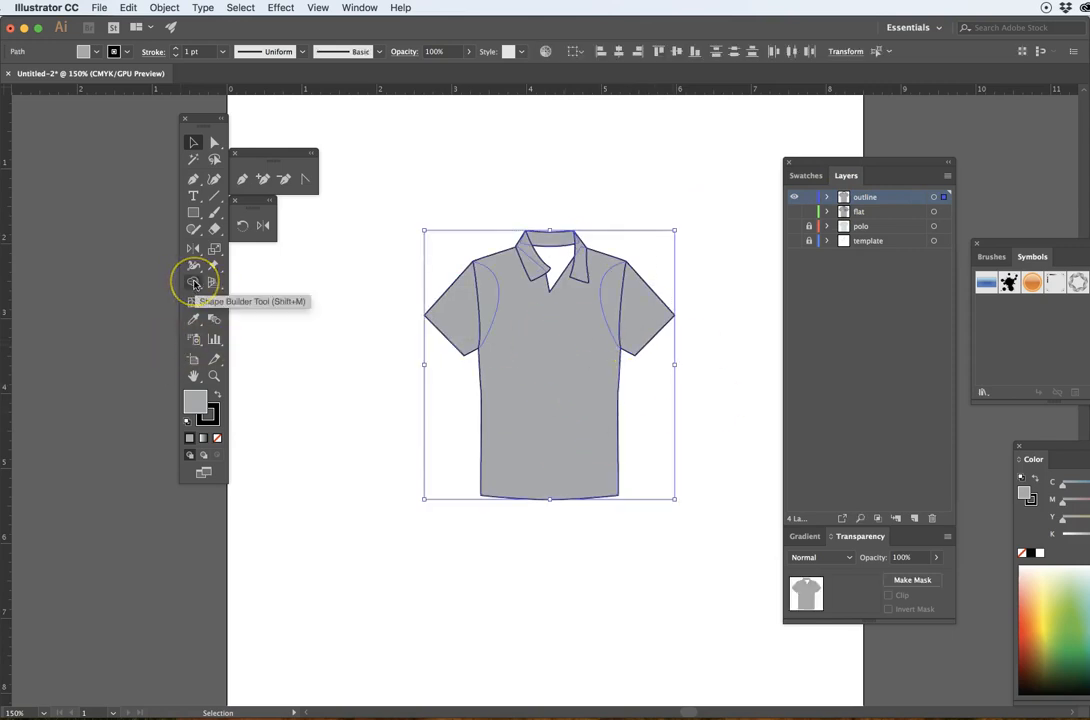
Step: Unite the collar area and remaining shirt pieces into one silhouette with Shape Builder
{"action": "left_click", "coordinate": [194, 282]}
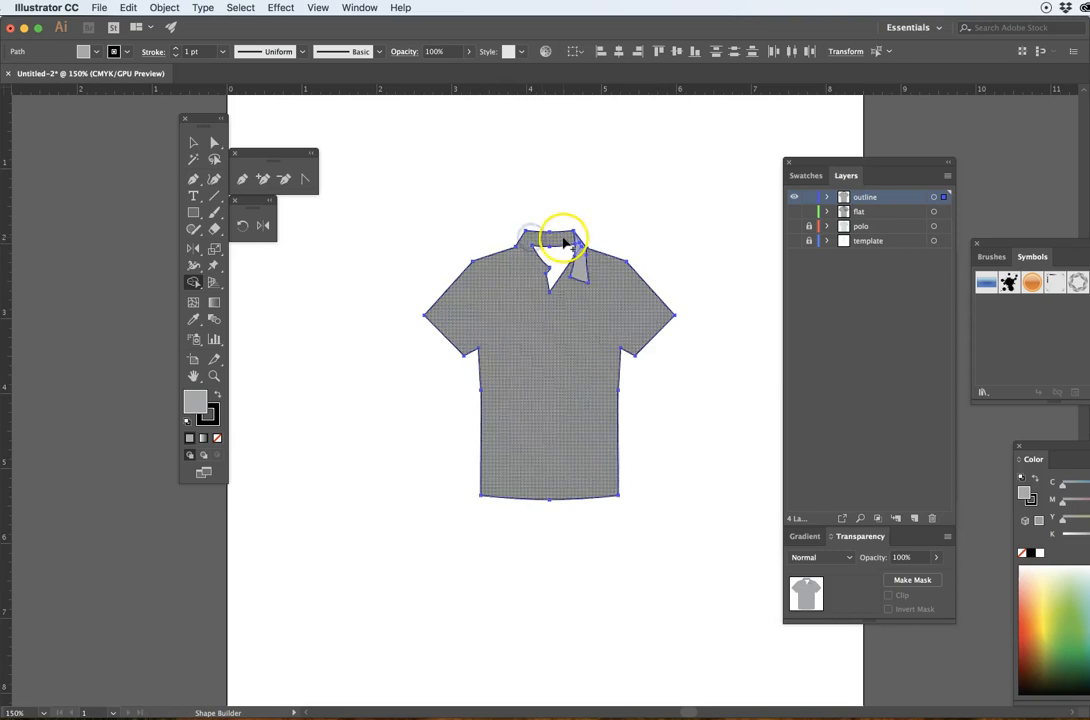
{"action": "left_click", "coordinate": [567, 245]}
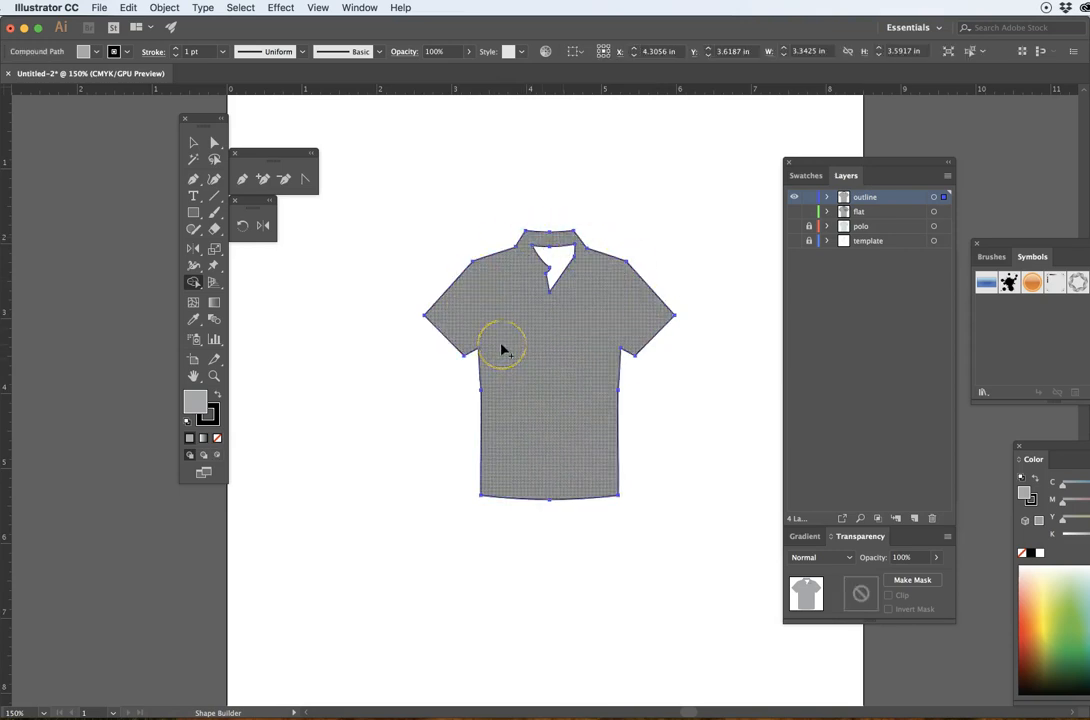
{"action": "left_click", "coordinate": [193, 142]}
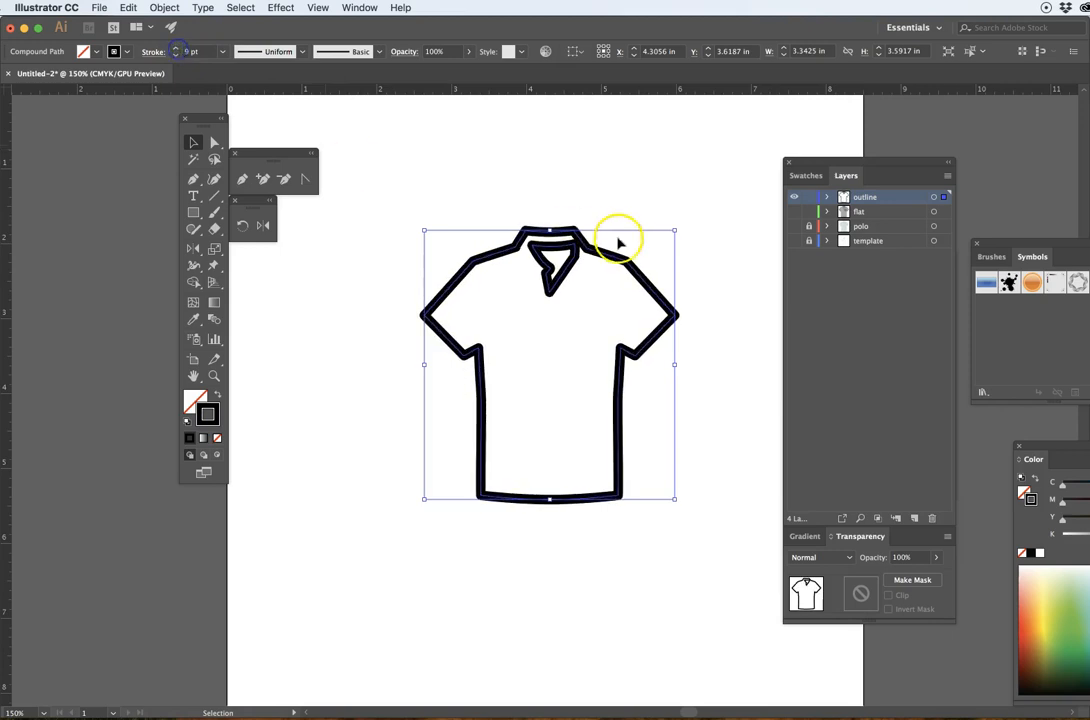
Step: Give the silhouette no fill and a heavy black stroke, then move the outline layer below flat
{"action": "left_click", "coordinate": [794, 211]}
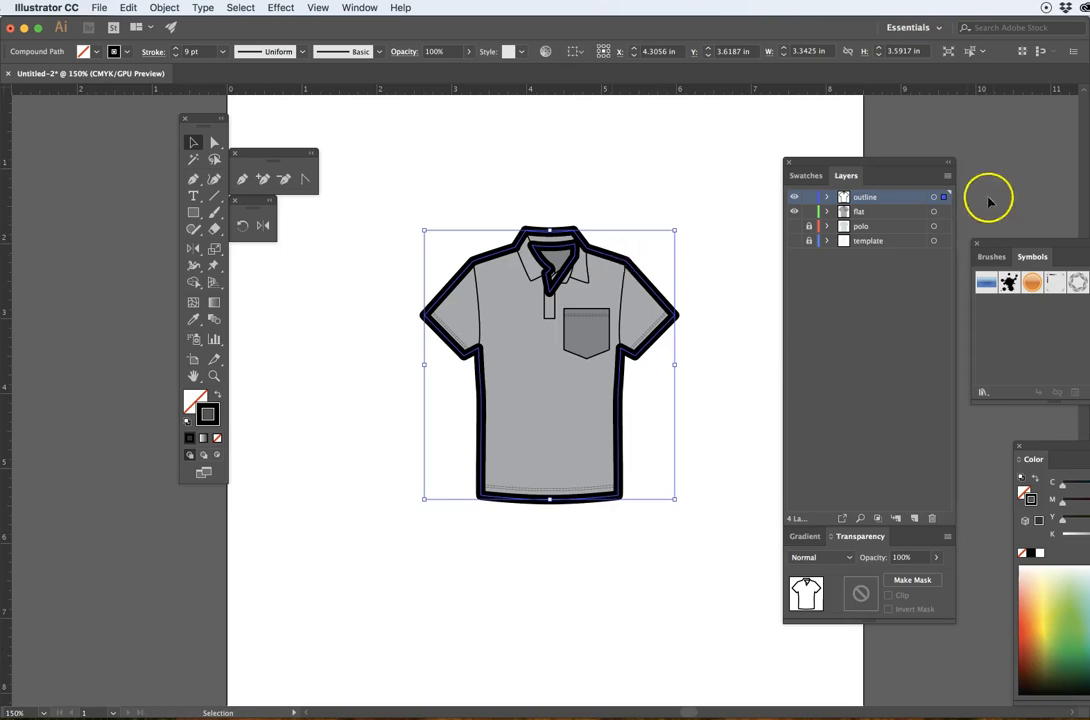
{"action": "left_click", "coordinate": [223, 51]}
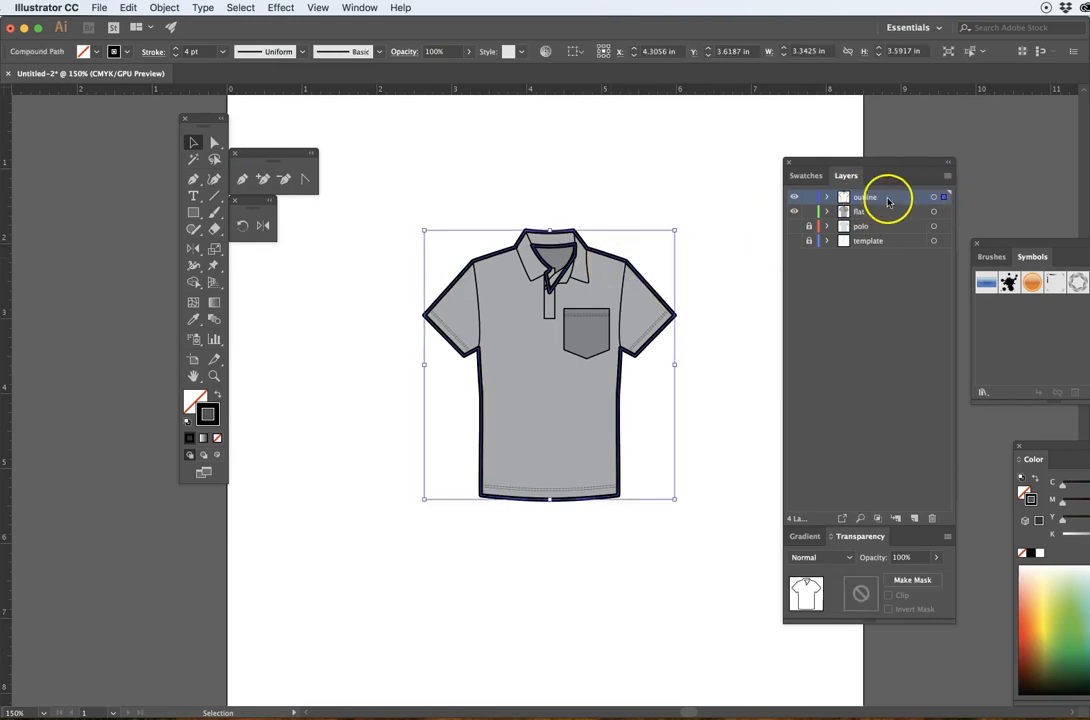
{"action": "left_click", "coordinate": [860, 211]}
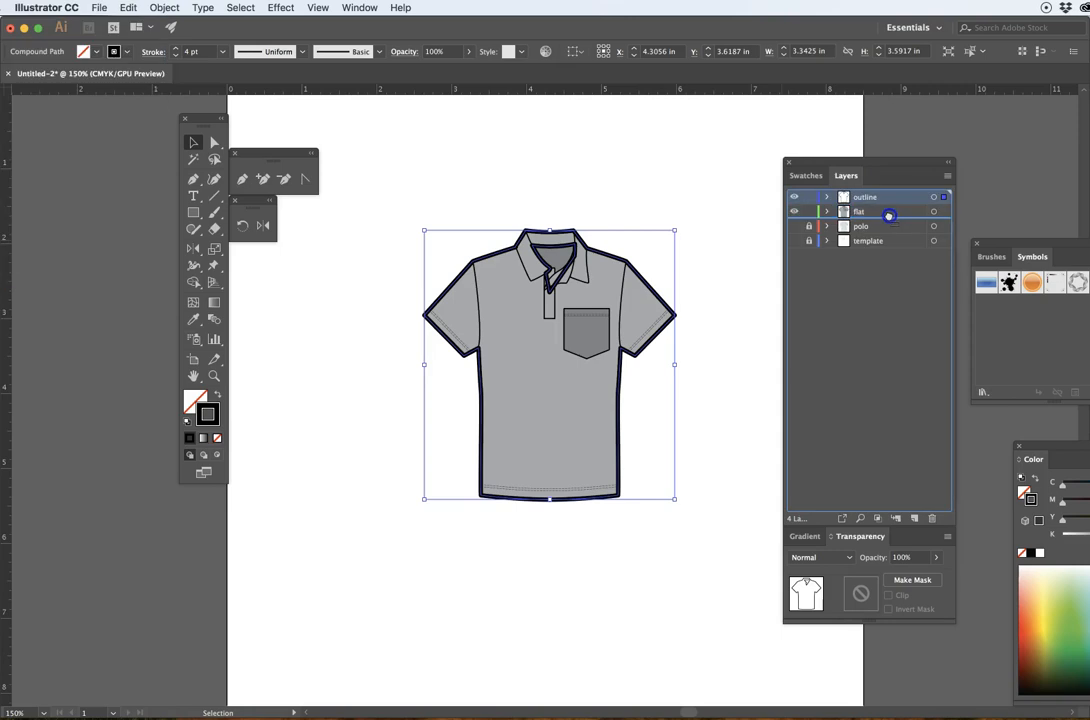
{"action": "left_click_drag", "start_coordinate": [860, 211], "coordinate": [865, 196]}
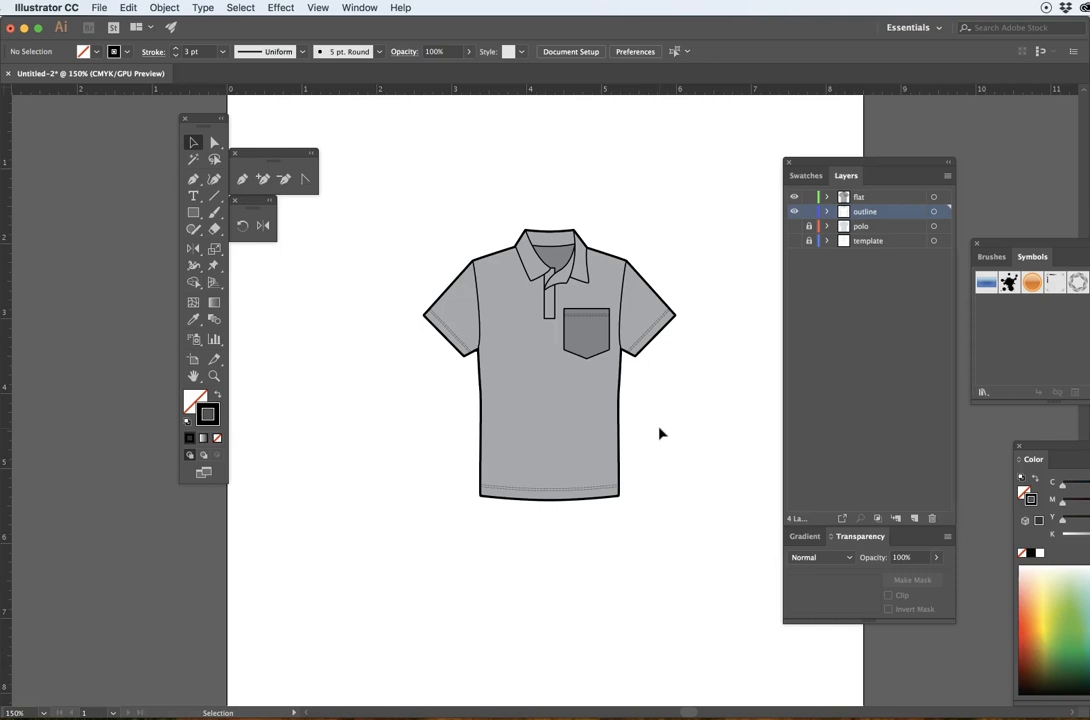
{"action": "mouse_move", "coordinate": [670, 432]}
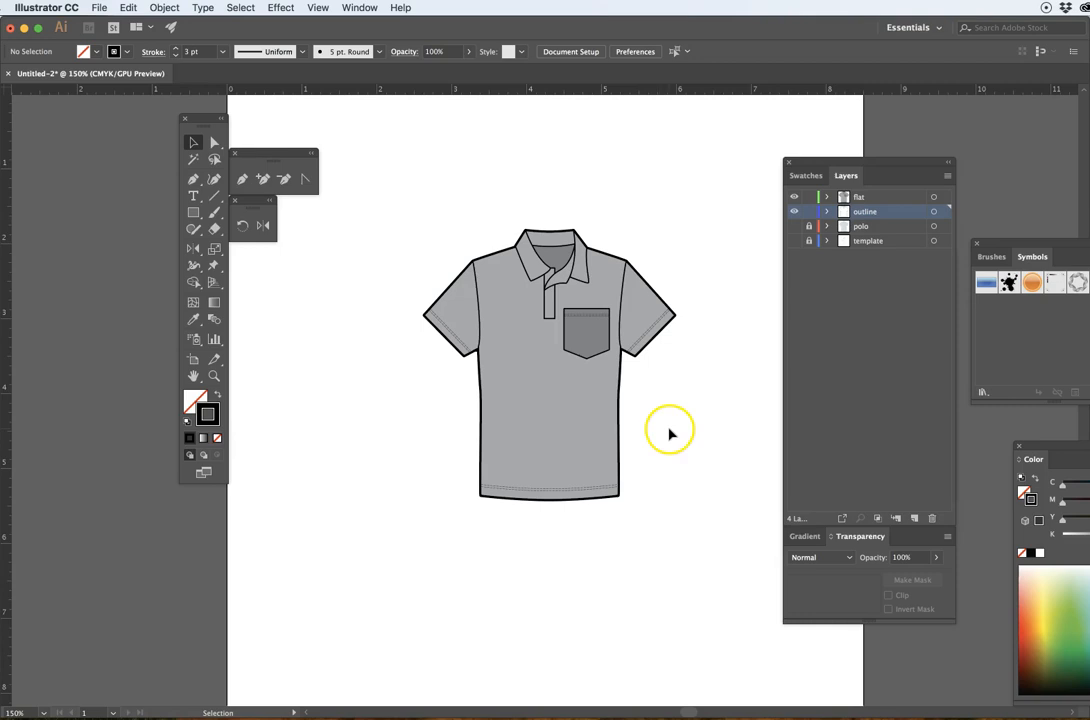